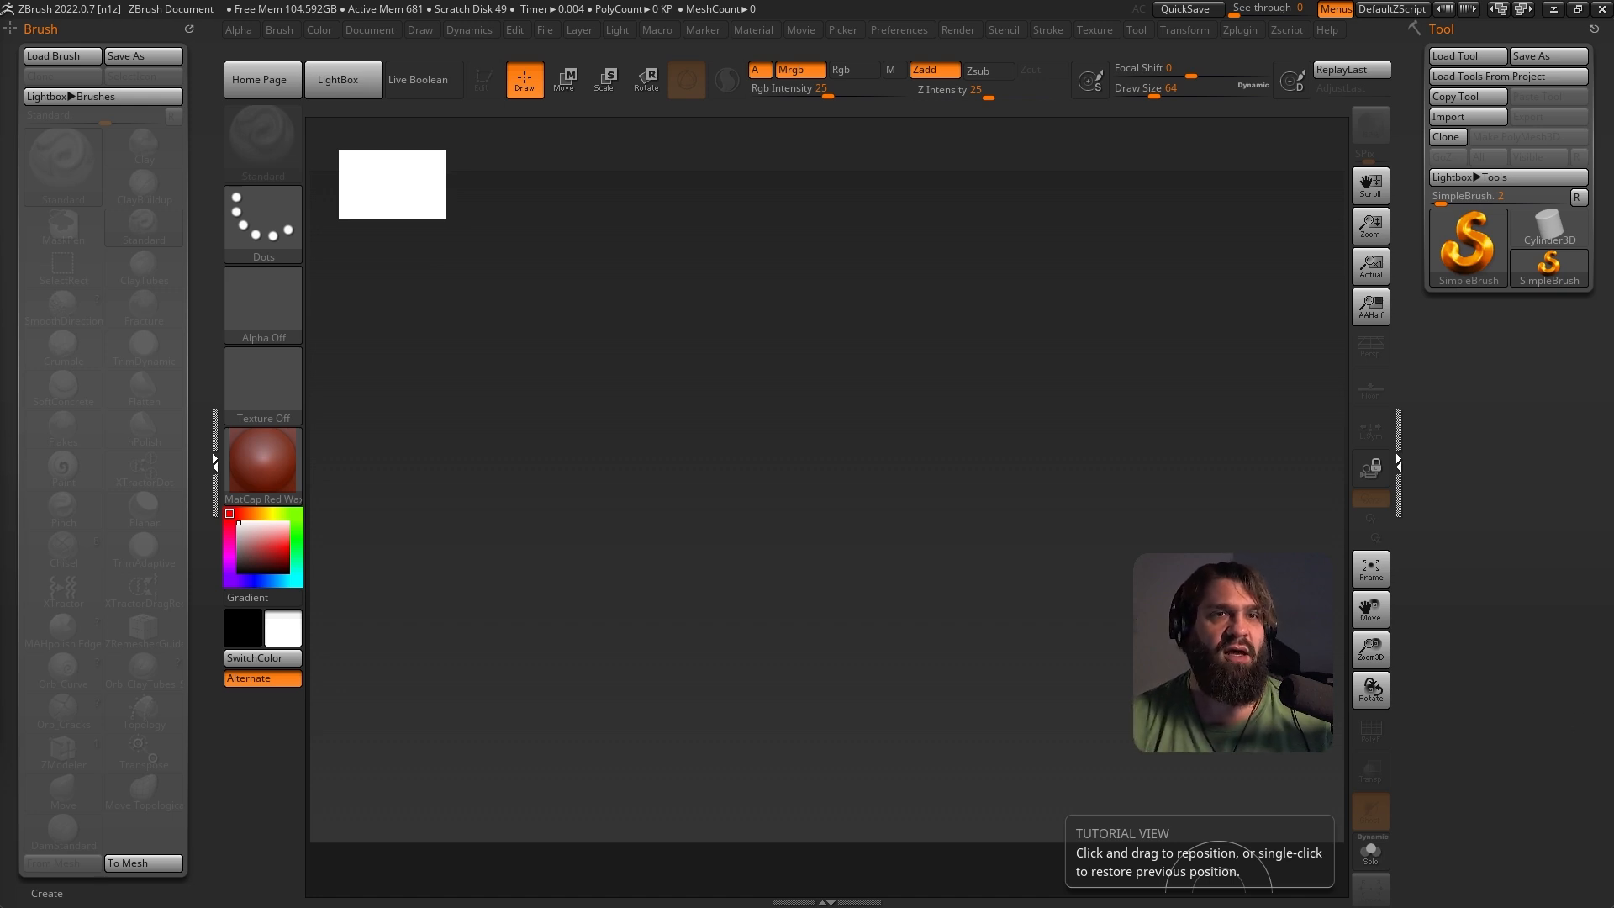
Deposit a single faint red square brush mark on the empty canvas.
{"action": "left_click", "coordinate": [370, 29]}
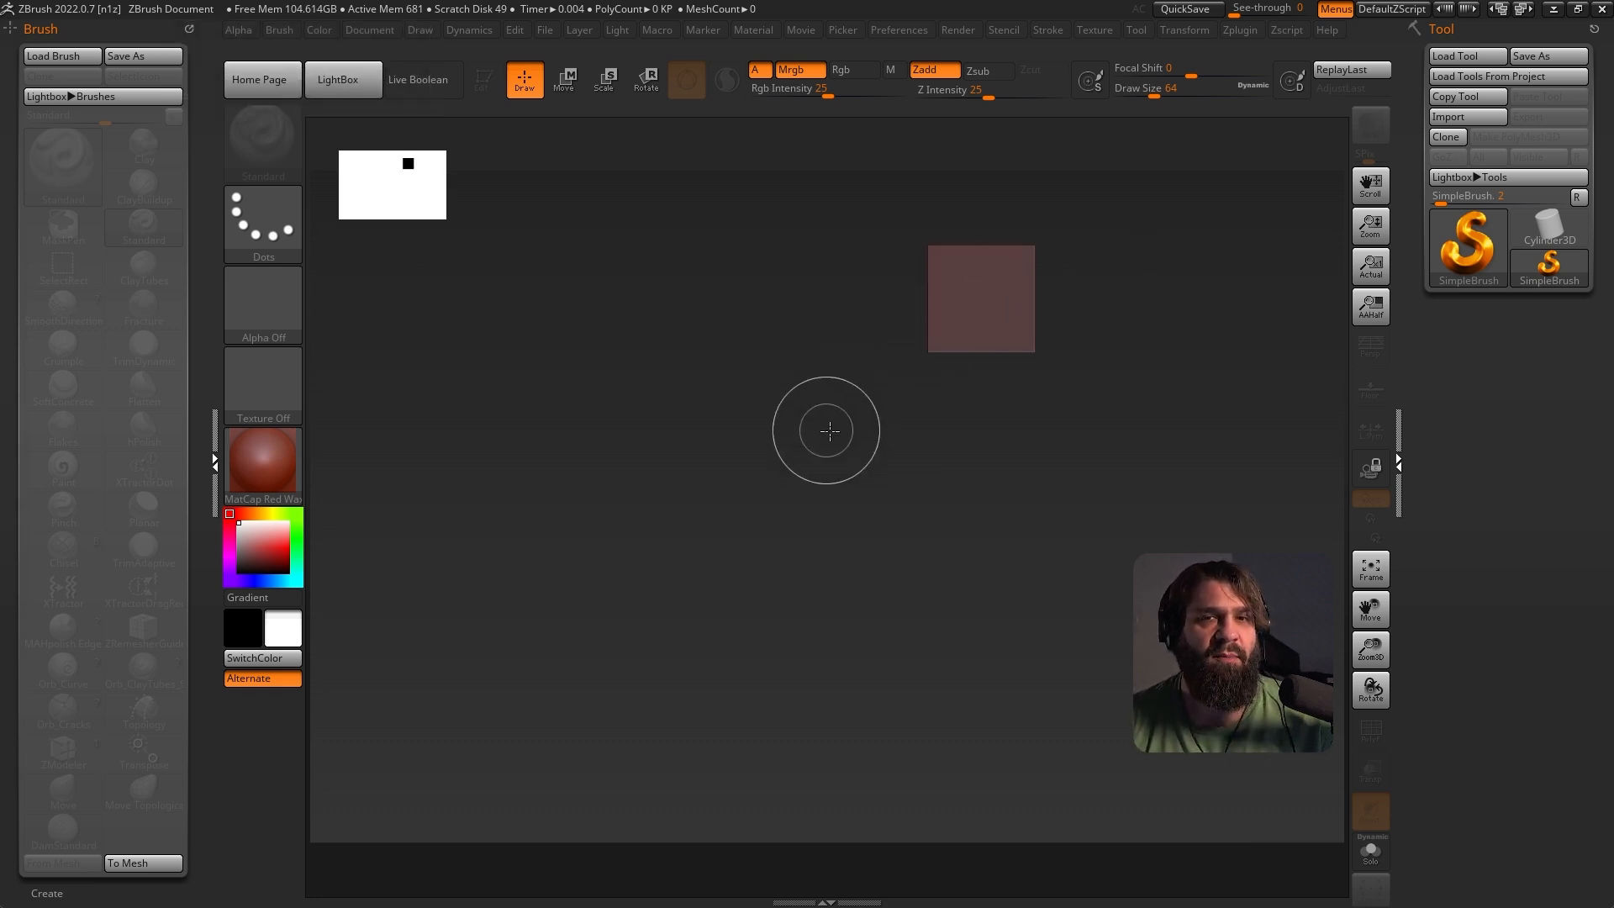
Paint overlapping red blocky strokes across much of the canvas.
{"action": "left_click_drag", "start_coordinate": [829, 431], "coordinate": [617, 602]}
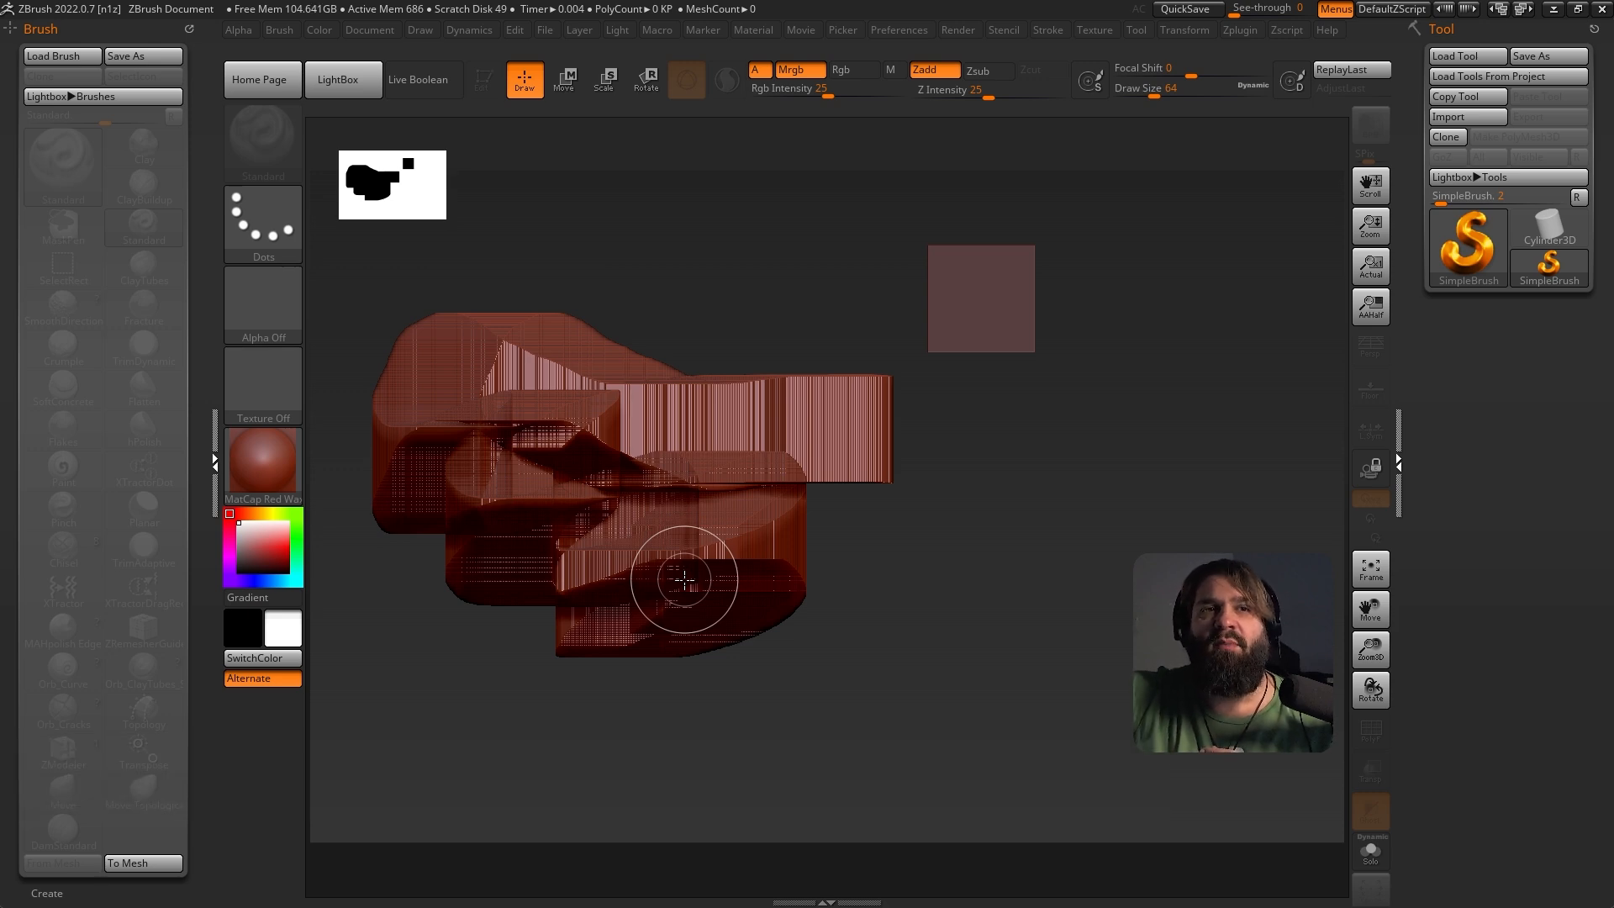
{"action": "mouse_move", "coordinate": [800, 496]}
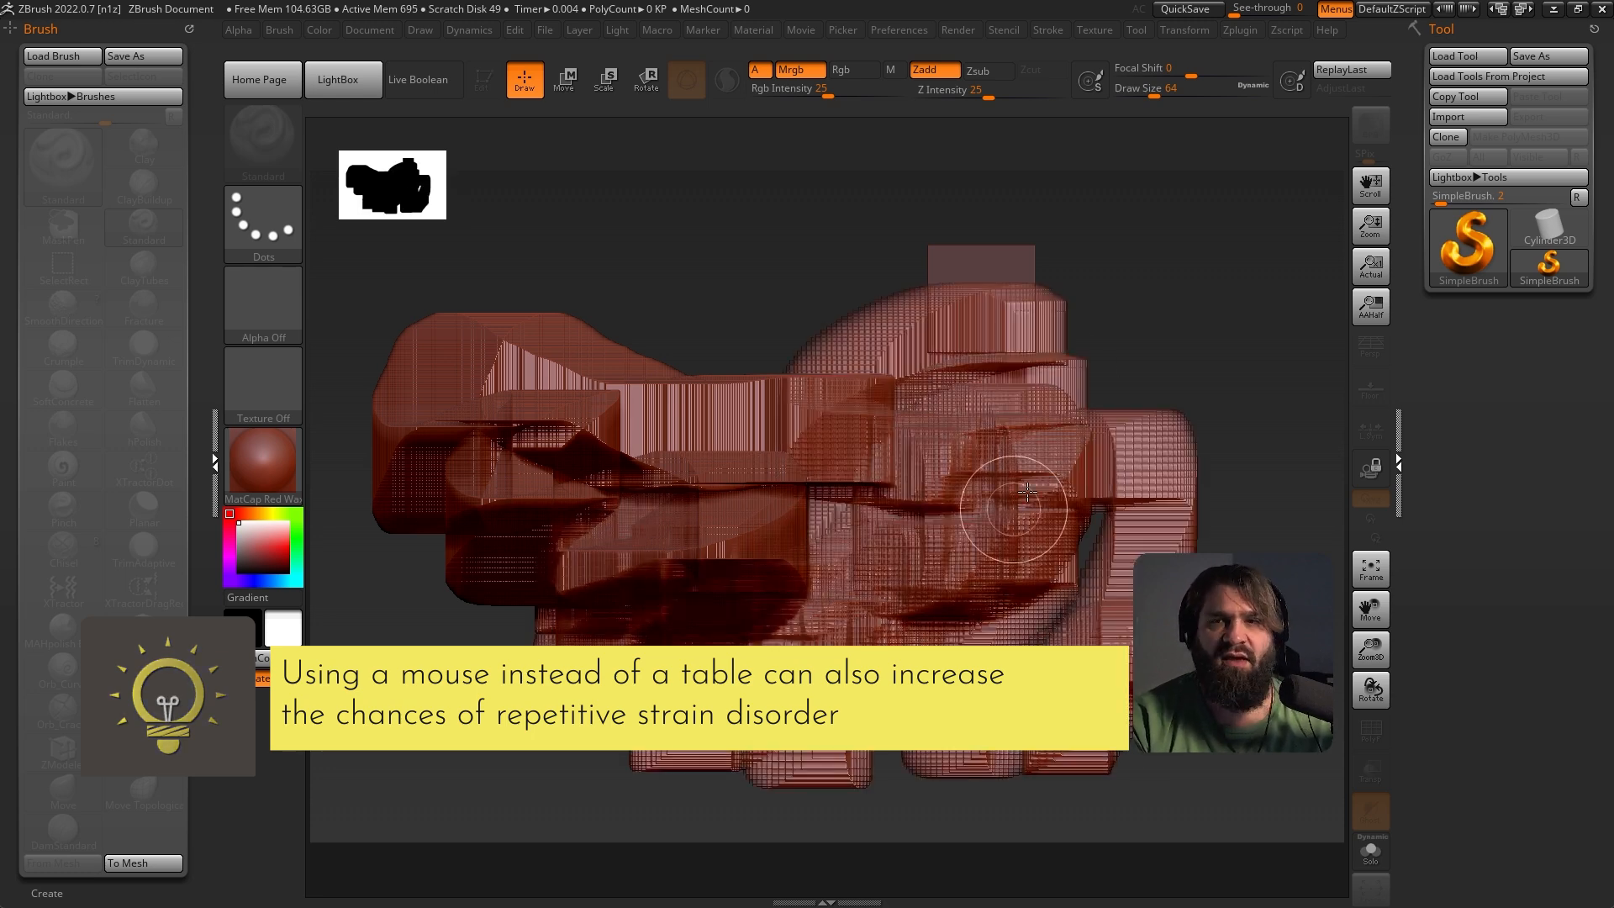
Paint with a yellow-green colour, then switch to Sphere3D to drop yellow spheres on top.
{"action": "left_click", "coordinate": [1466, 247]}
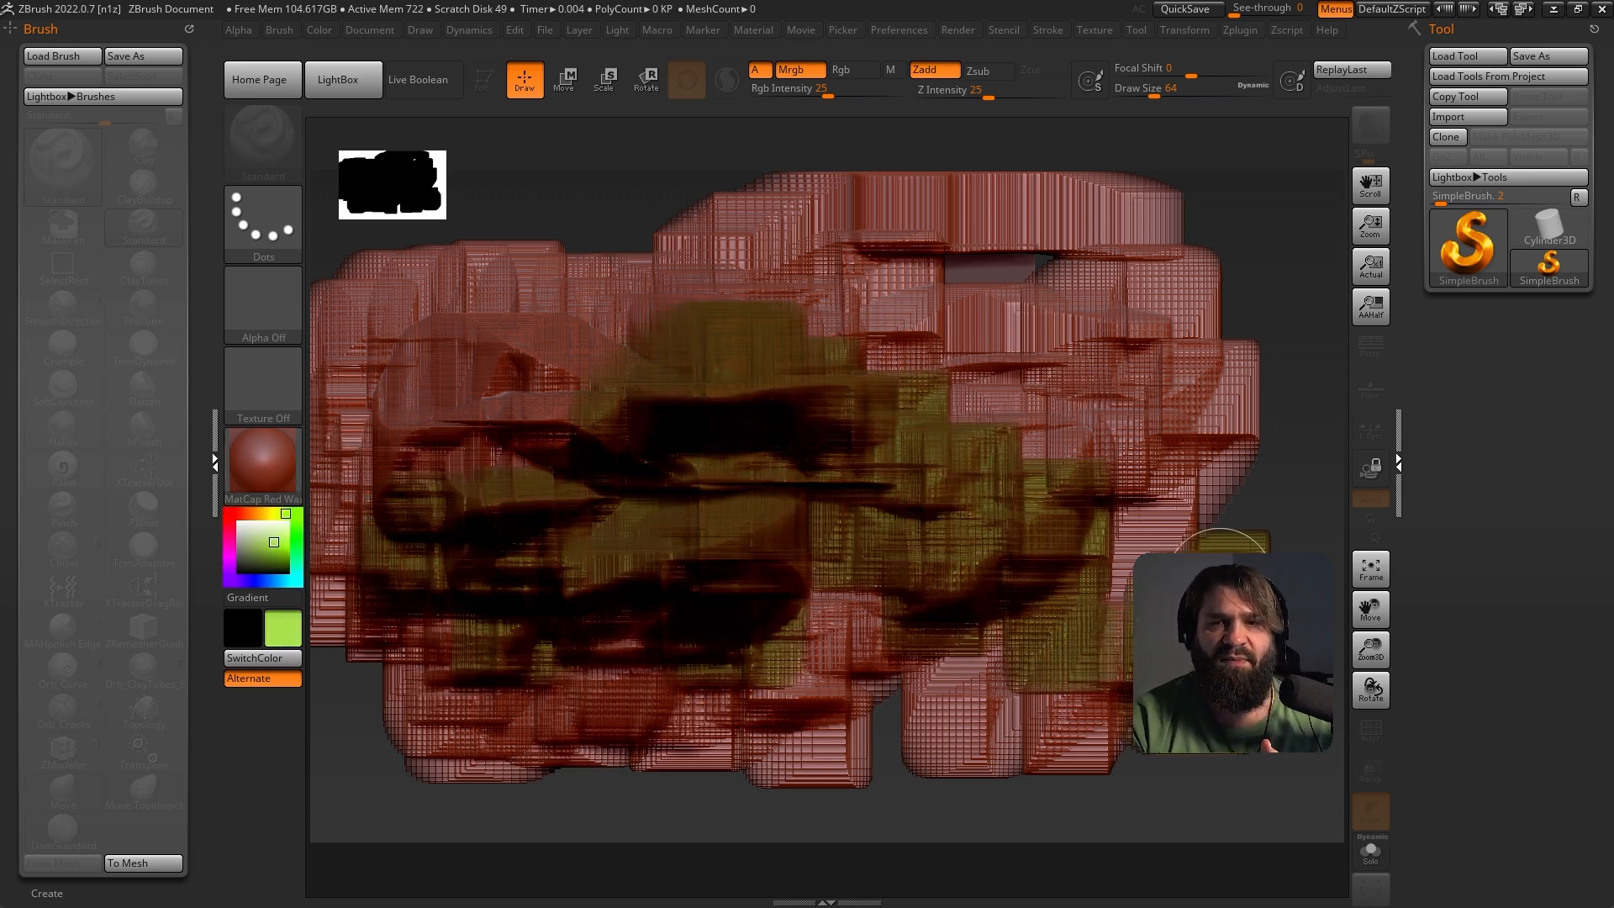
{"action": "left_click", "coordinate": [1466, 248]}
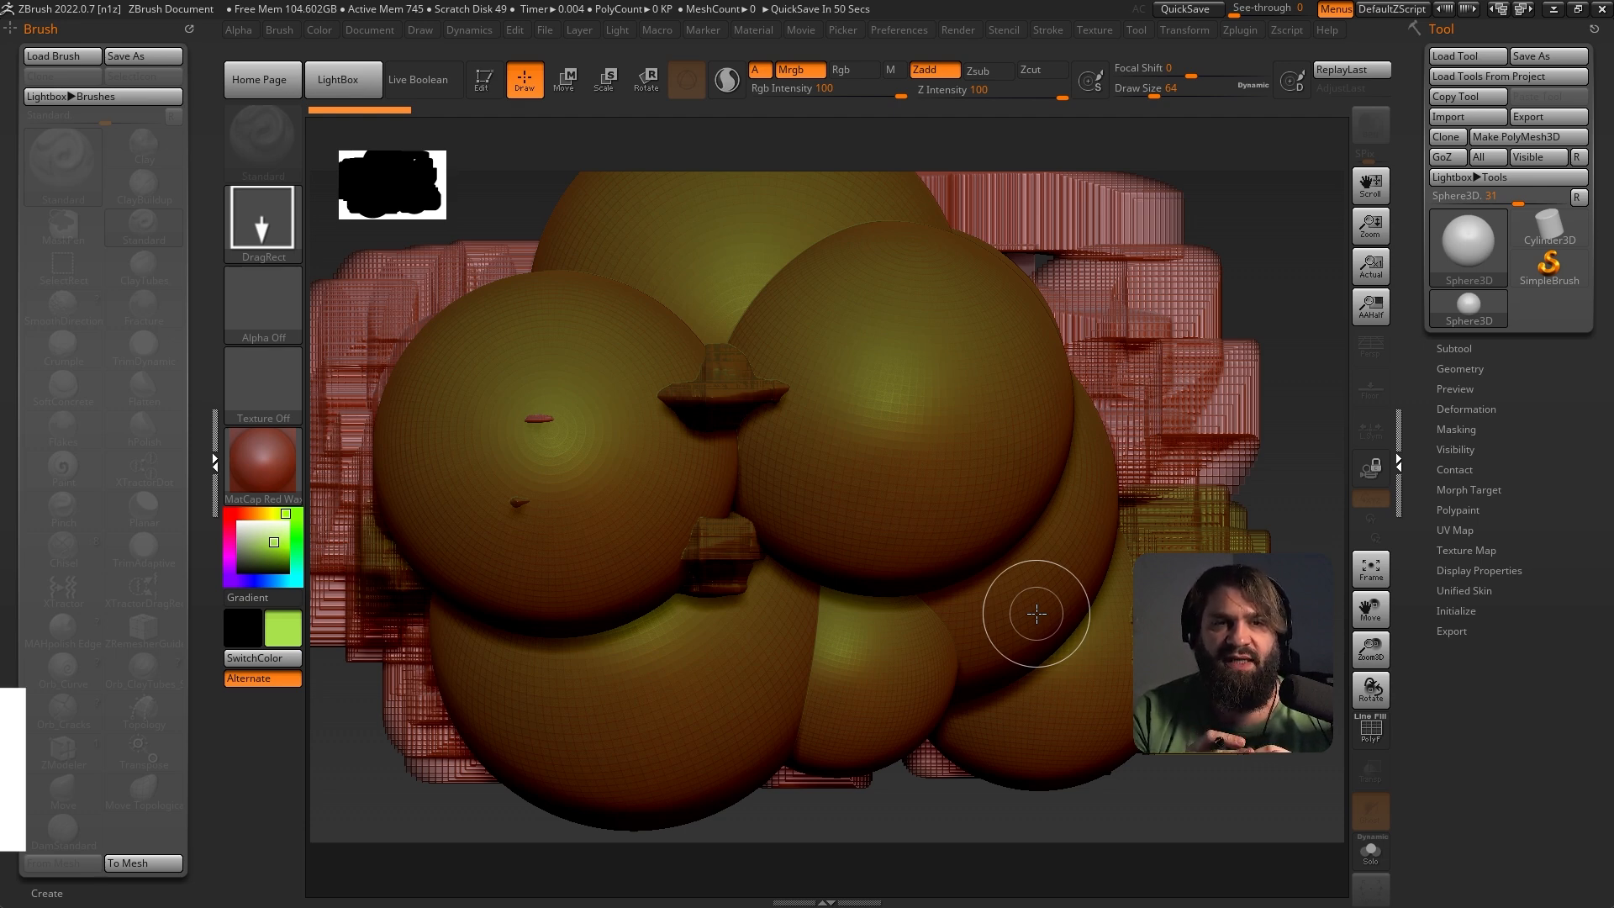
Clear every stroke and sphere from the canvas with Ctrl+N.
{"action": "key", "text": "ctrl+n"}
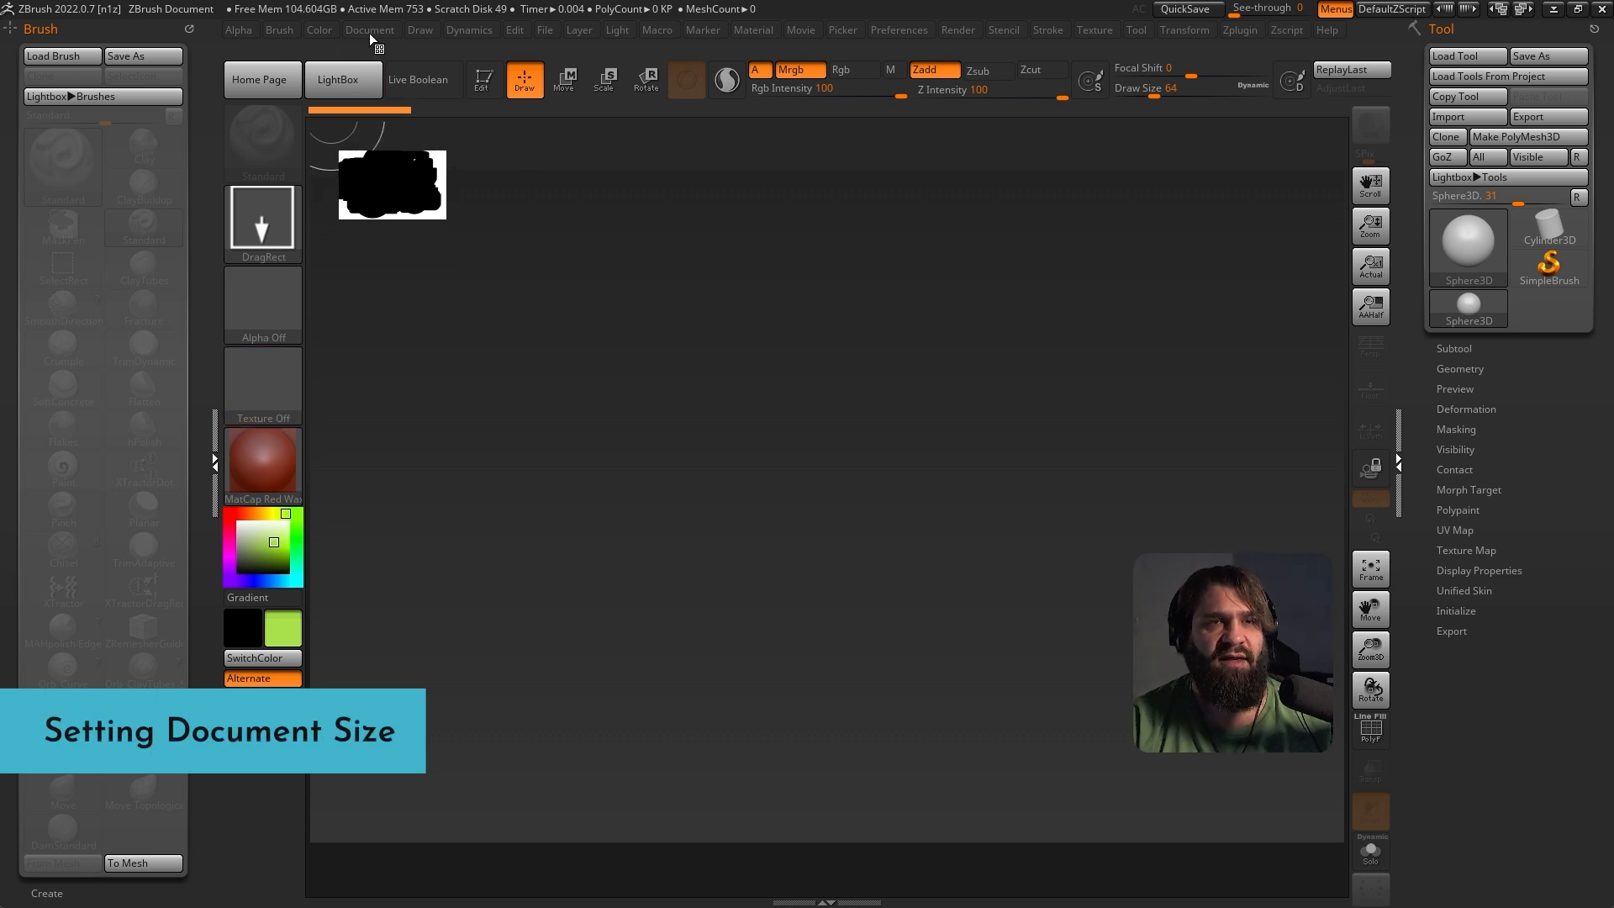
Resize the document to 400 by 200 pixels and confirm.
{"action": "left_click", "coordinate": [368, 28]}
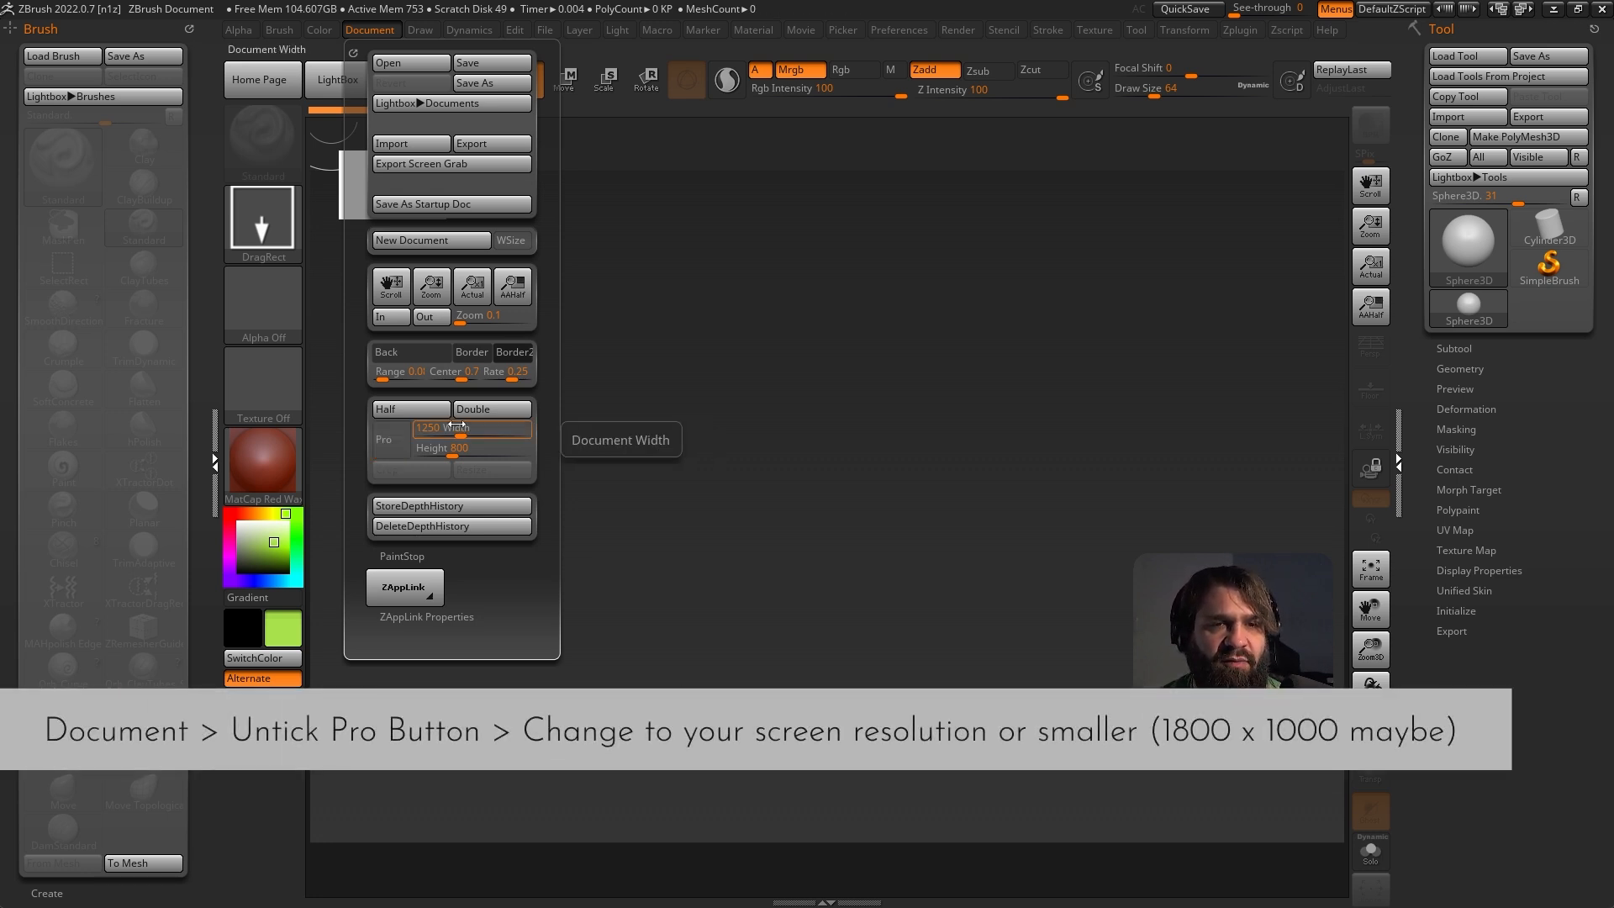
{"action": "left_click", "coordinate": [433, 427]}
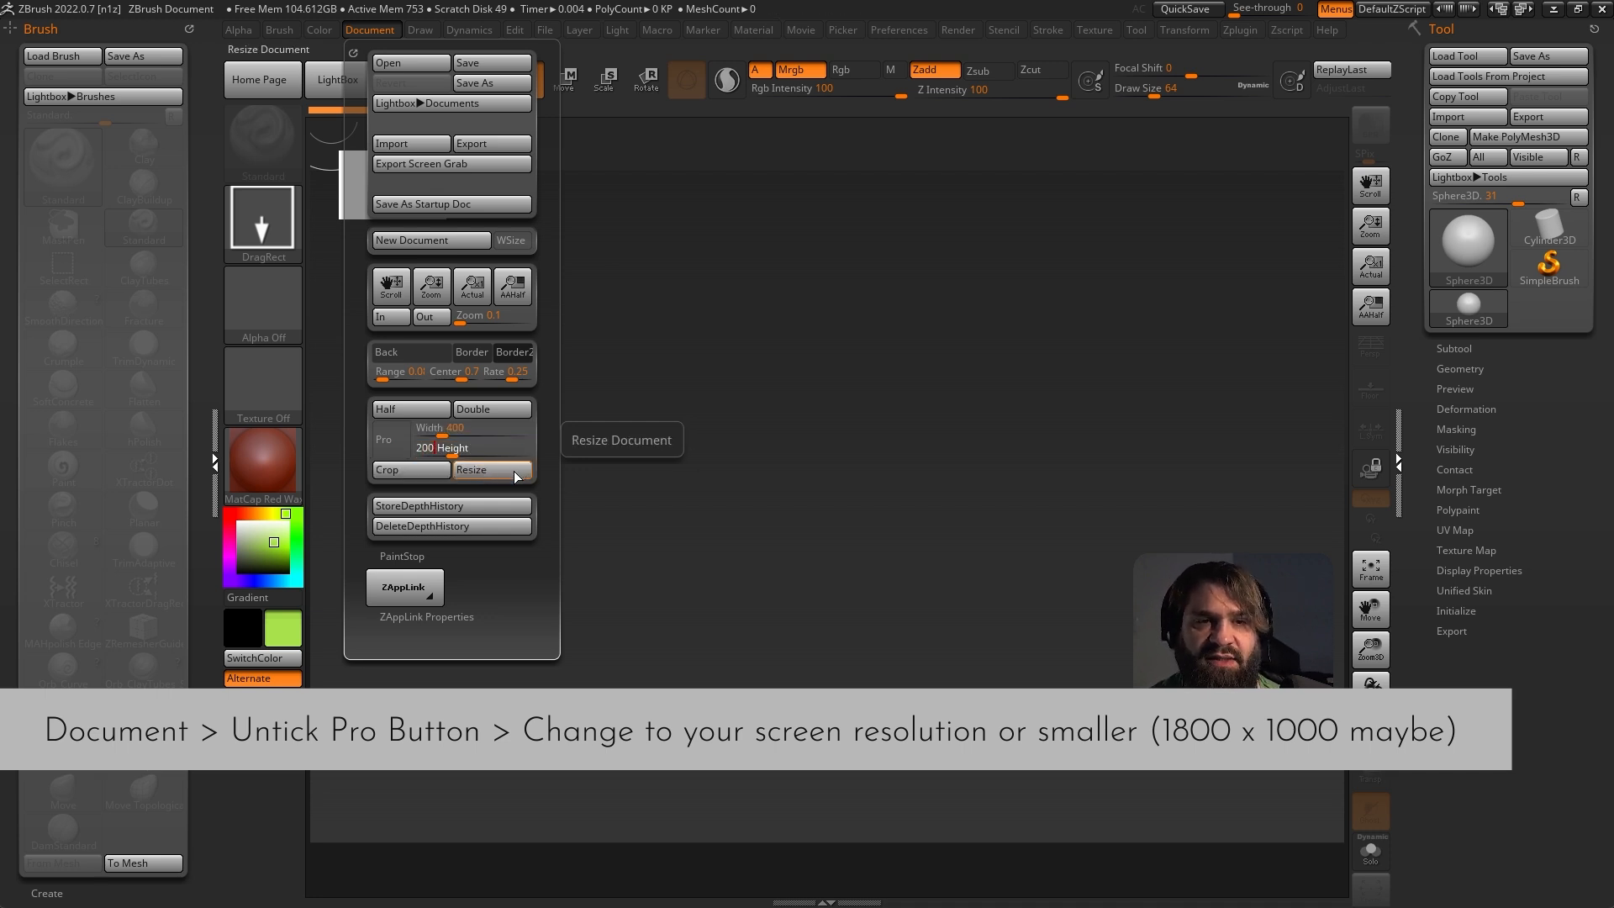
{"action": "left_click", "coordinate": [471, 469]}
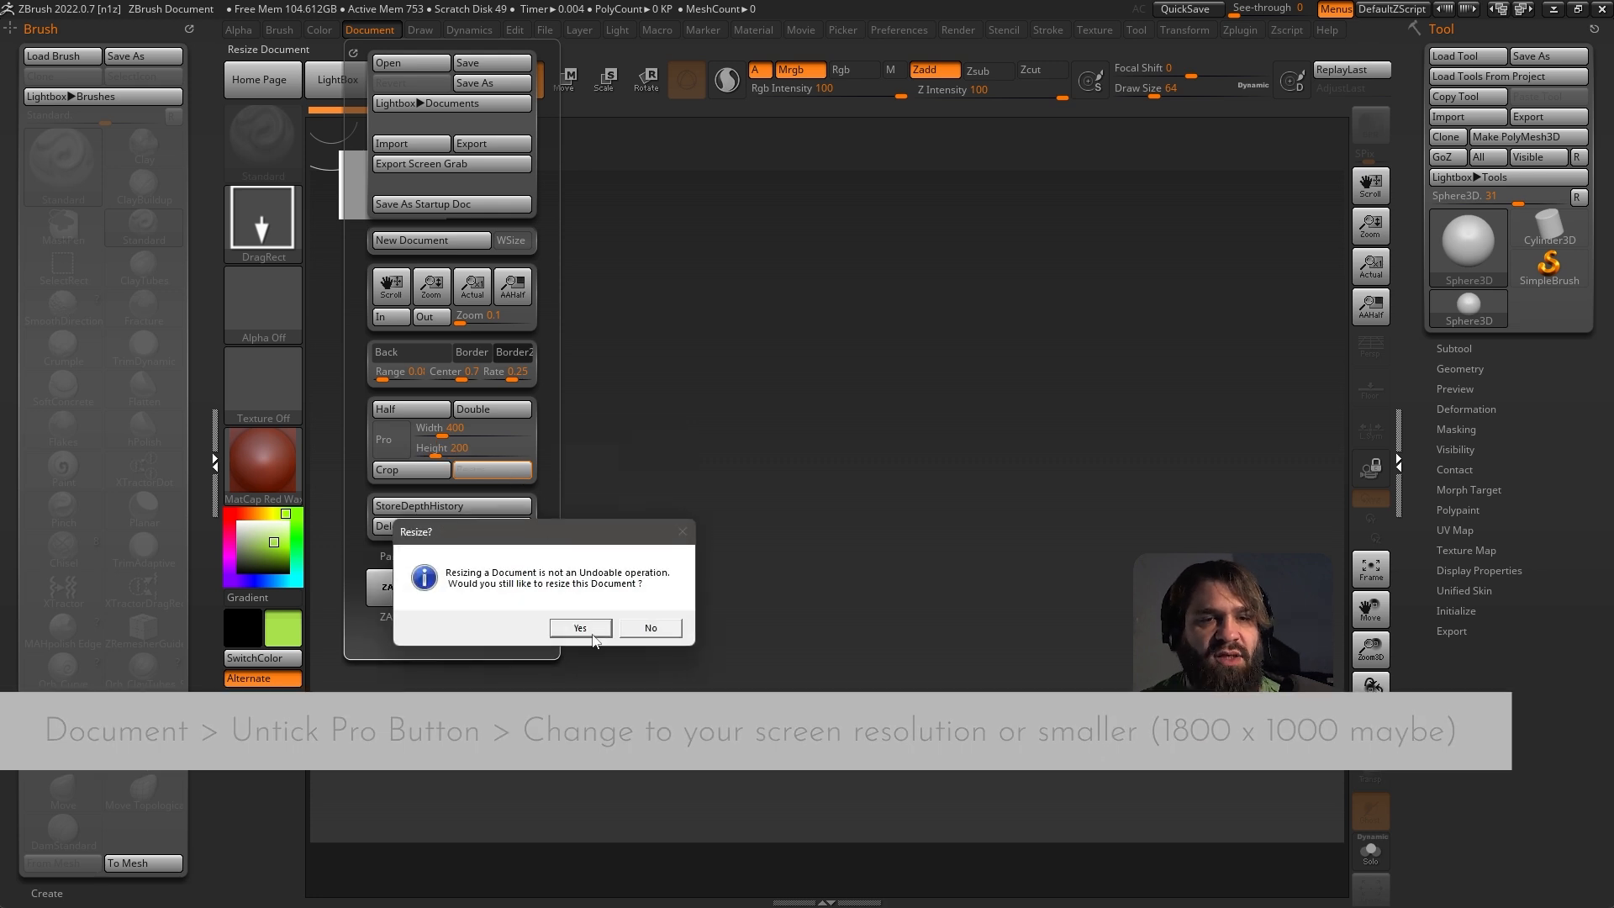
{"action": "left_click", "coordinate": [581, 627]}
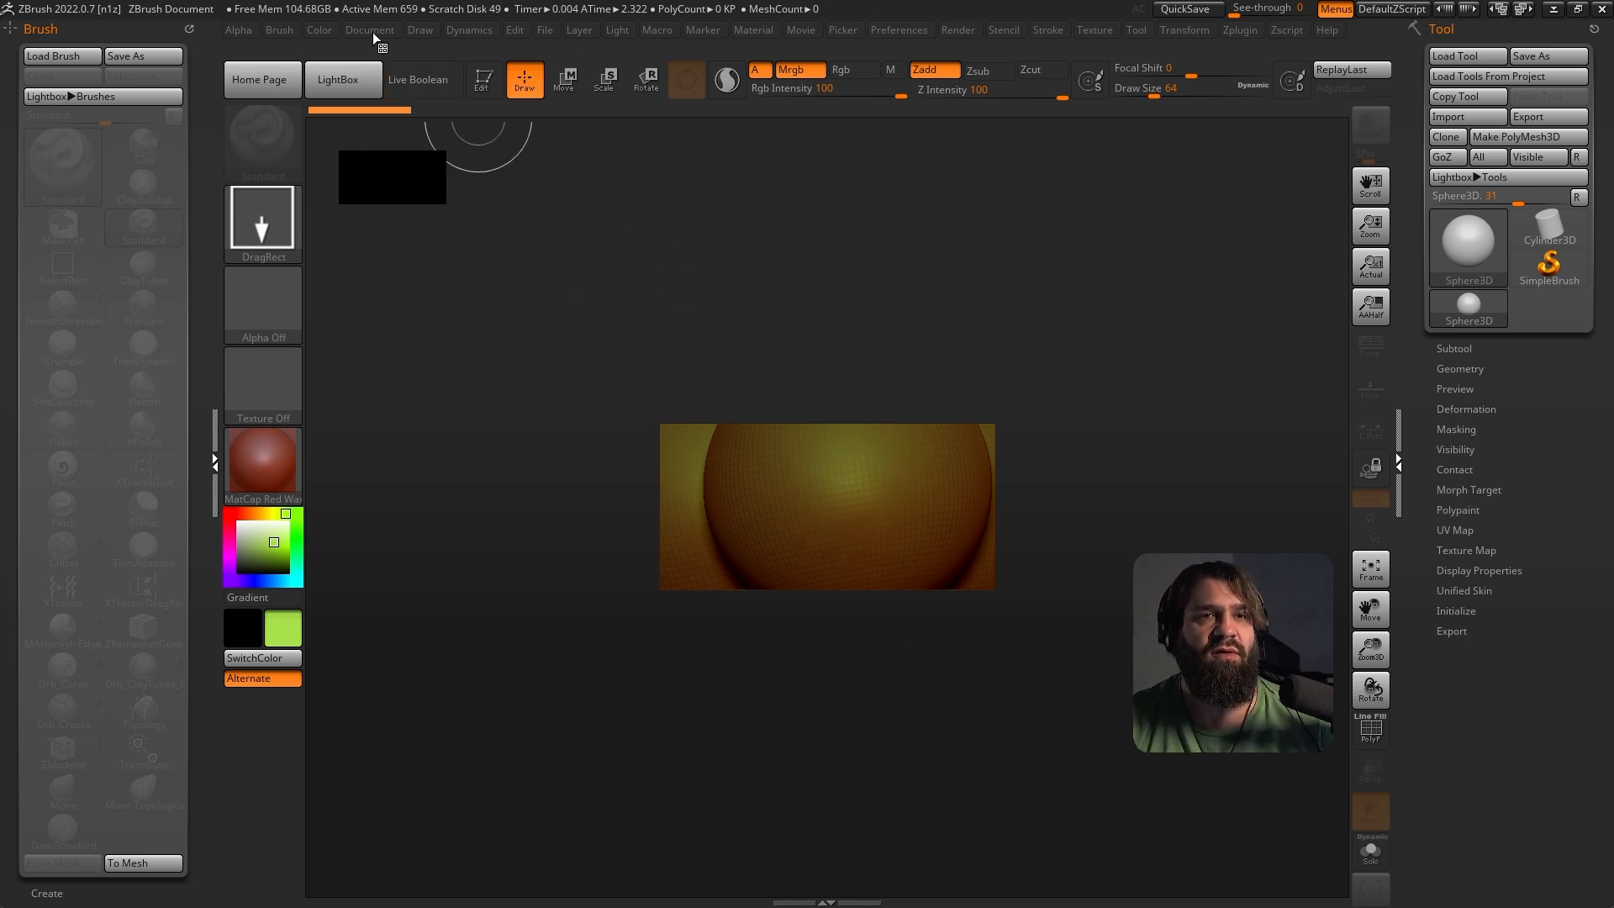
Resize the document to 1800 wide by 1000 high and confirm.
{"action": "left_click", "coordinate": [370, 29]}
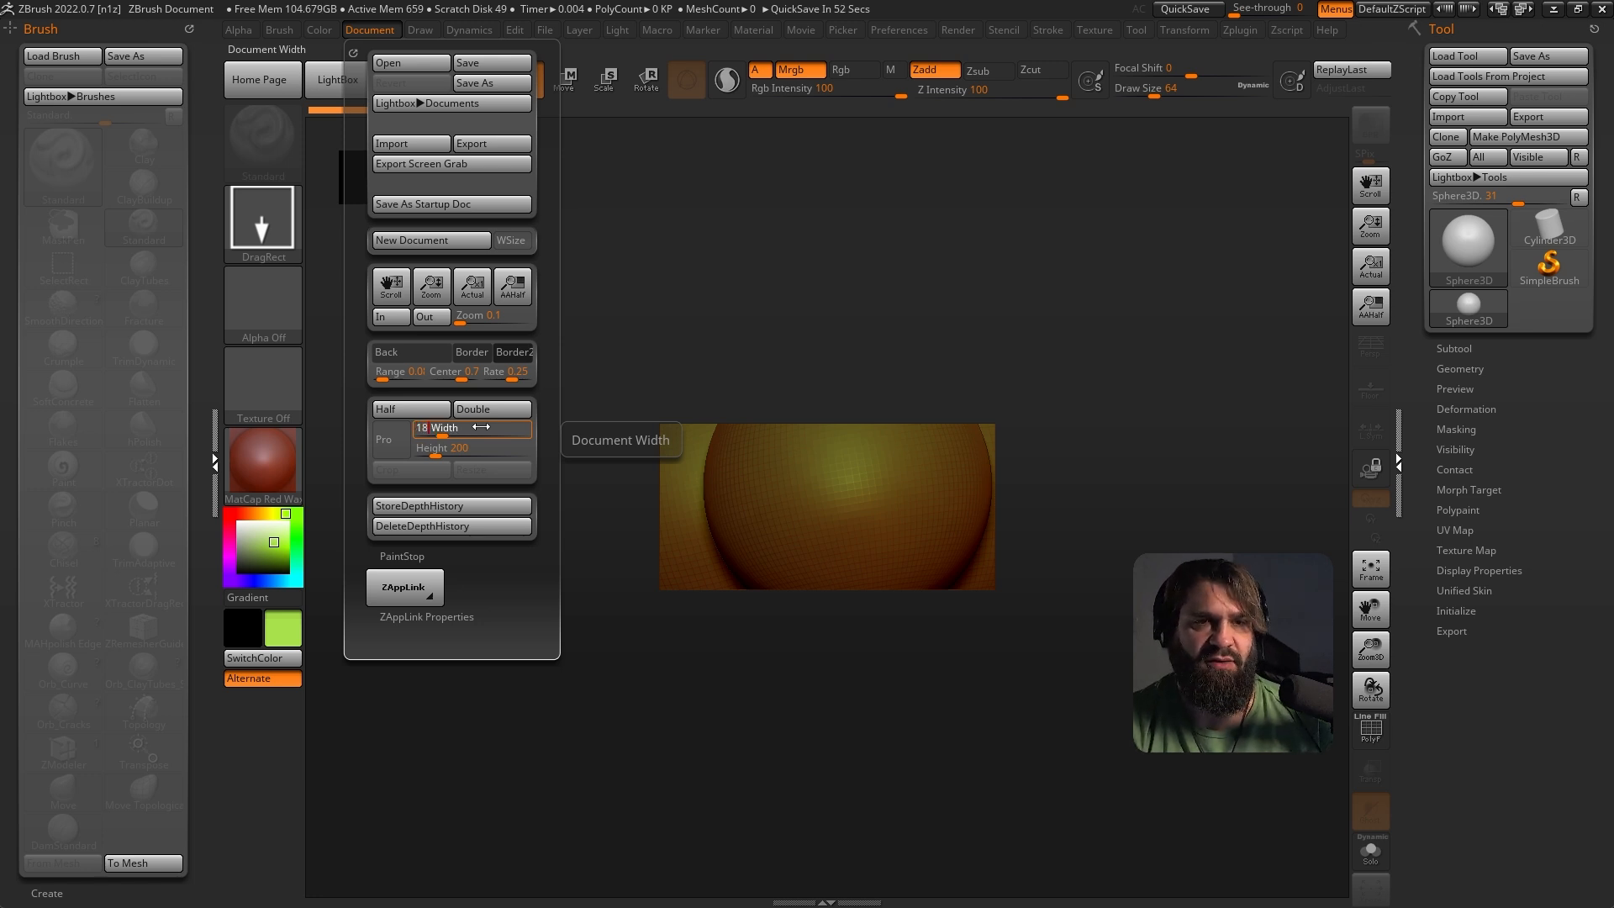
{"action": "type", "text": "1800"}
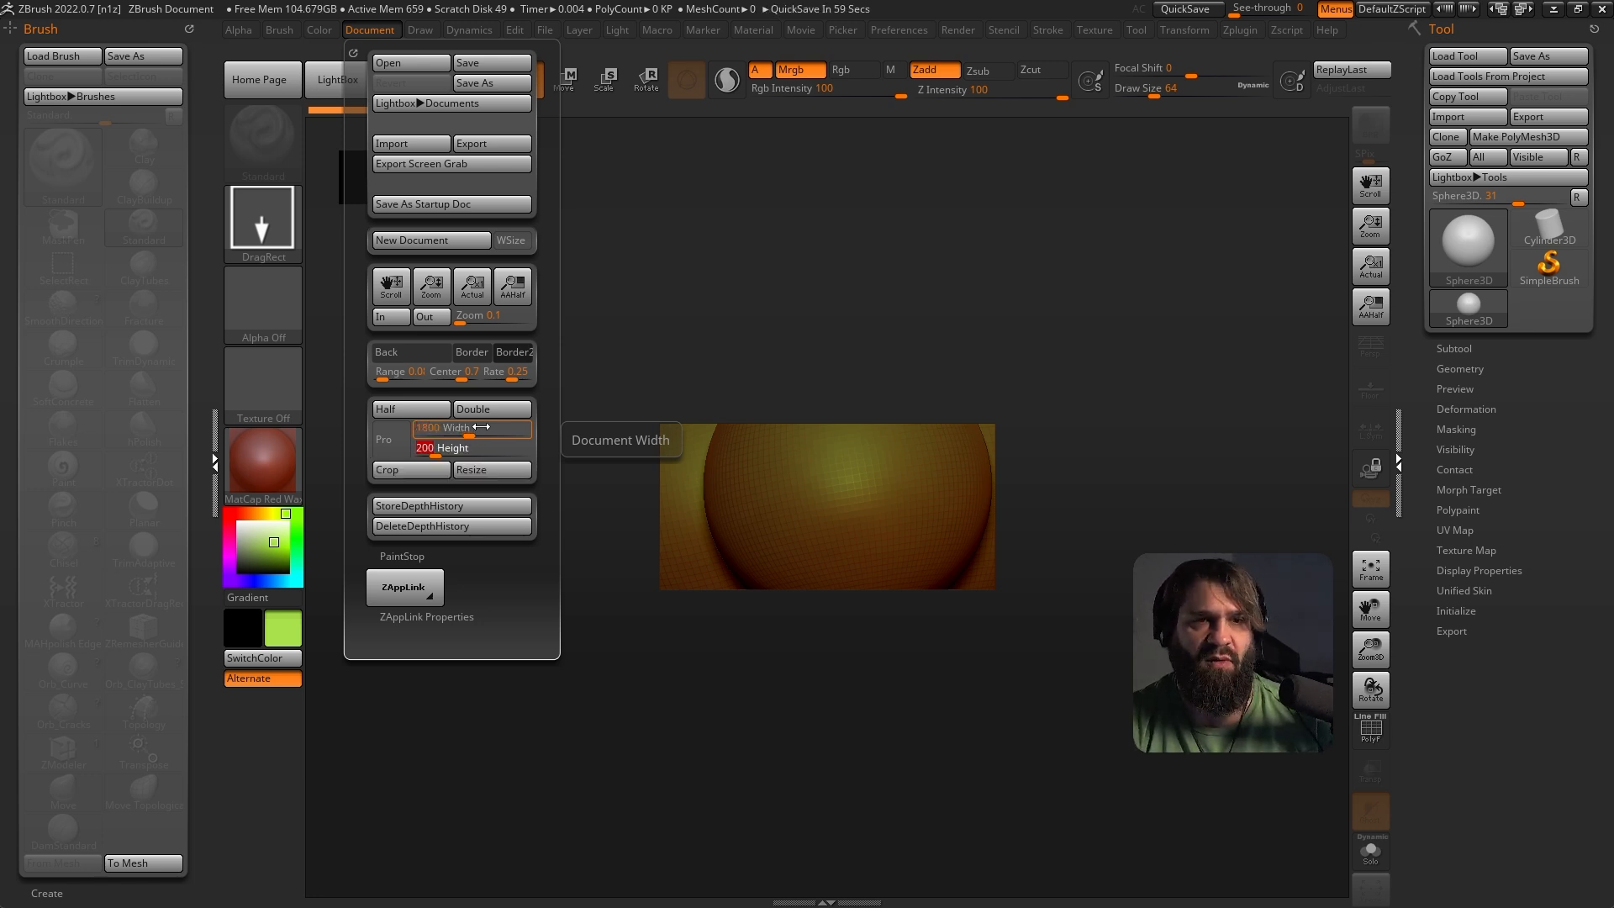
{"action": "type", "text": "1000"}
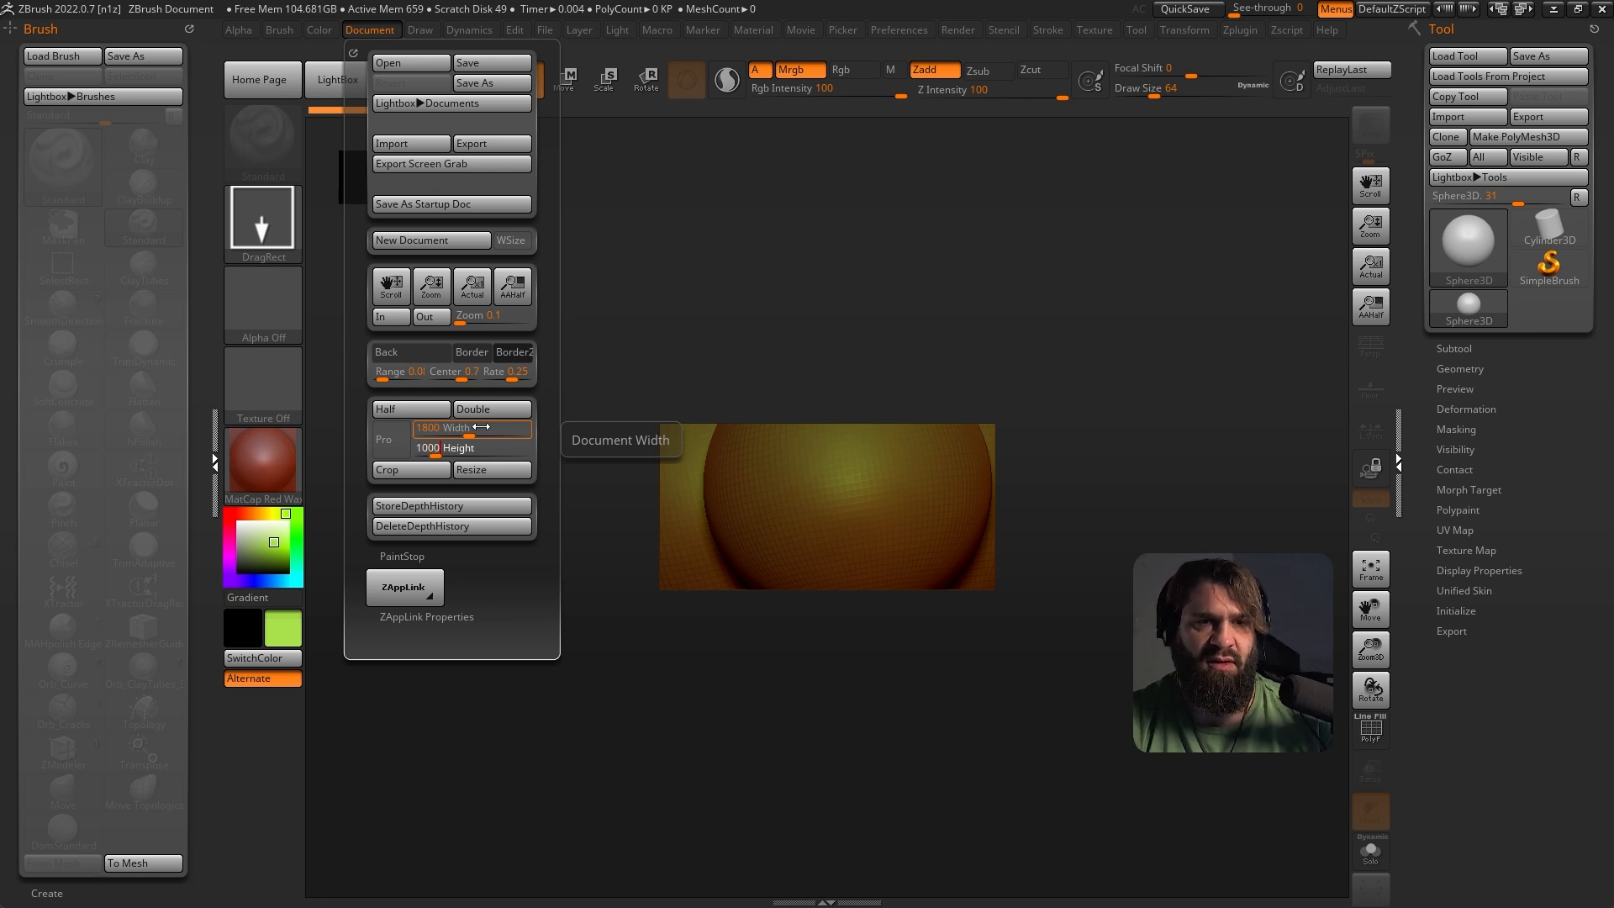
{"action": "left_click", "coordinate": [491, 469]}
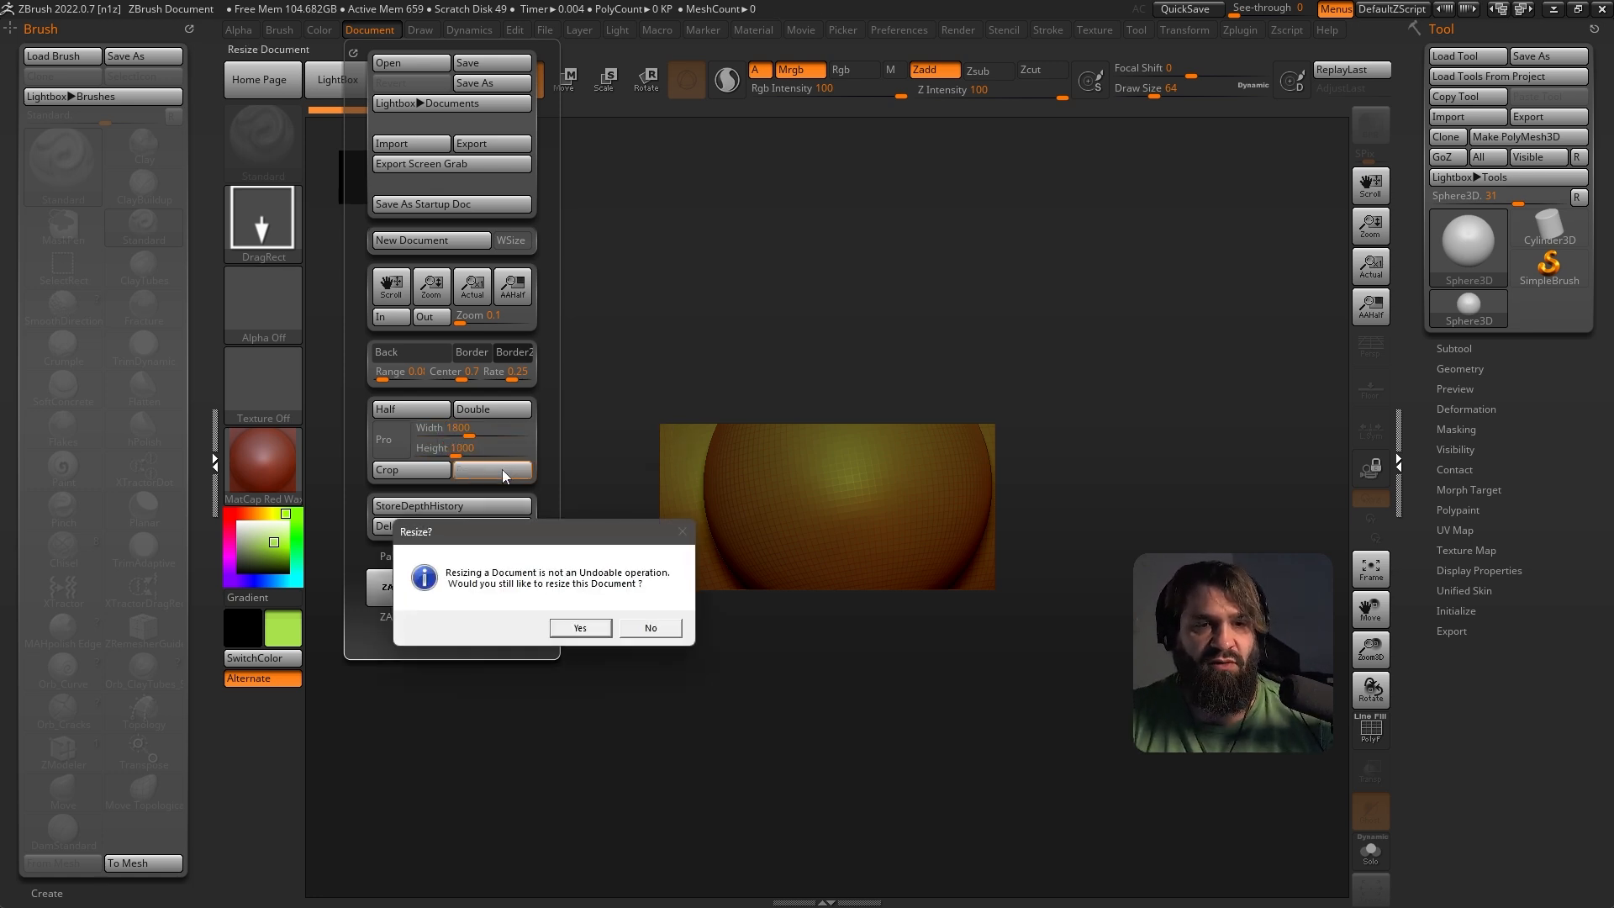
{"action": "left_click", "coordinate": [580, 627]}
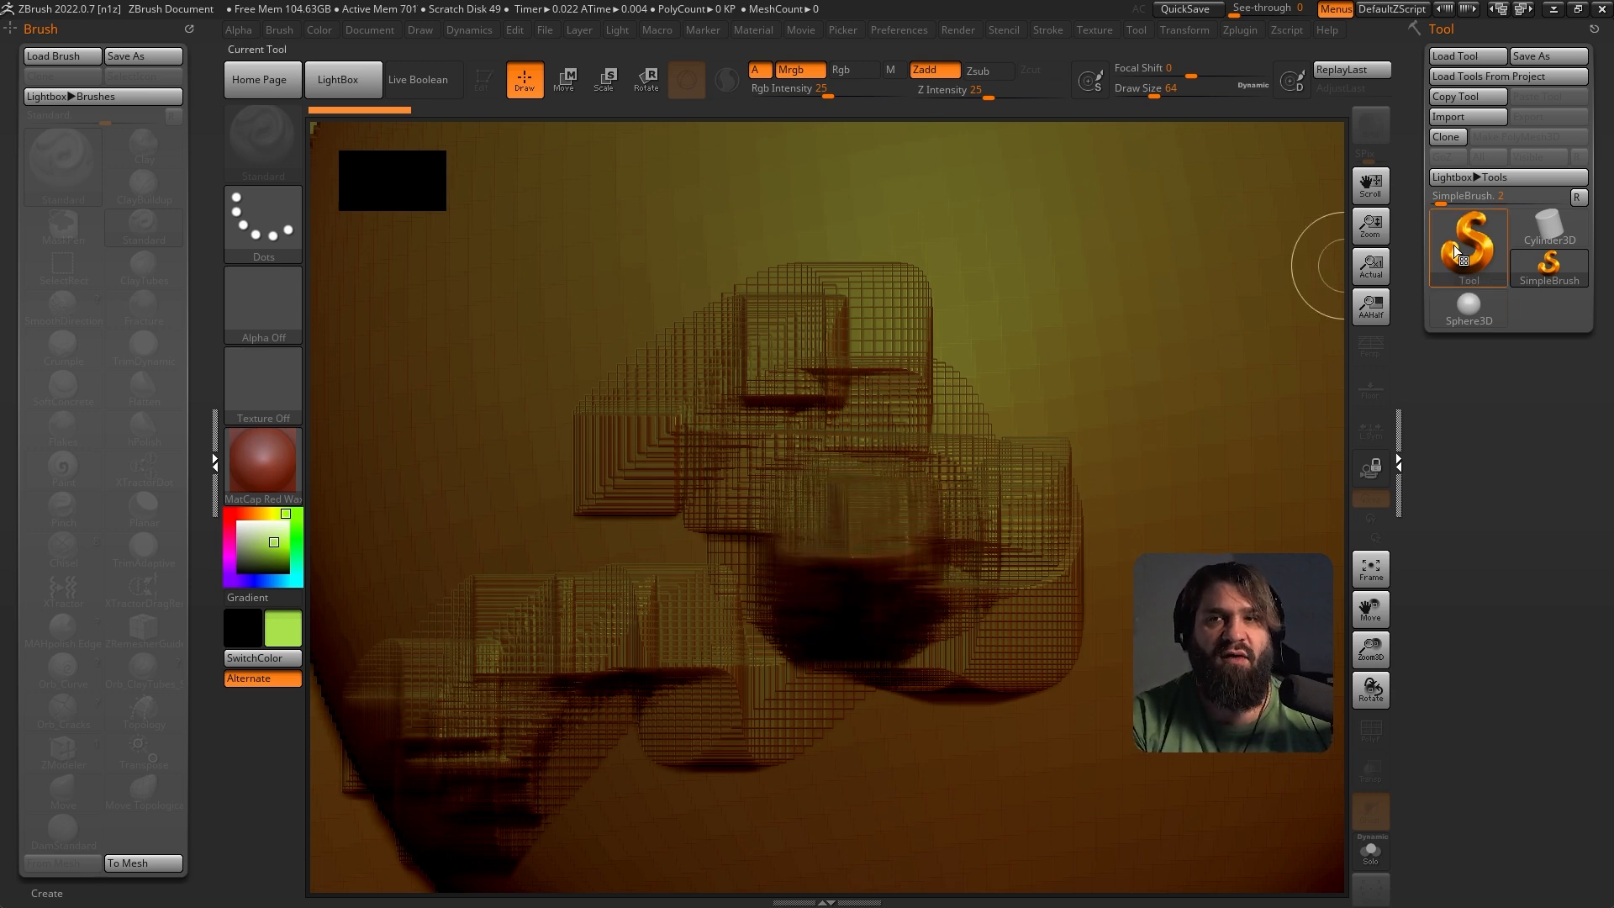
Choose the Sphere3D mesh from the tool list and drag a large sphere onto the canvas.
{"action": "left_click", "coordinate": [1467, 247]}
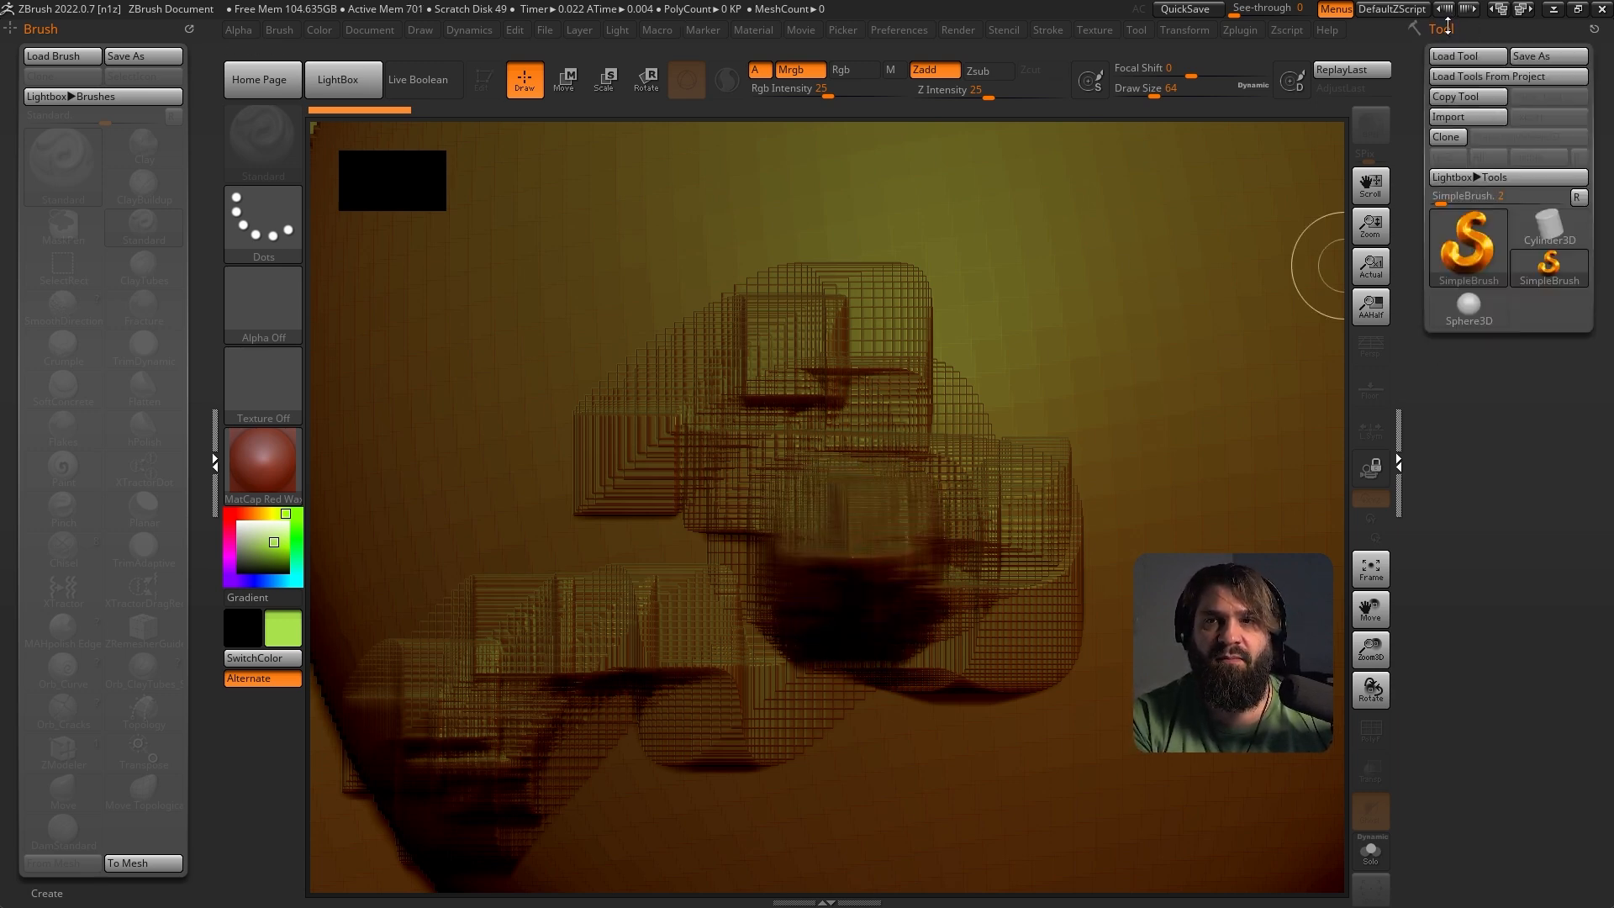
{"action": "left_click", "coordinate": [1467, 242]}
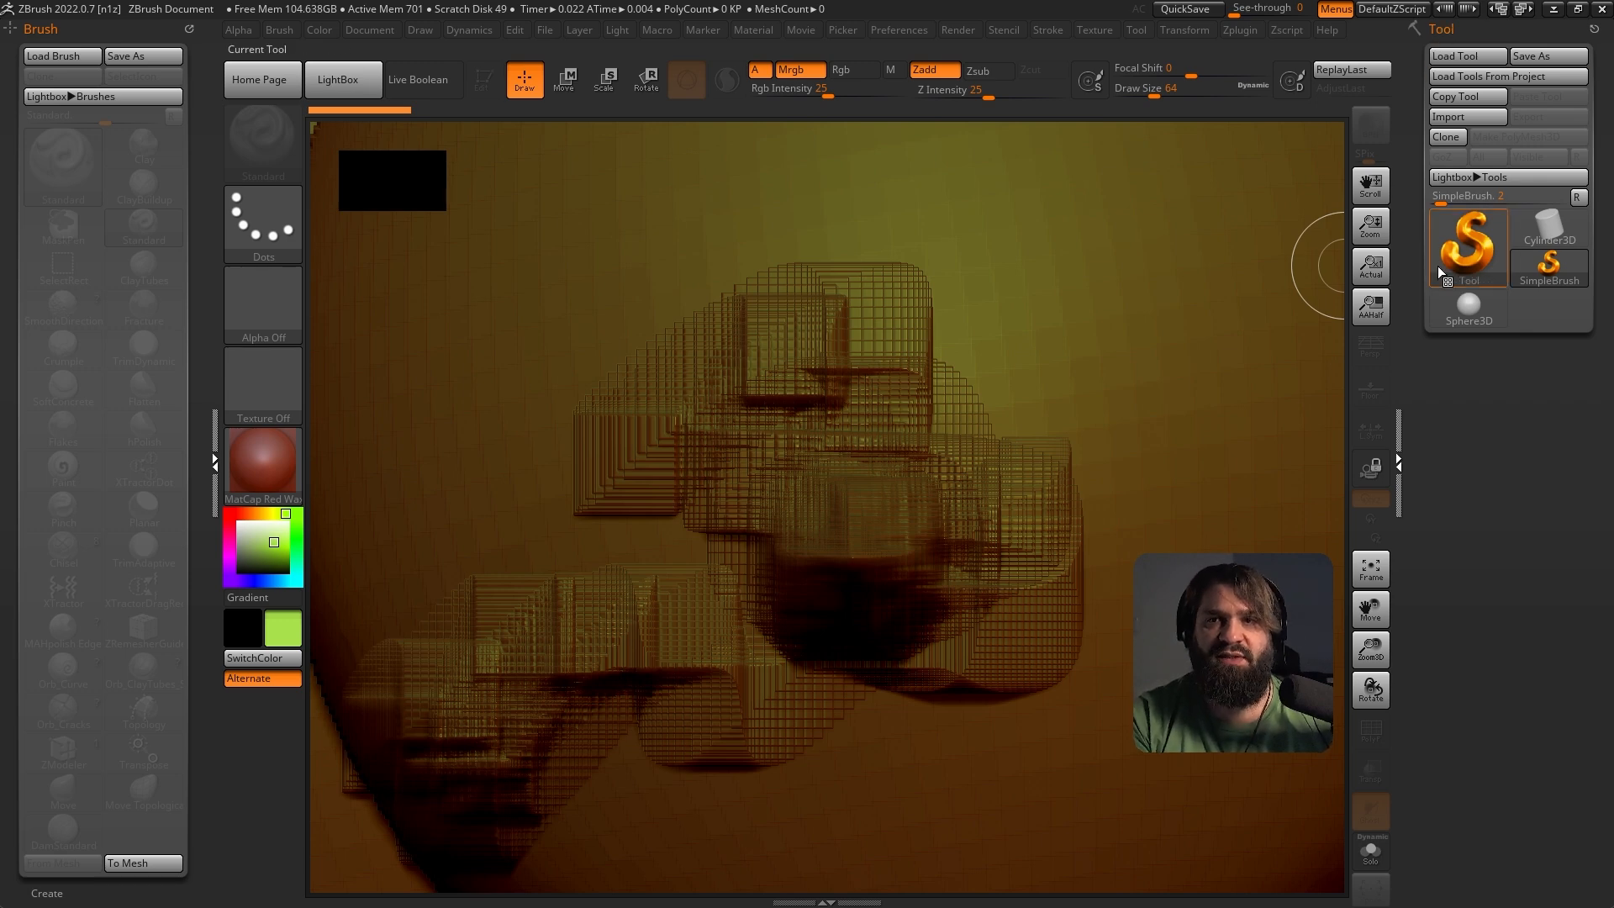
{"action": "left_click", "coordinate": [1137, 28]}
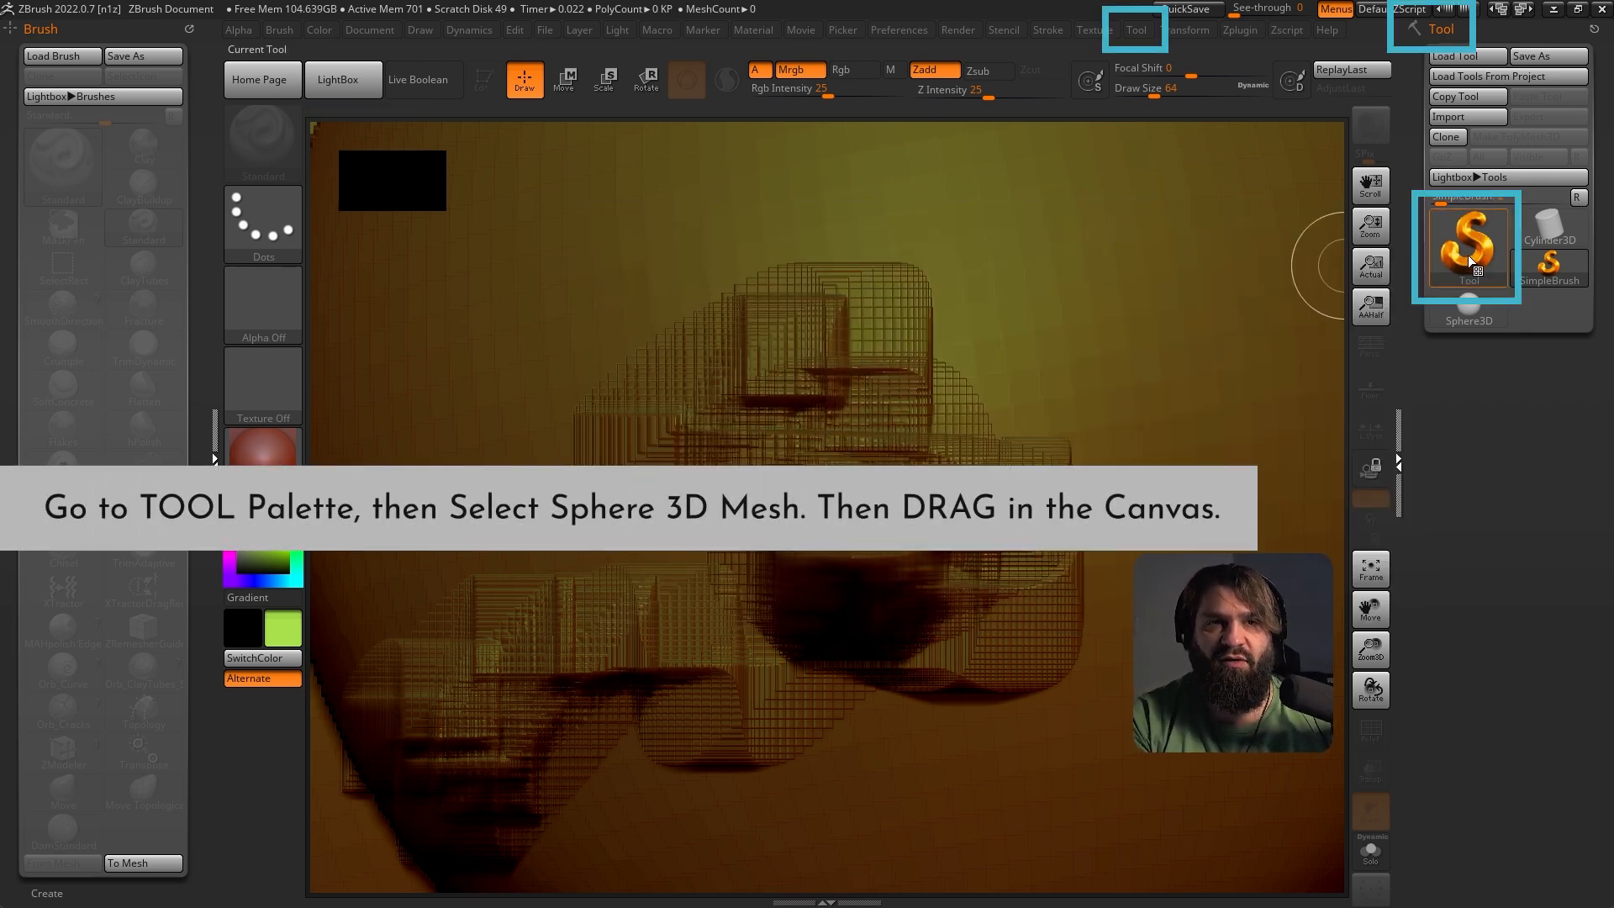
{"action": "left_click", "coordinate": [1465, 248]}
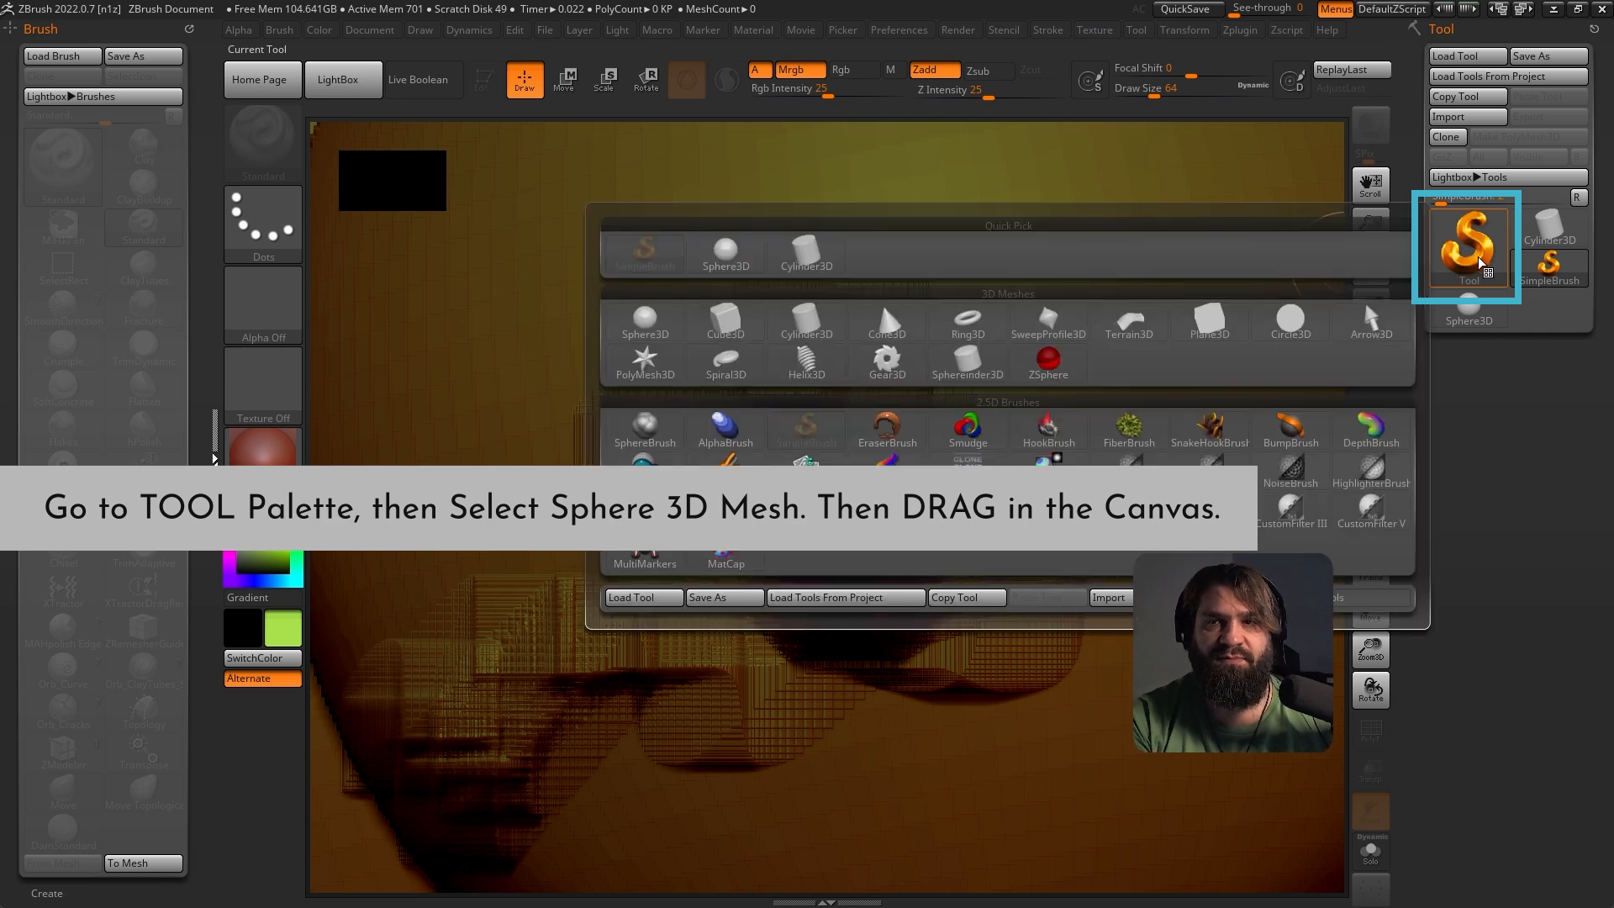
{"action": "left_click", "coordinate": [644, 319]}
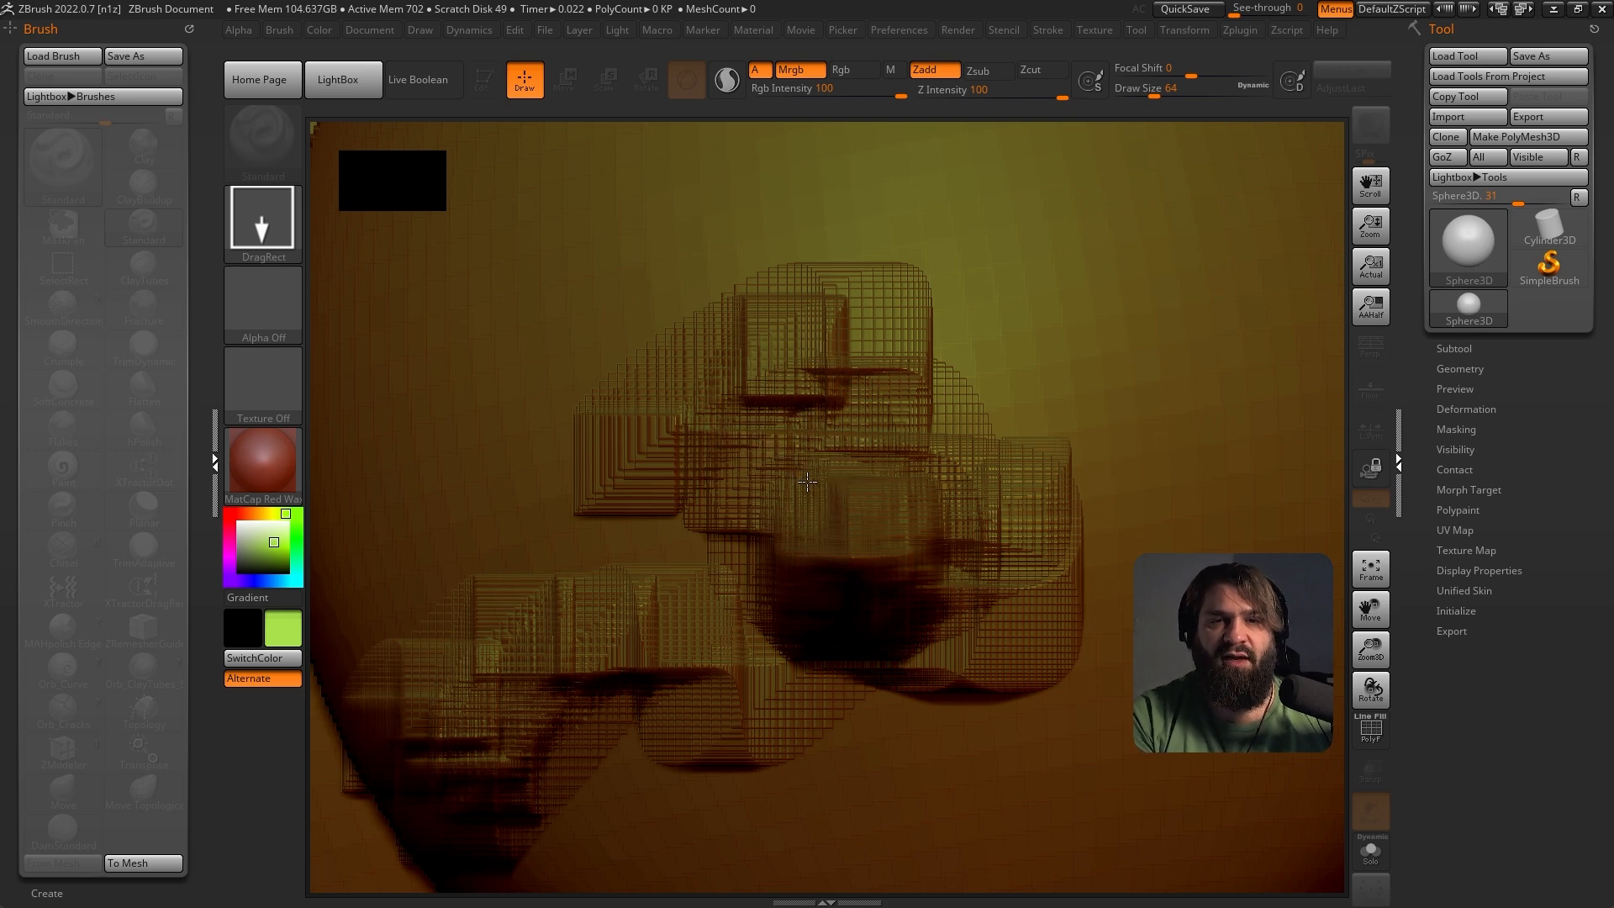
{"action": "left_click_drag", "start_coordinate": [805, 482], "coordinate": [806, 599]}
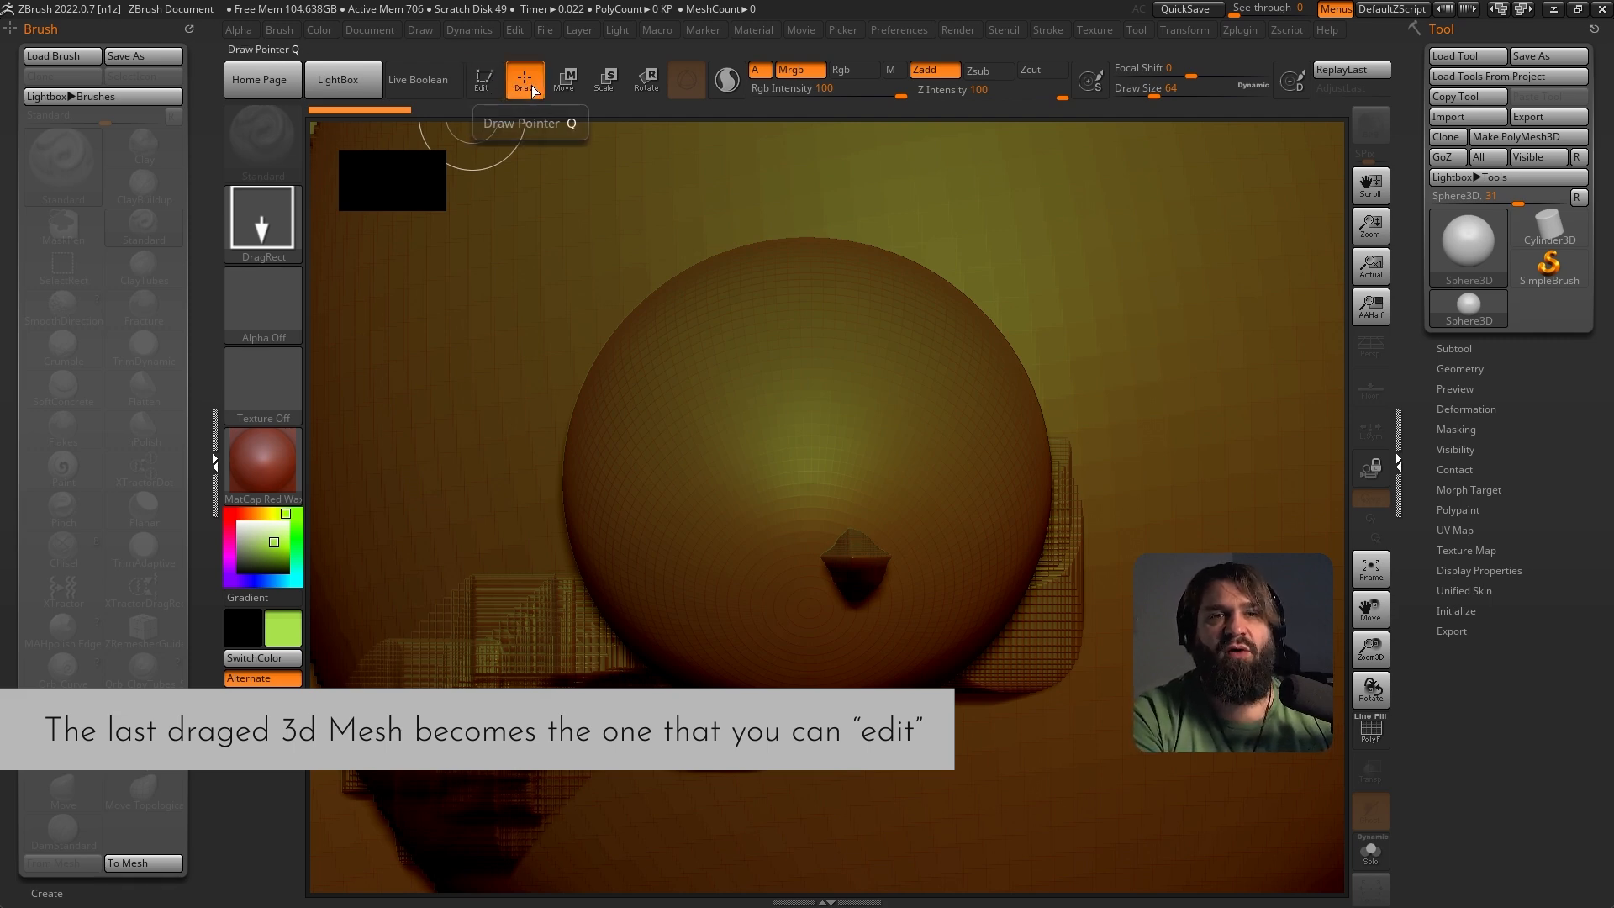
{"action": "mouse_move", "coordinate": [482, 81]}
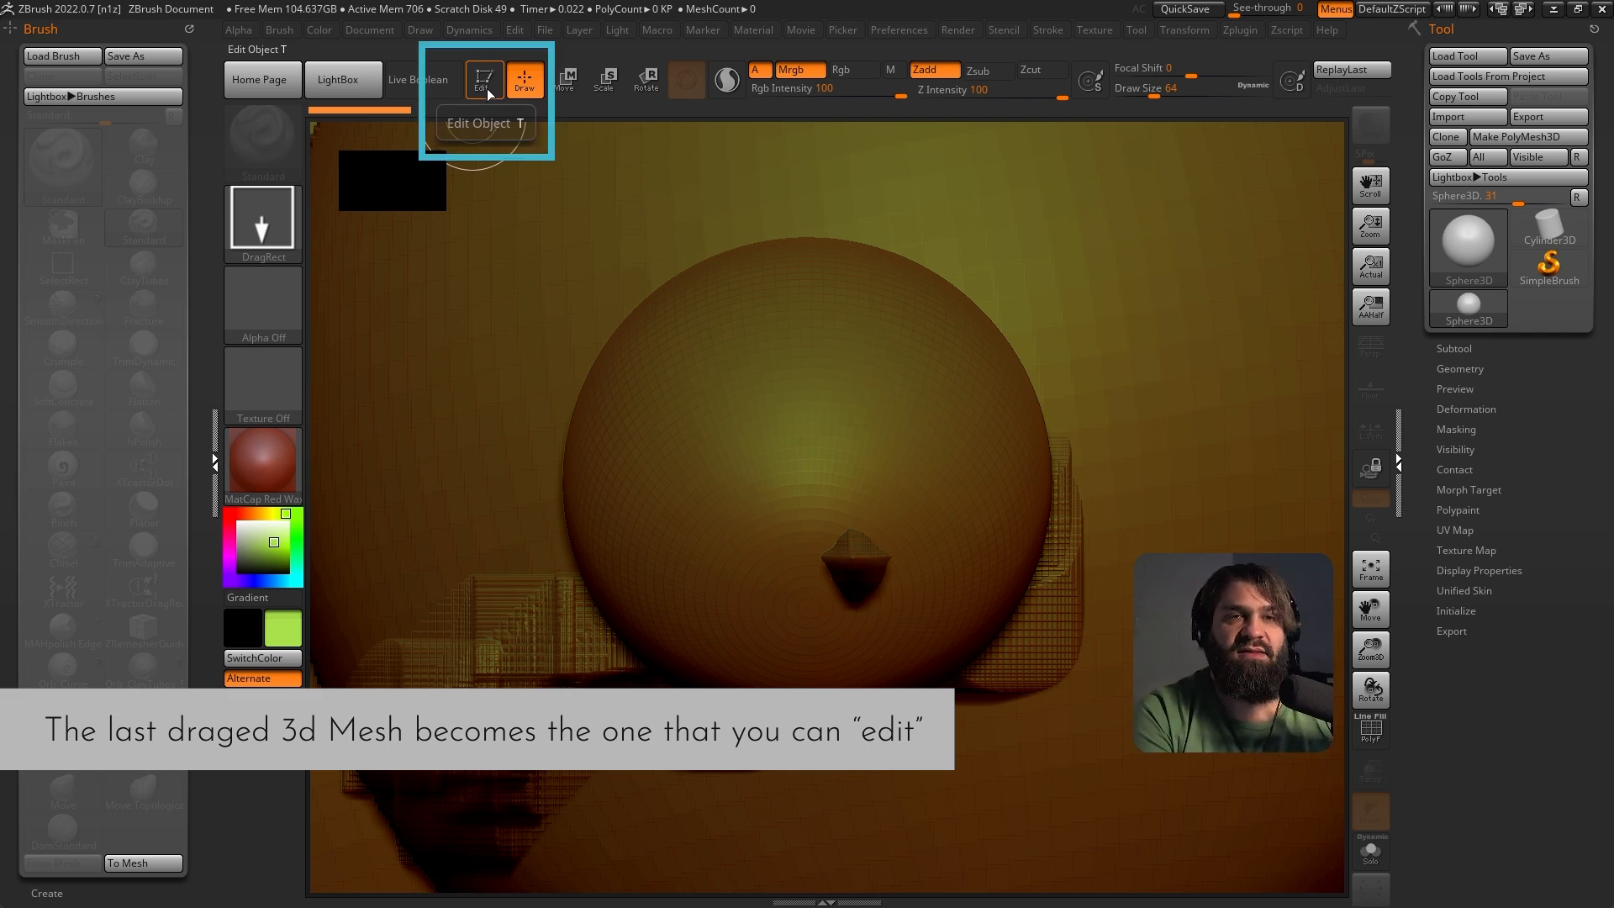
Enter Edit mode on the sphere and clear the old blocky strokes via the Document menu.
{"action": "left_click", "coordinate": [480, 80]}
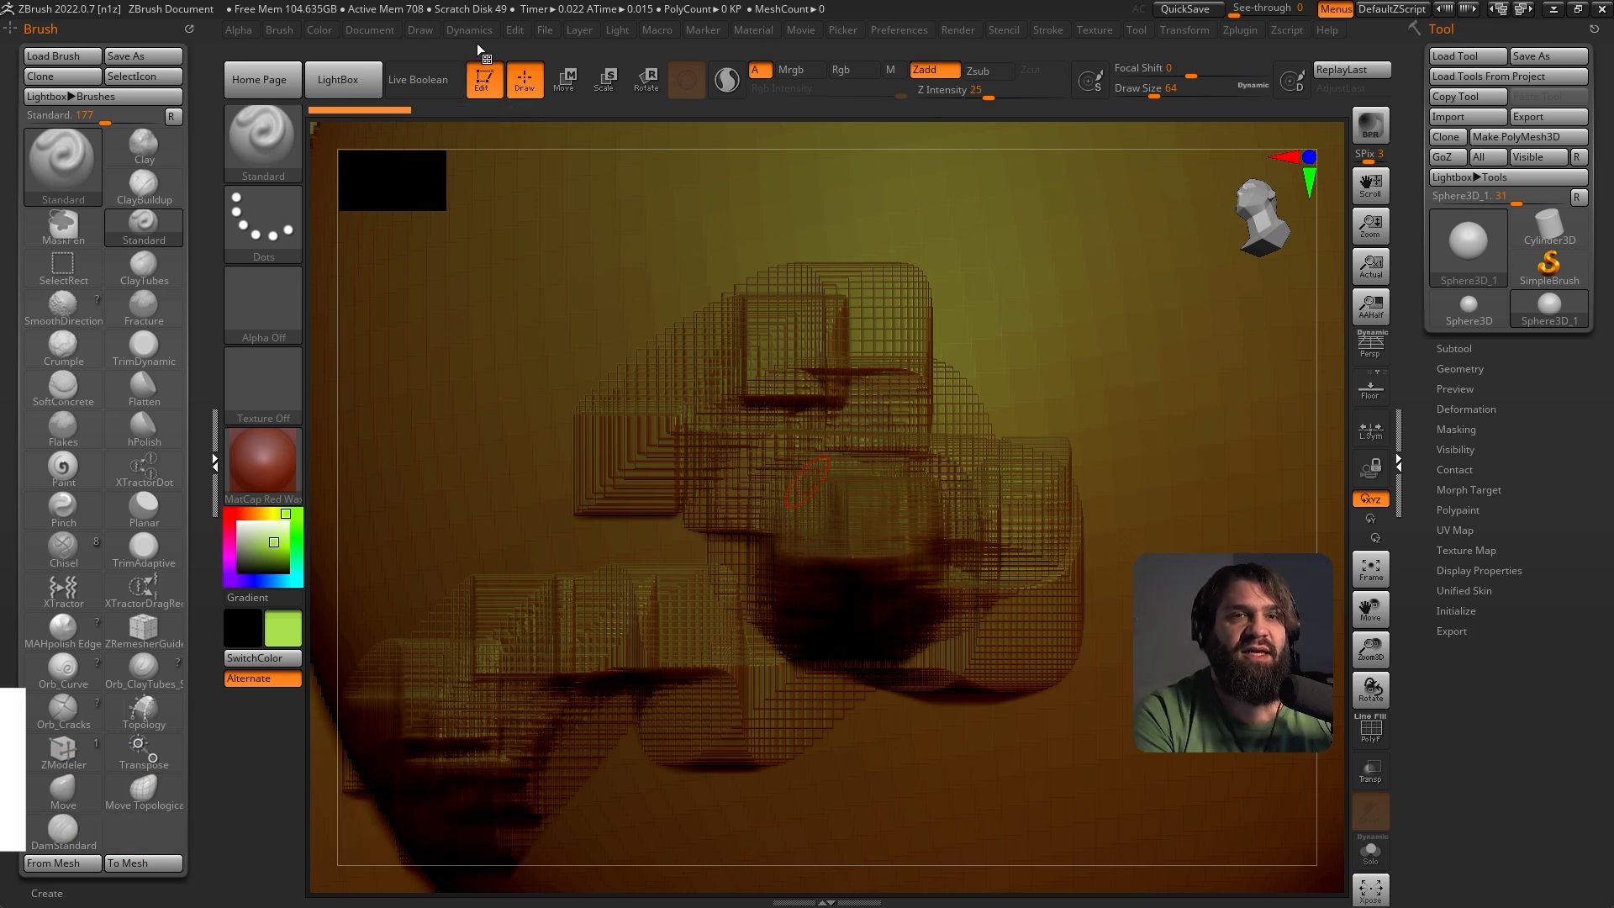
{"action": "left_click", "coordinate": [370, 28]}
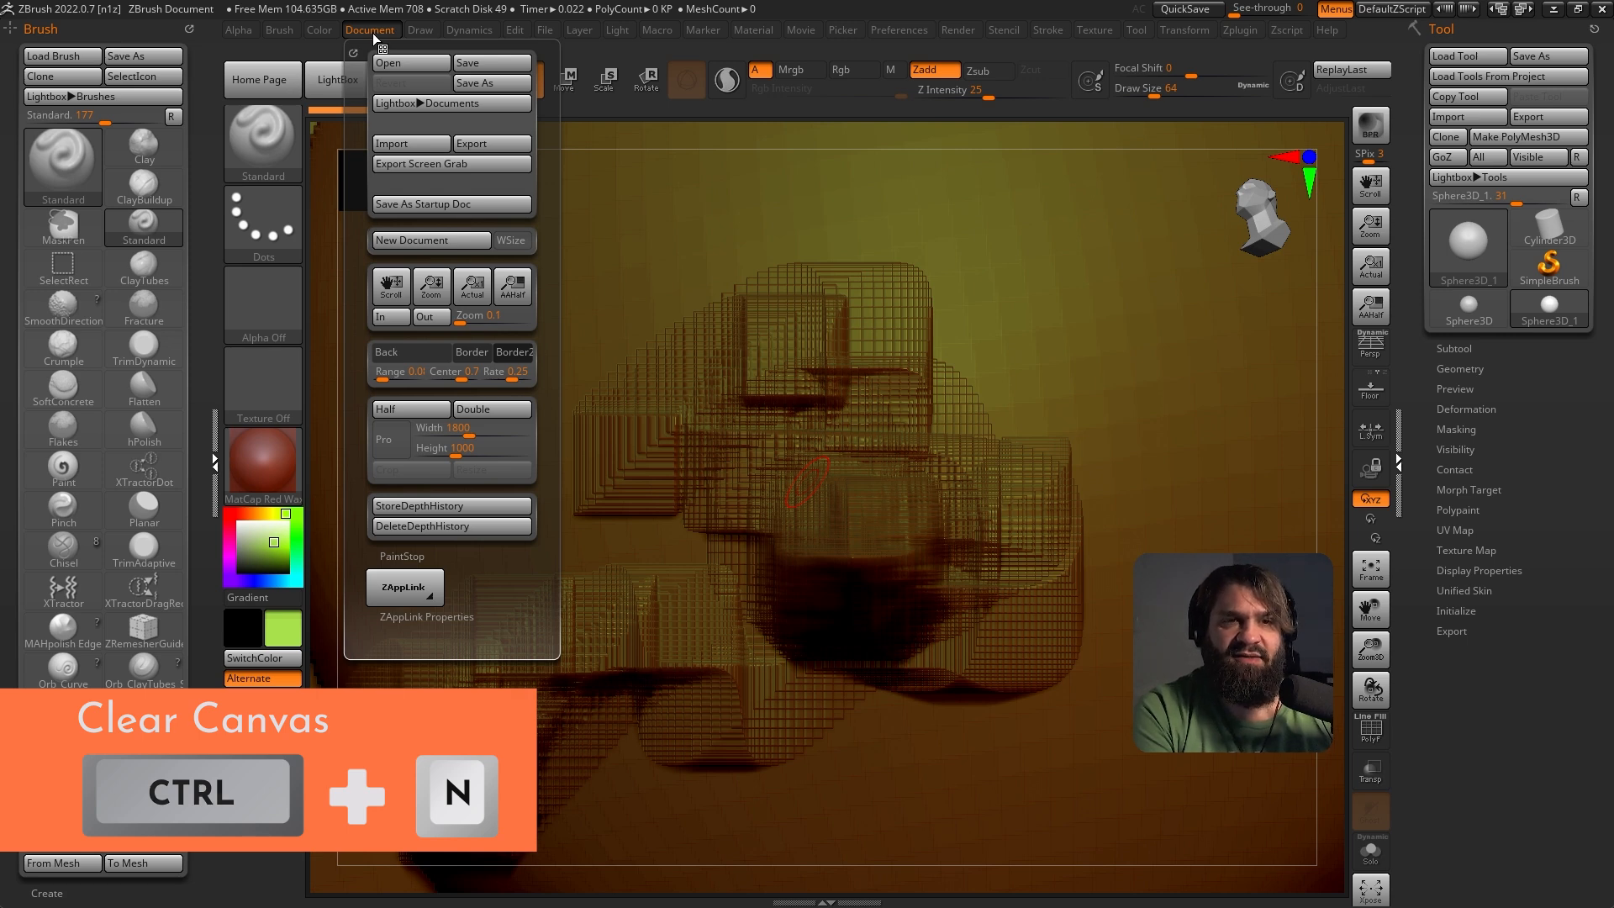
{"action": "left_click", "coordinate": [370, 29]}
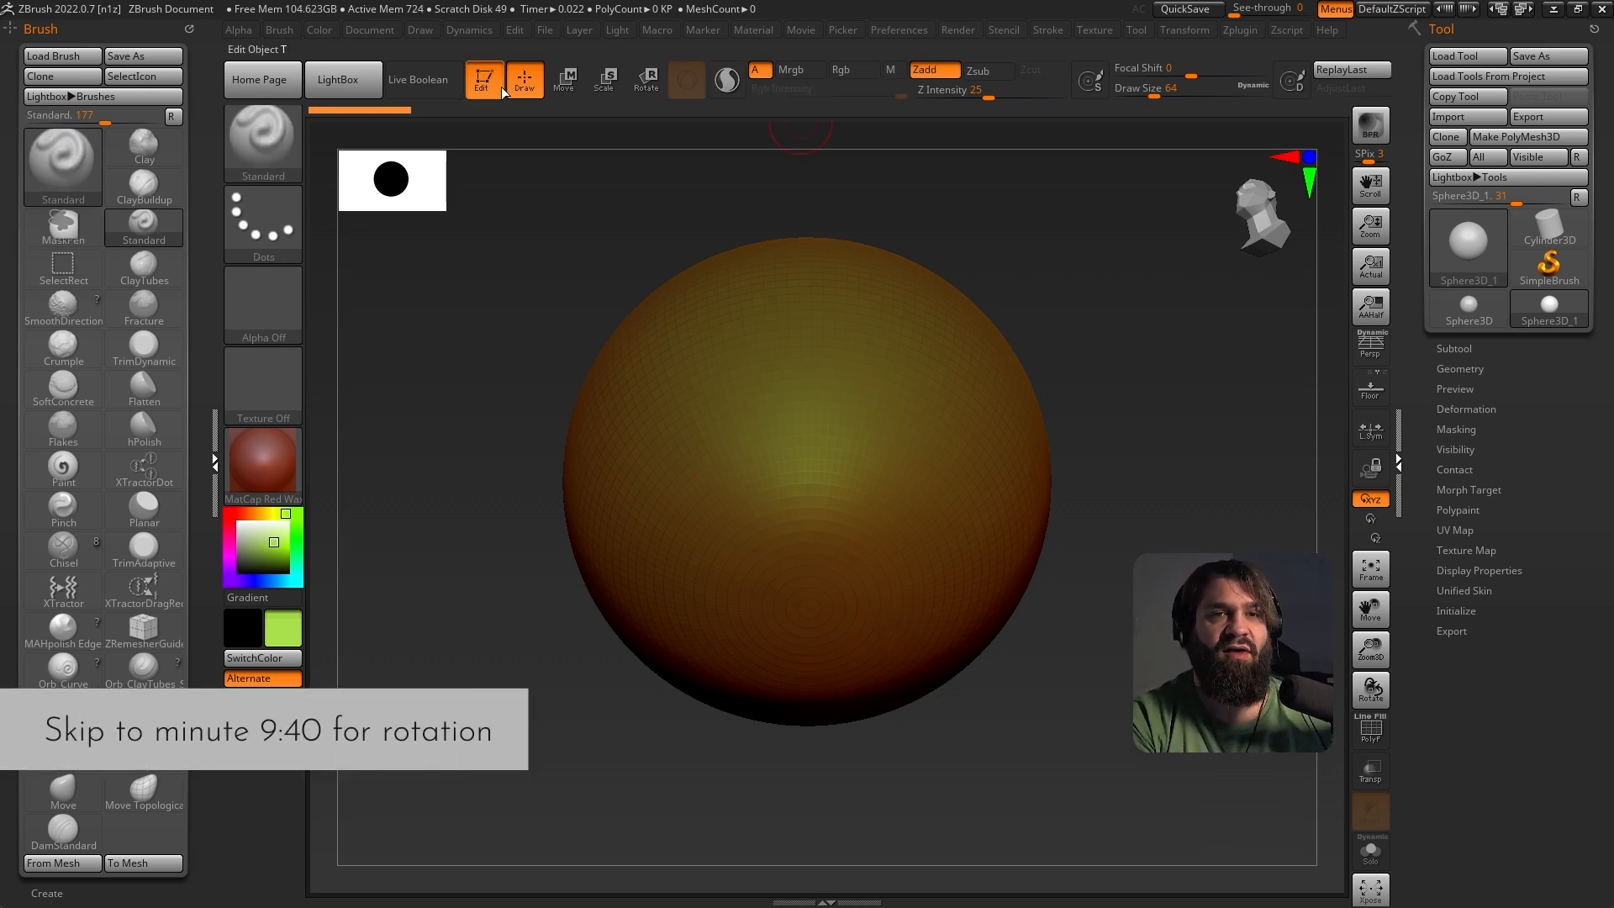
Leave Edit mode and pick the Plane3D primitive from the tool list for stamping.
{"action": "left_click", "coordinate": [523, 79]}
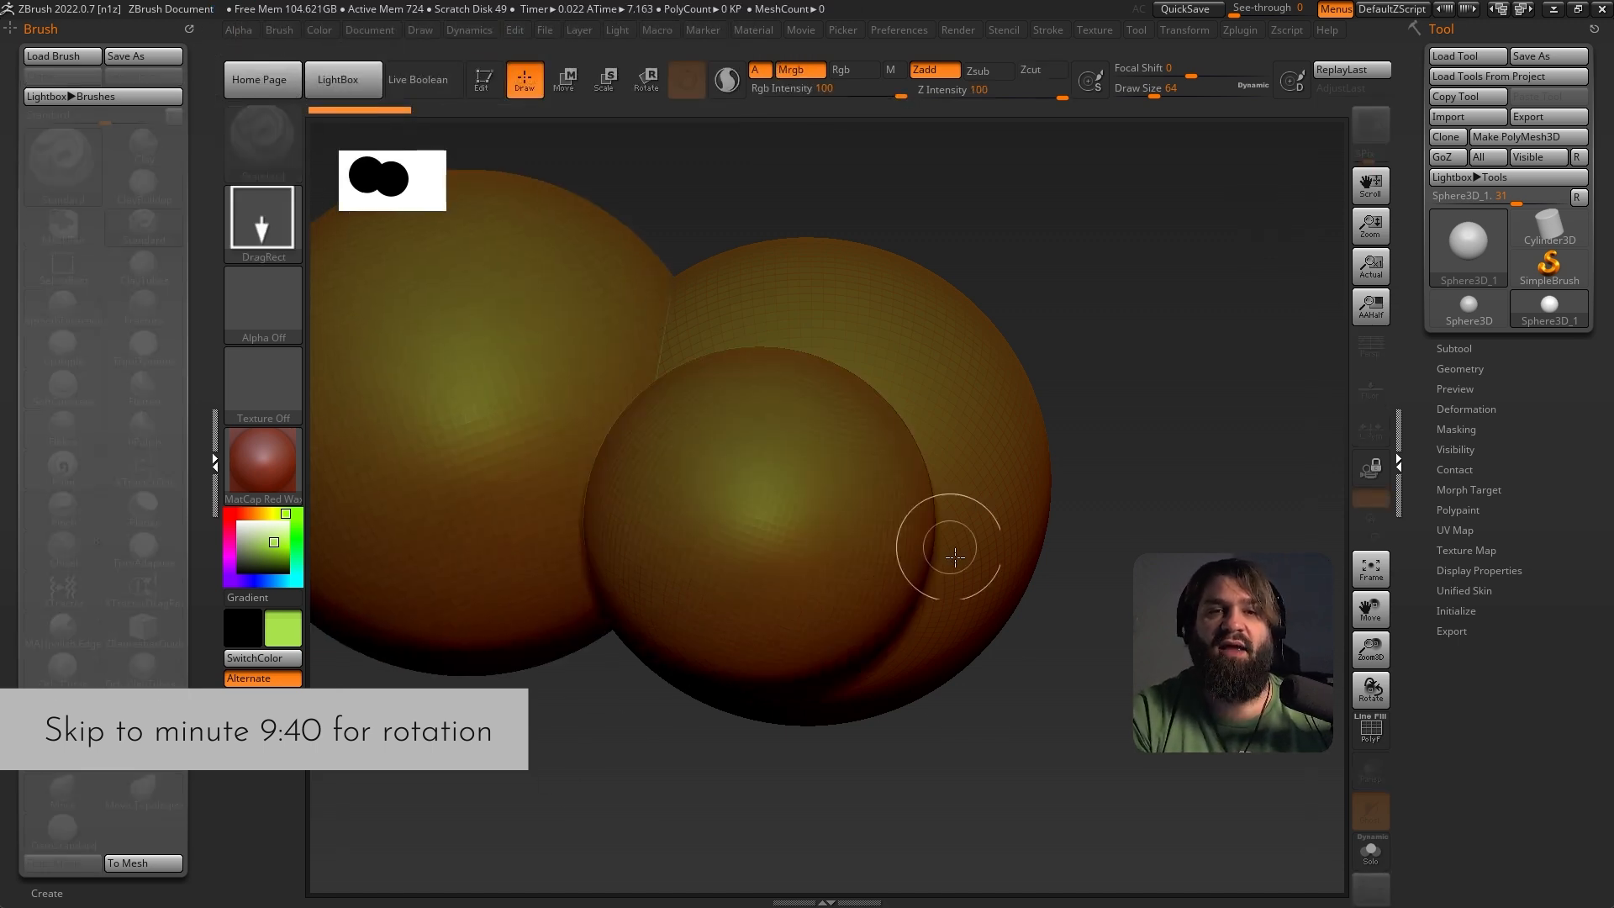
{"action": "left_click", "coordinate": [1466, 246]}
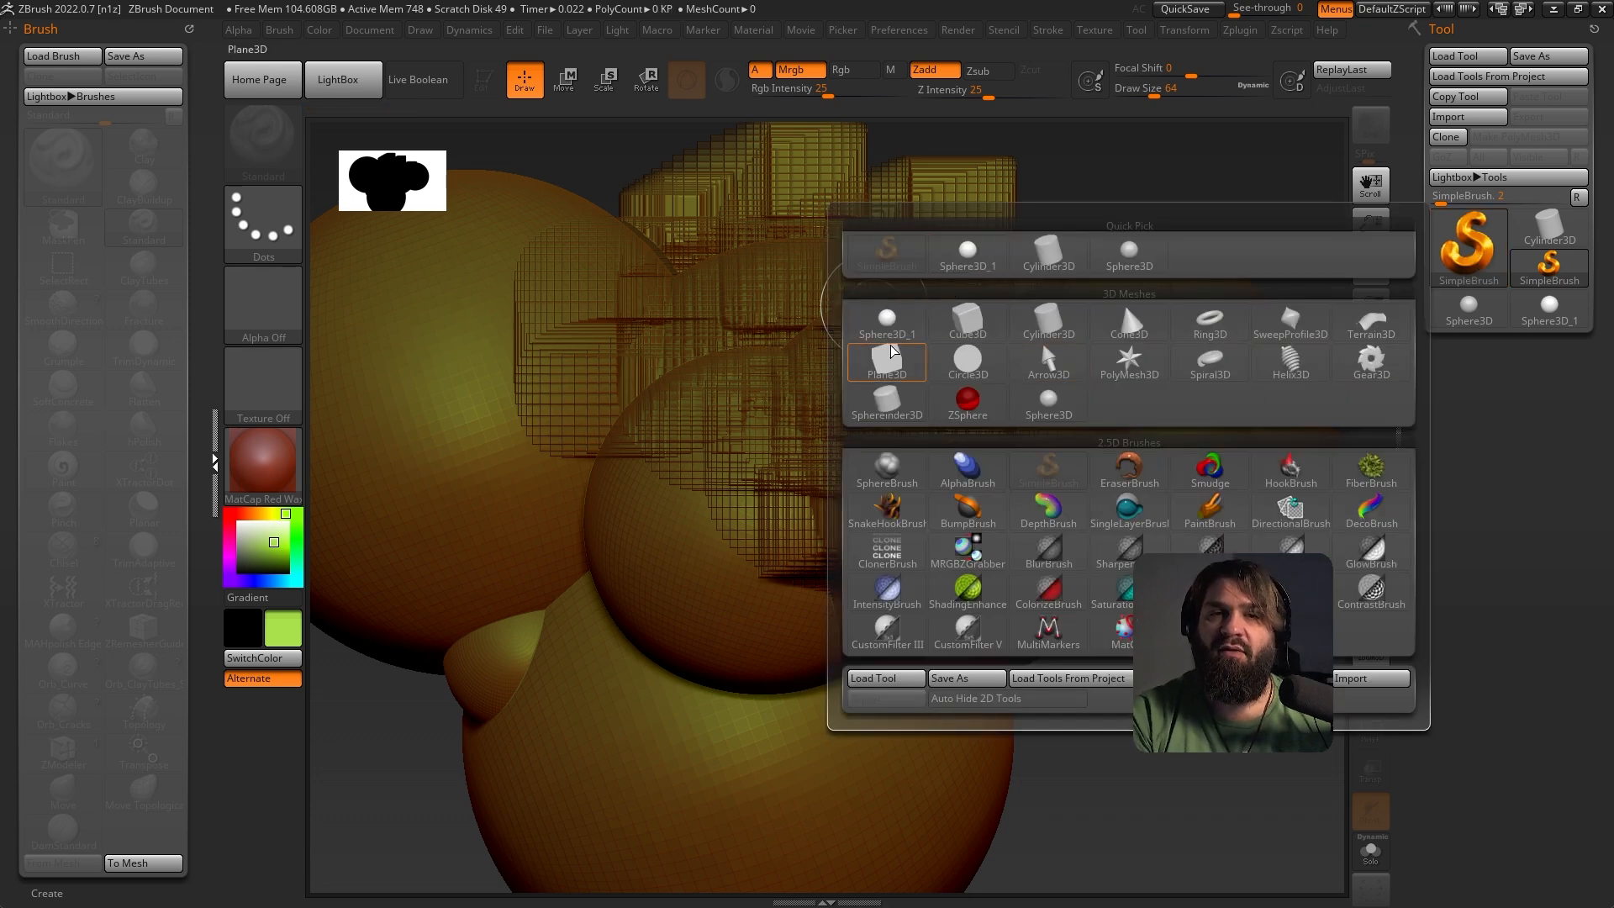
{"action": "left_click", "coordinate": [887, 320]}
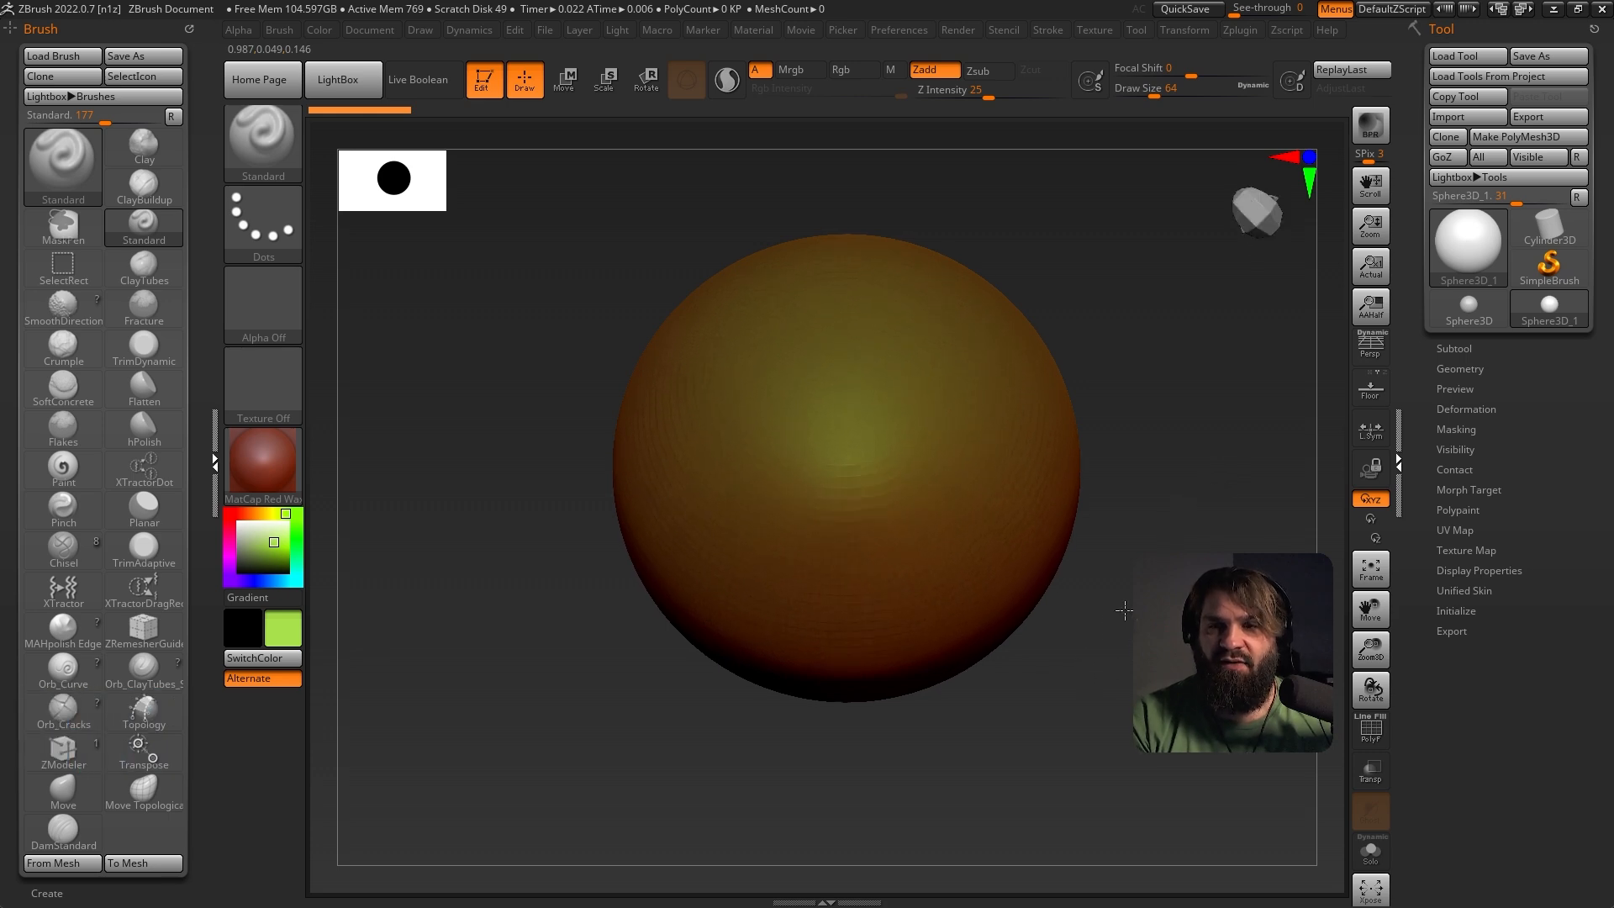
Turn on the PolyF wireframe and rotate the sphere to show its top pole.
{"action": "left_click", "coordinate": [1369, 731]}
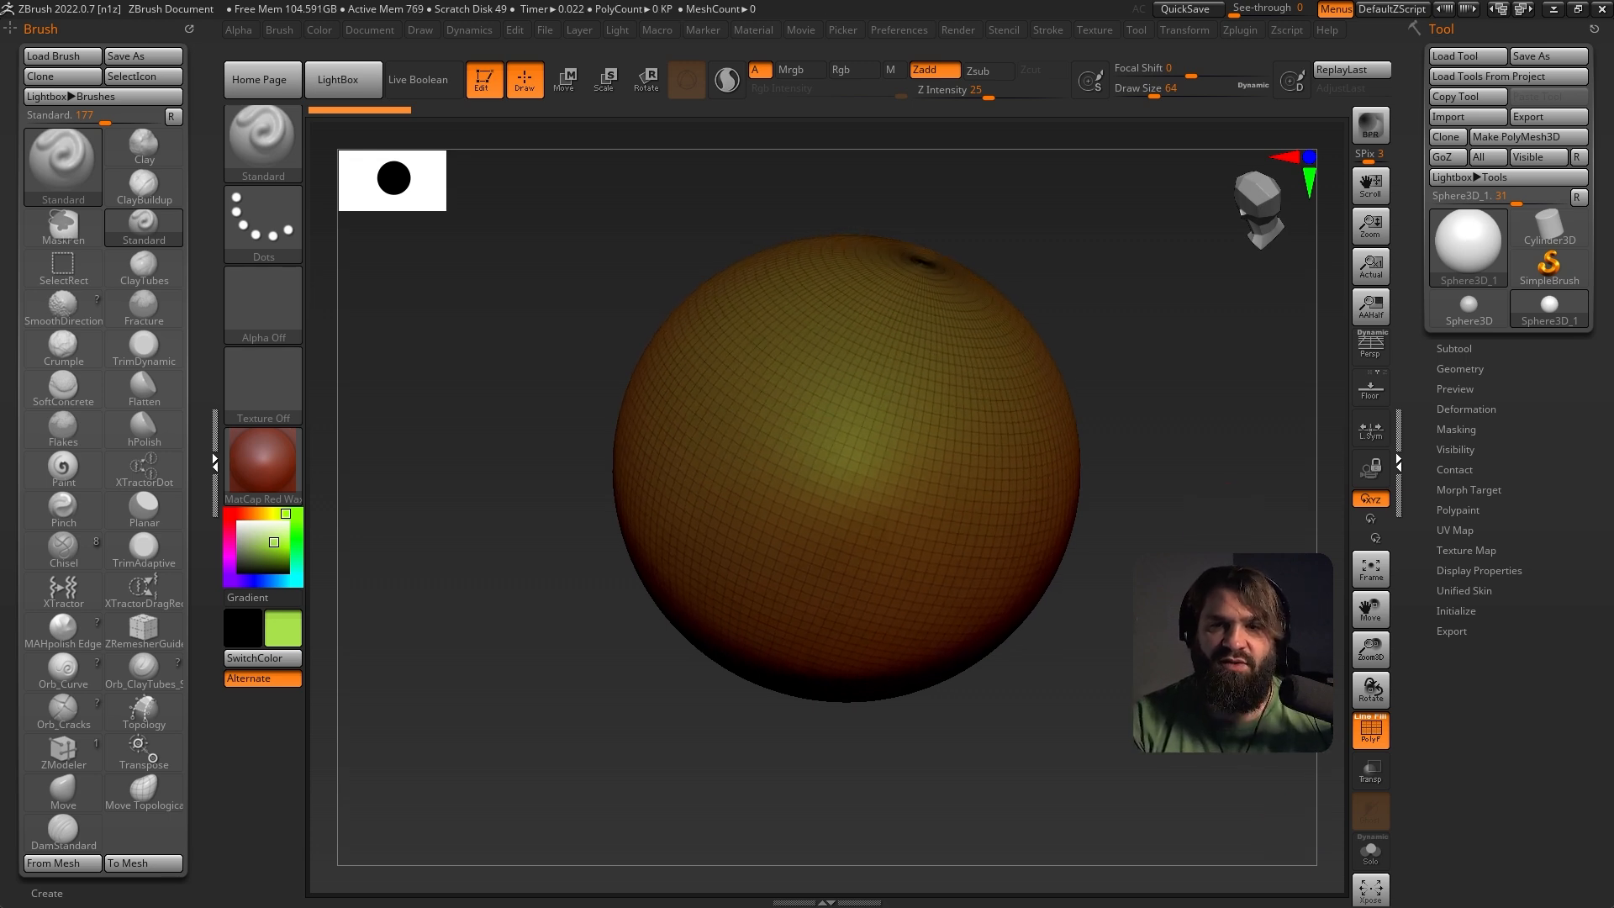
{"action": "key", "text": "shift+f"}
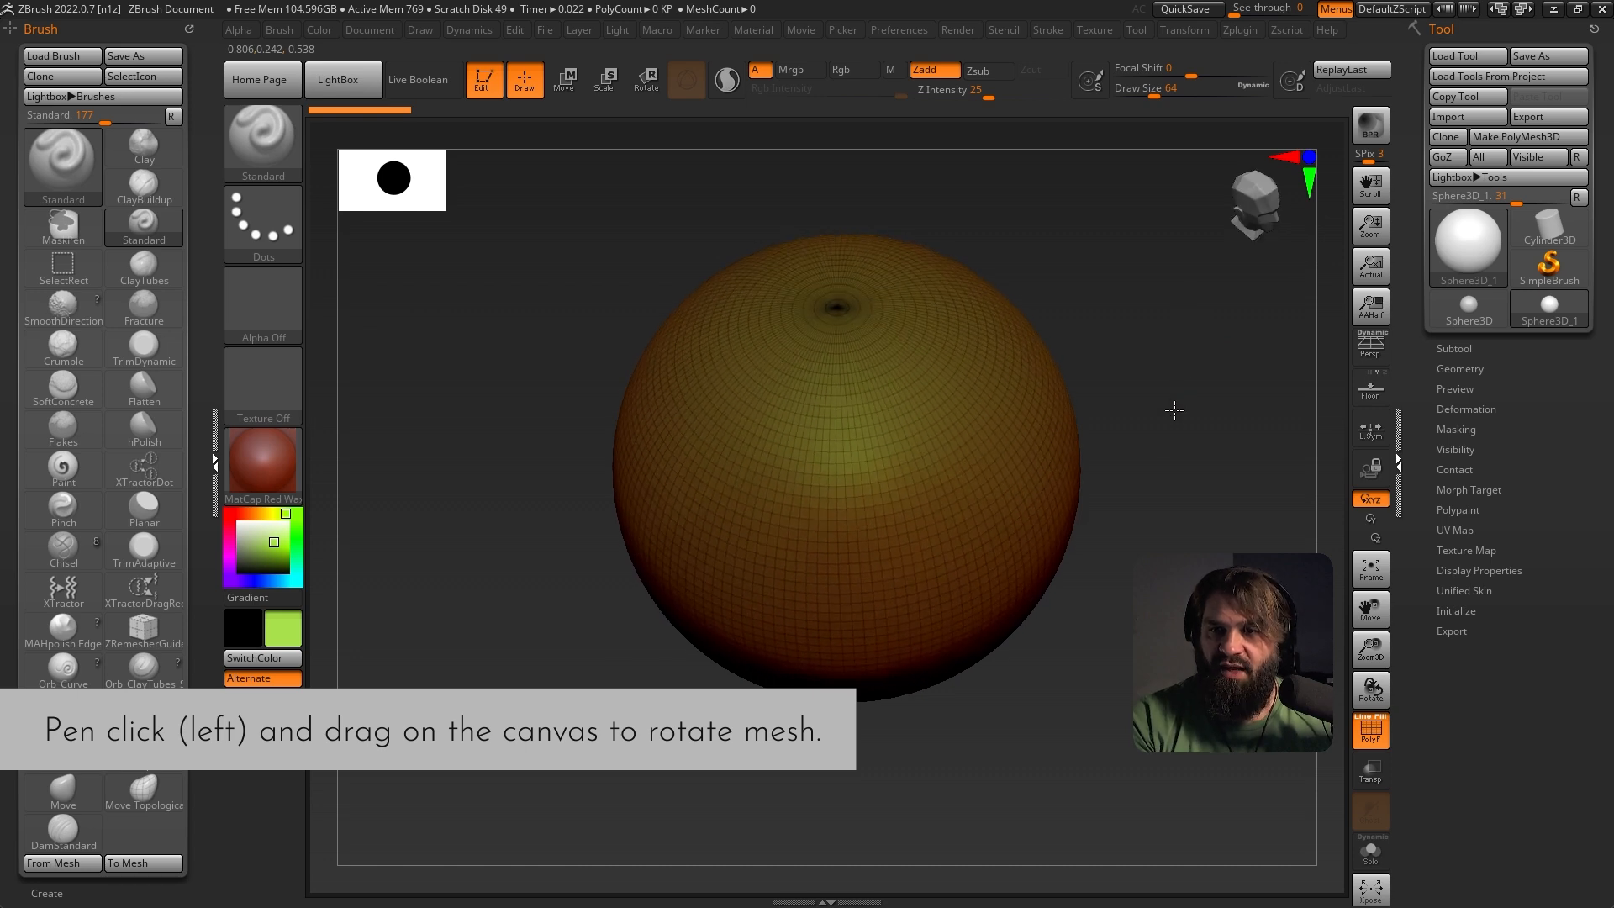
{"action": "left_click_drag", "start_coordinate": [824, 432], "coordinate": [607, 452]}
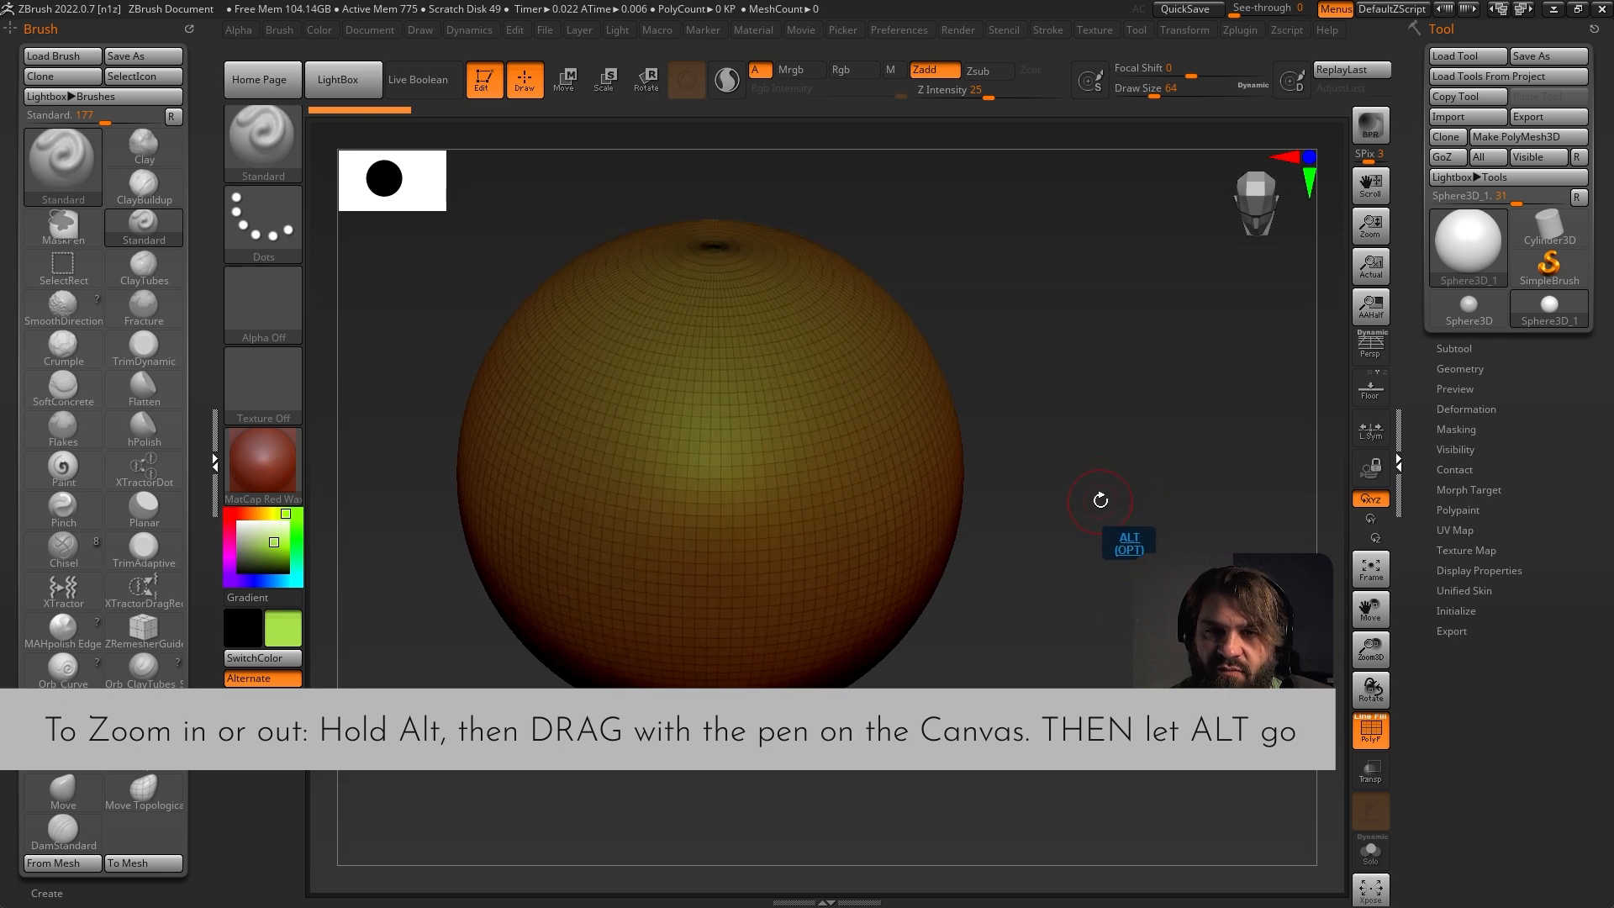
Zoom in until the wireframed sphere fills most of the canvas.
{"action": "left_click_drag", "start_coordinate": [1099, 499], "coordinate": [1175, 538]}
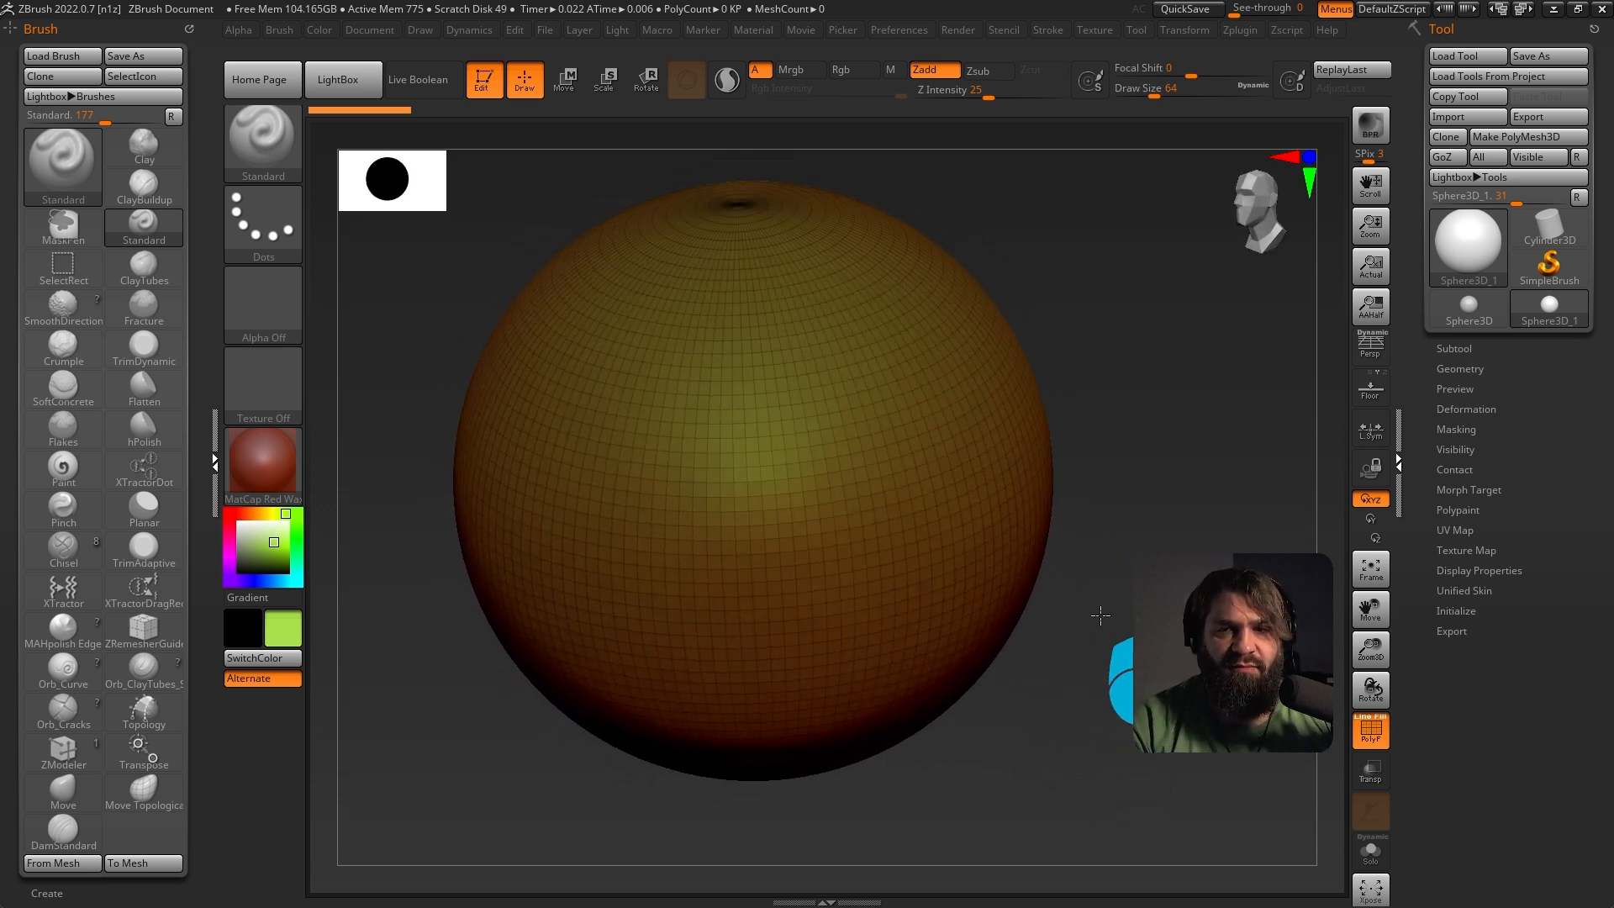
{"action": "left_click_drag", "start_coordinate": [1105, 592], "coordinate": [1105, 576]}
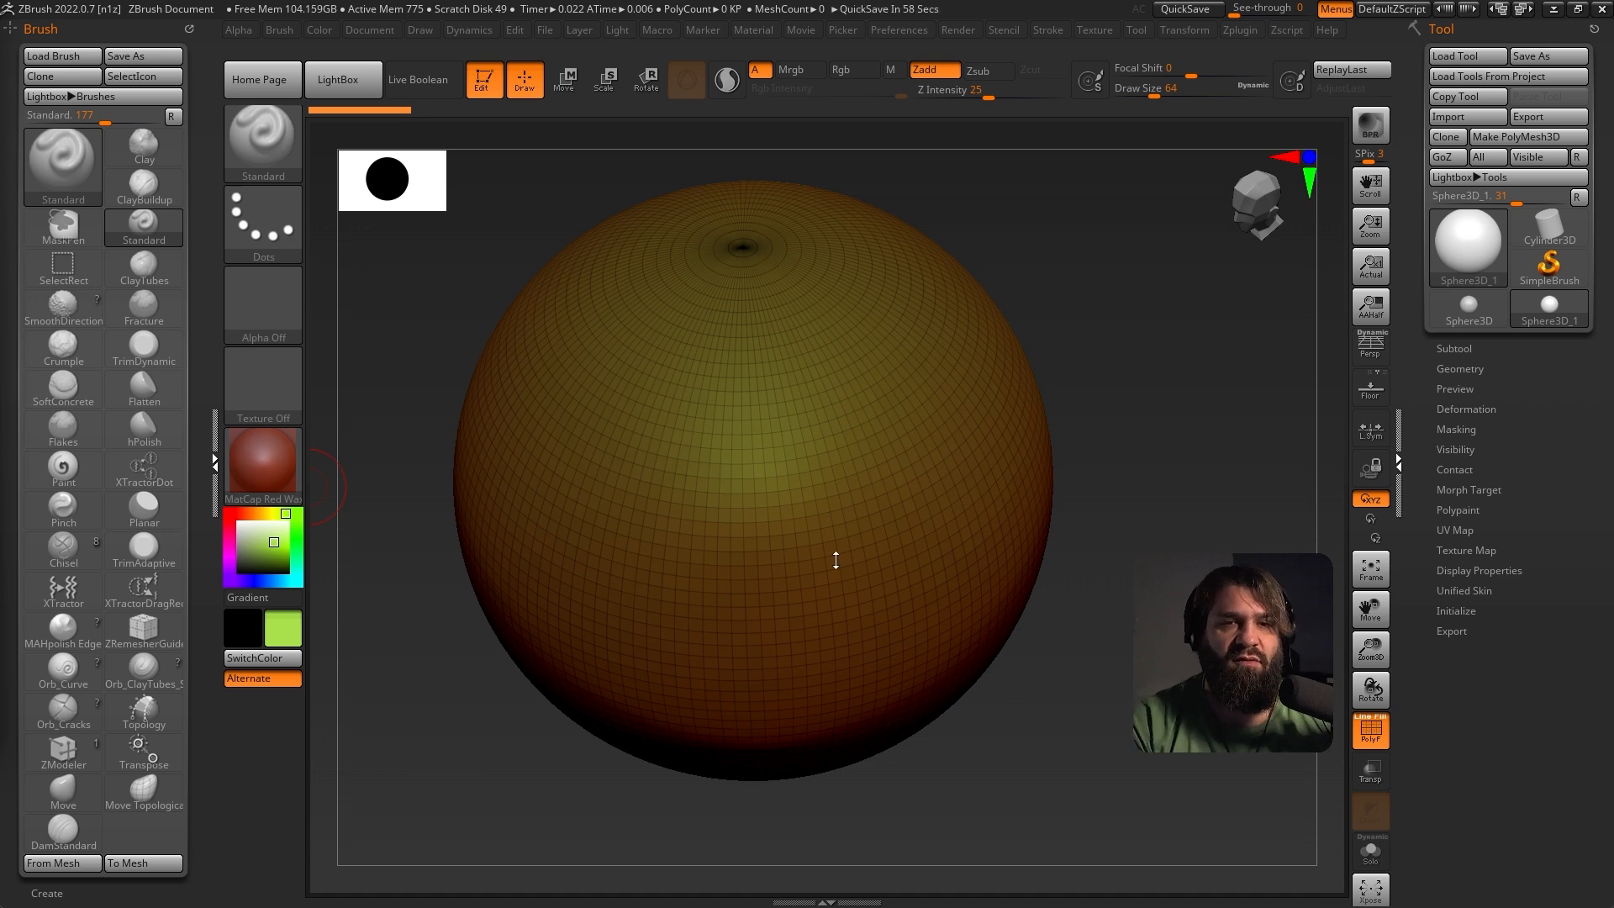
{"action": "left_click", "coordinate": [804, 572]}
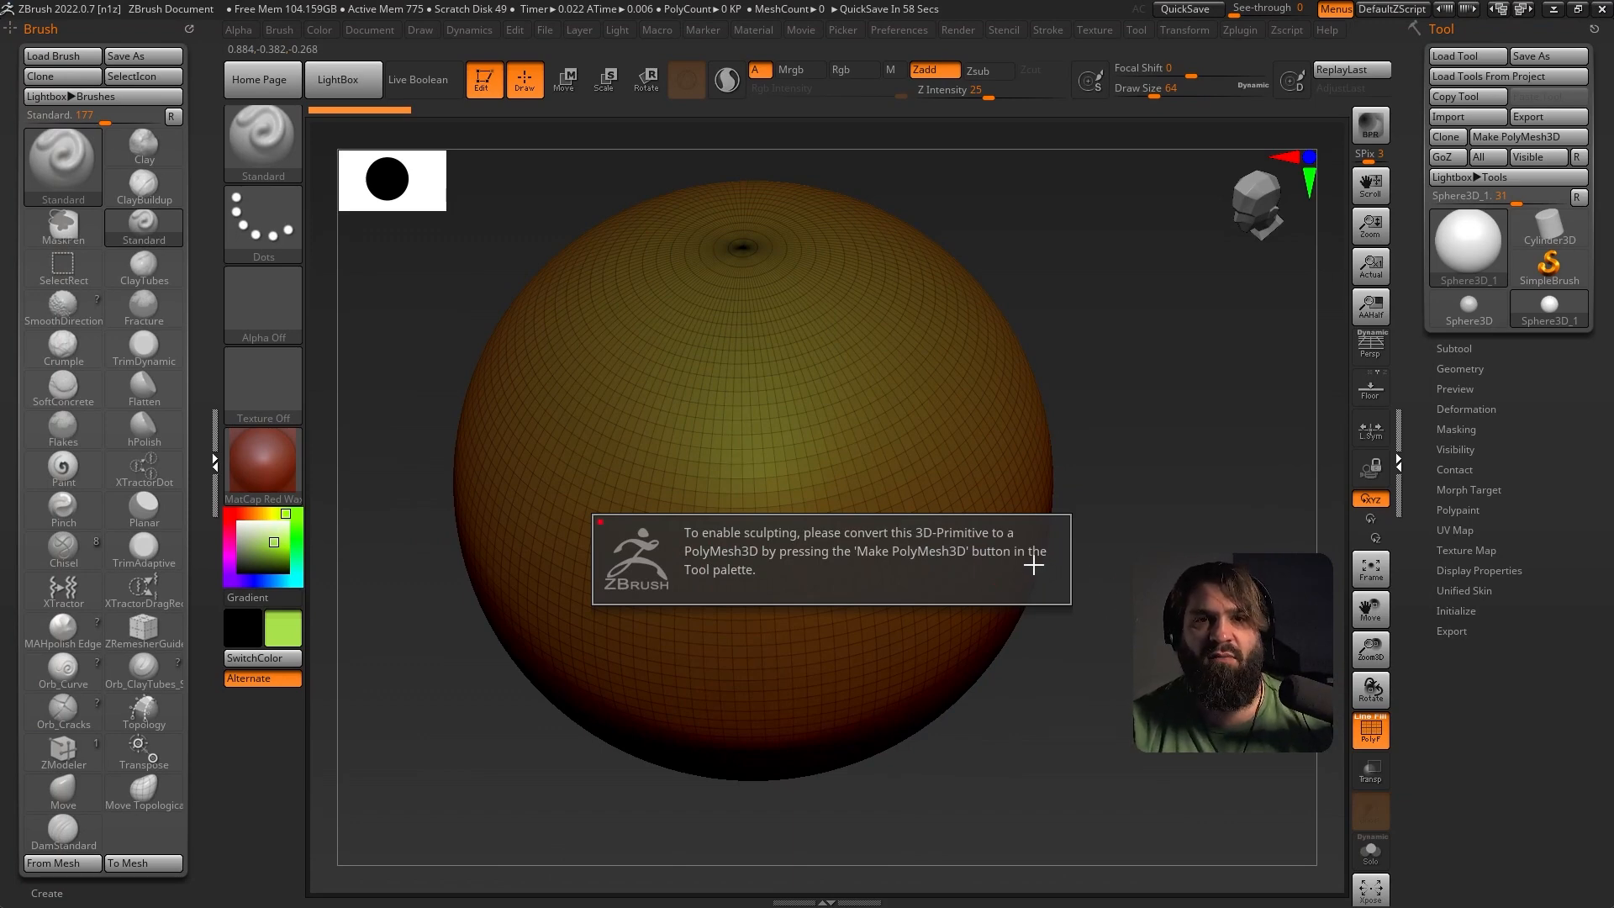
{"action": "mouse_move", "coordinate": [1043, 565]}
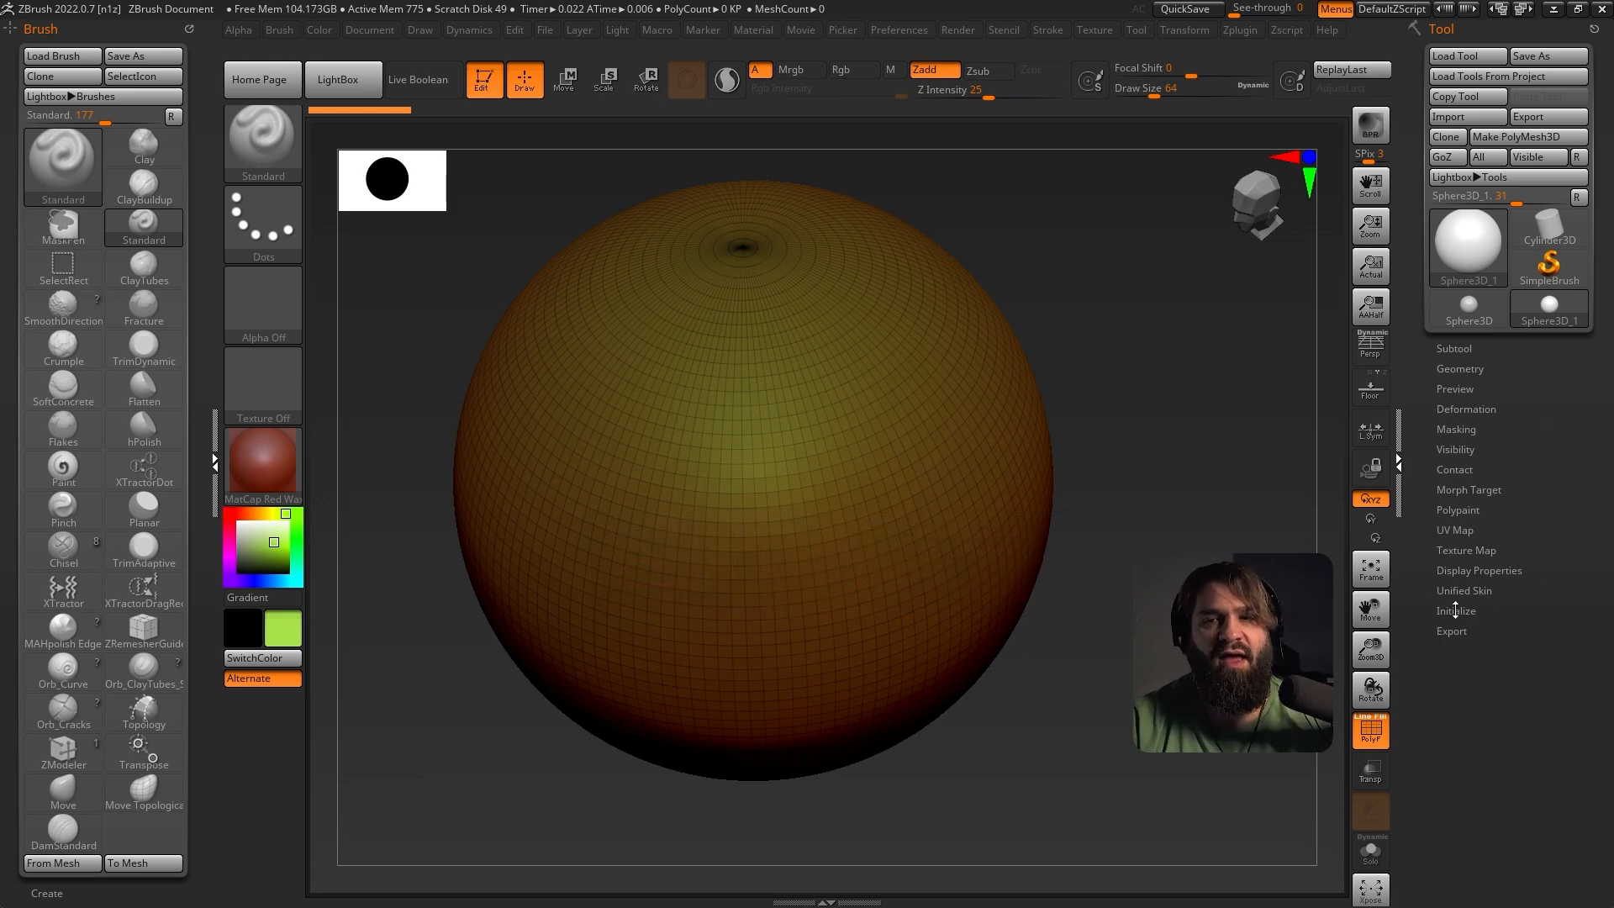
{"action": "left_click", "coordinate": [1454, 610]}
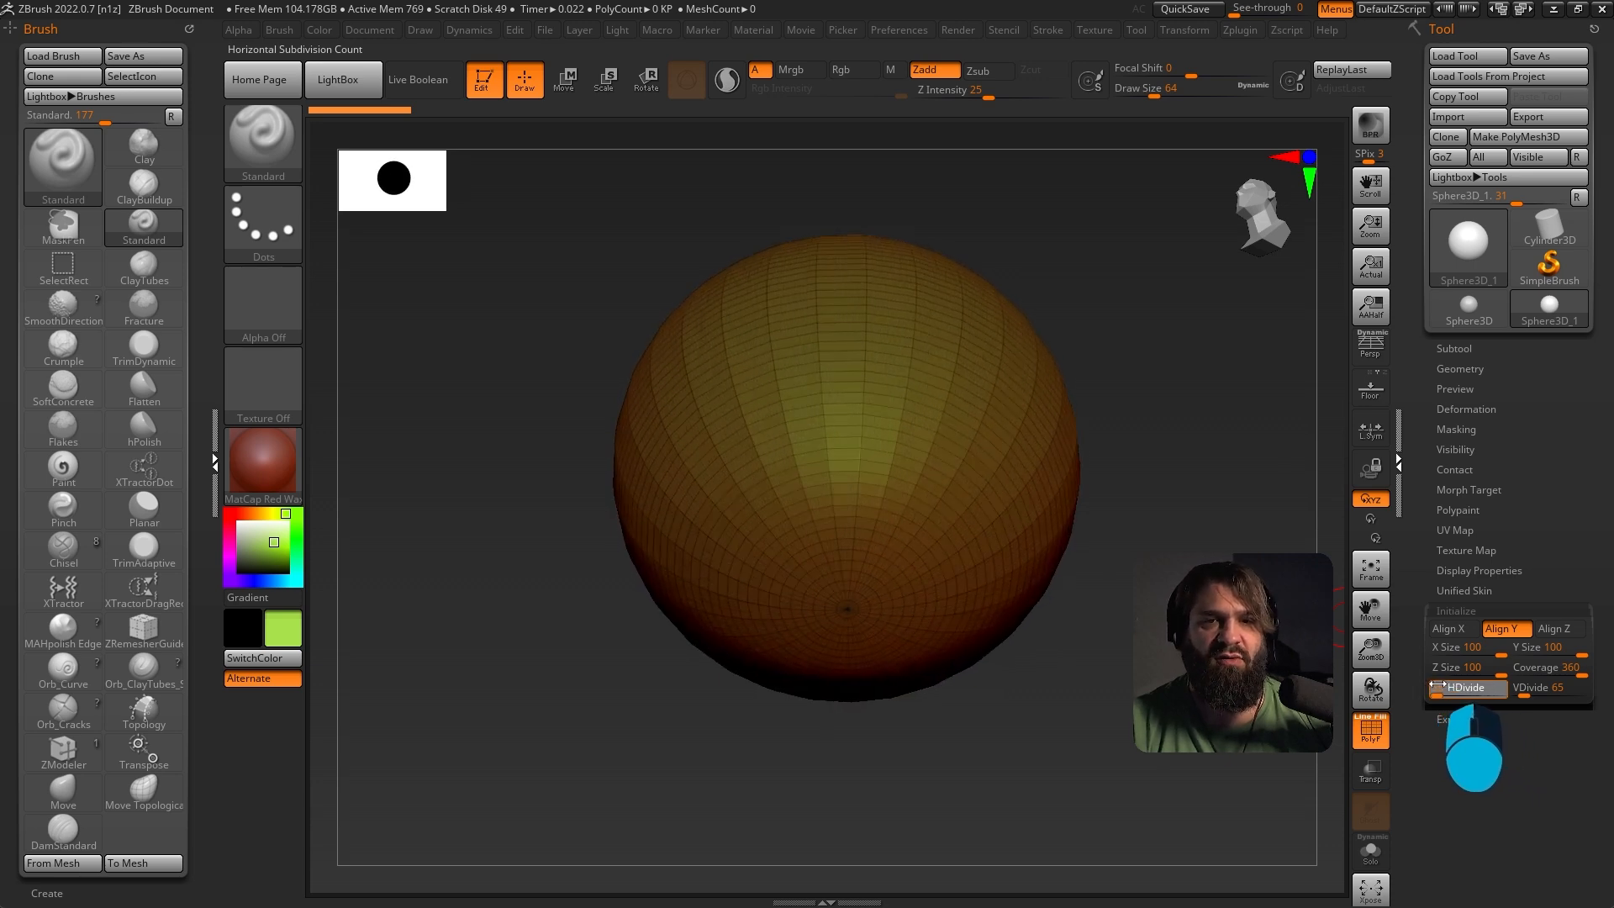
Raise the sphere's HDivide count to 108 for a much denser mesh.
{"action": "left_click_drag", "start_coordinate": [1436, 688], "coordinate": [1462, 688]}
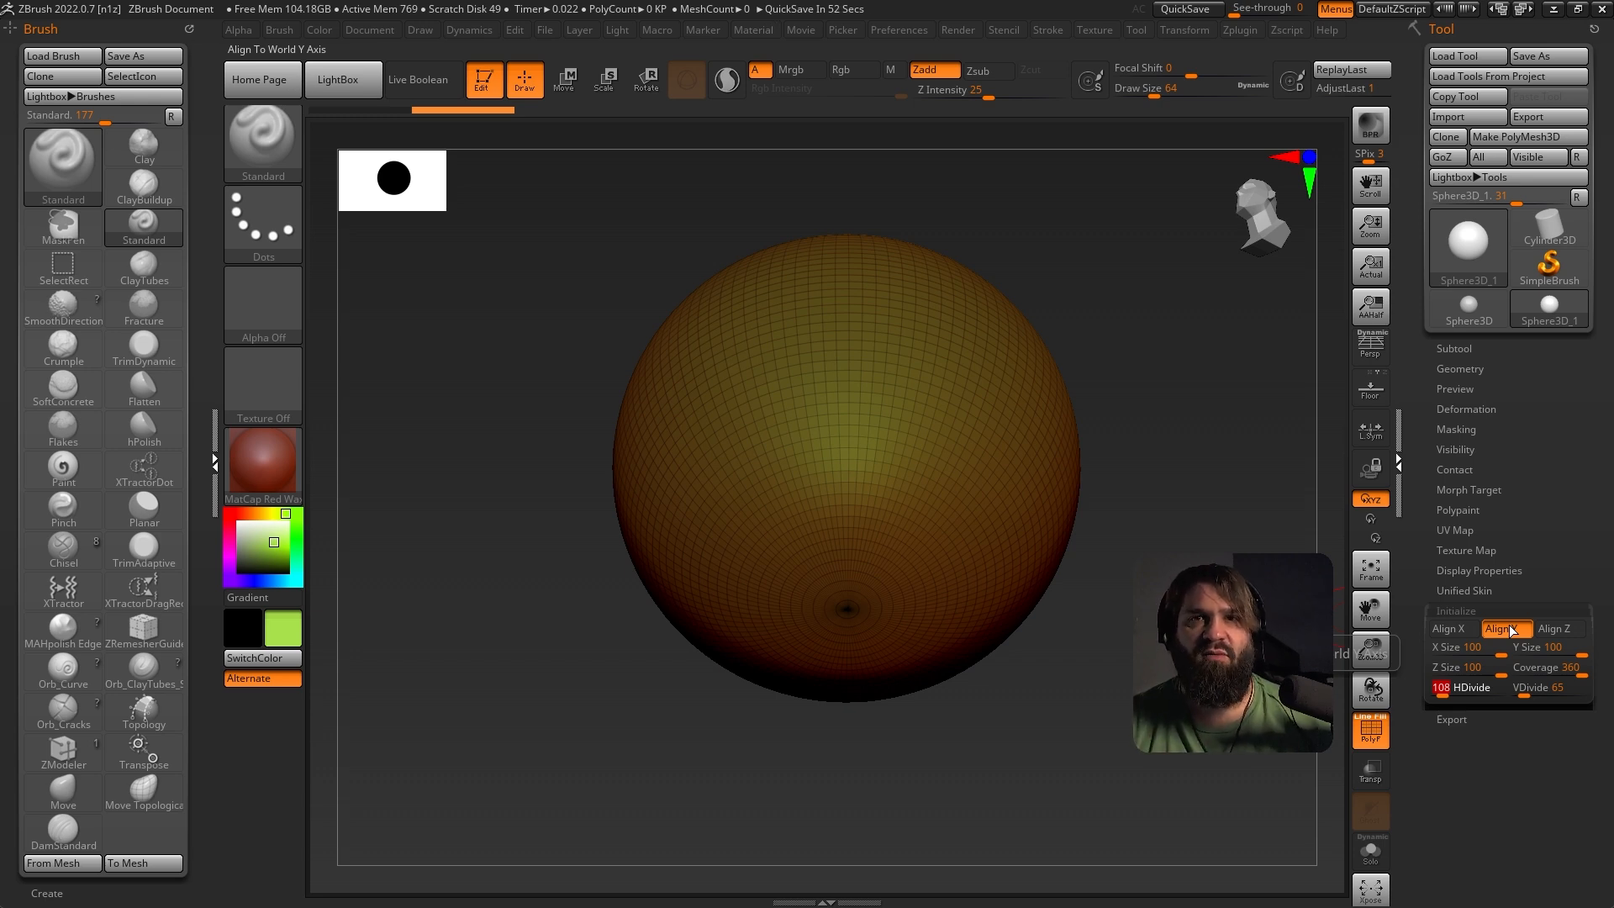
Make the dense sphere a sculptable PolyMesh3D tool (PM3D_Sphere3D_1).
{"action": "left_click", "coordinate": [1514, 136]}
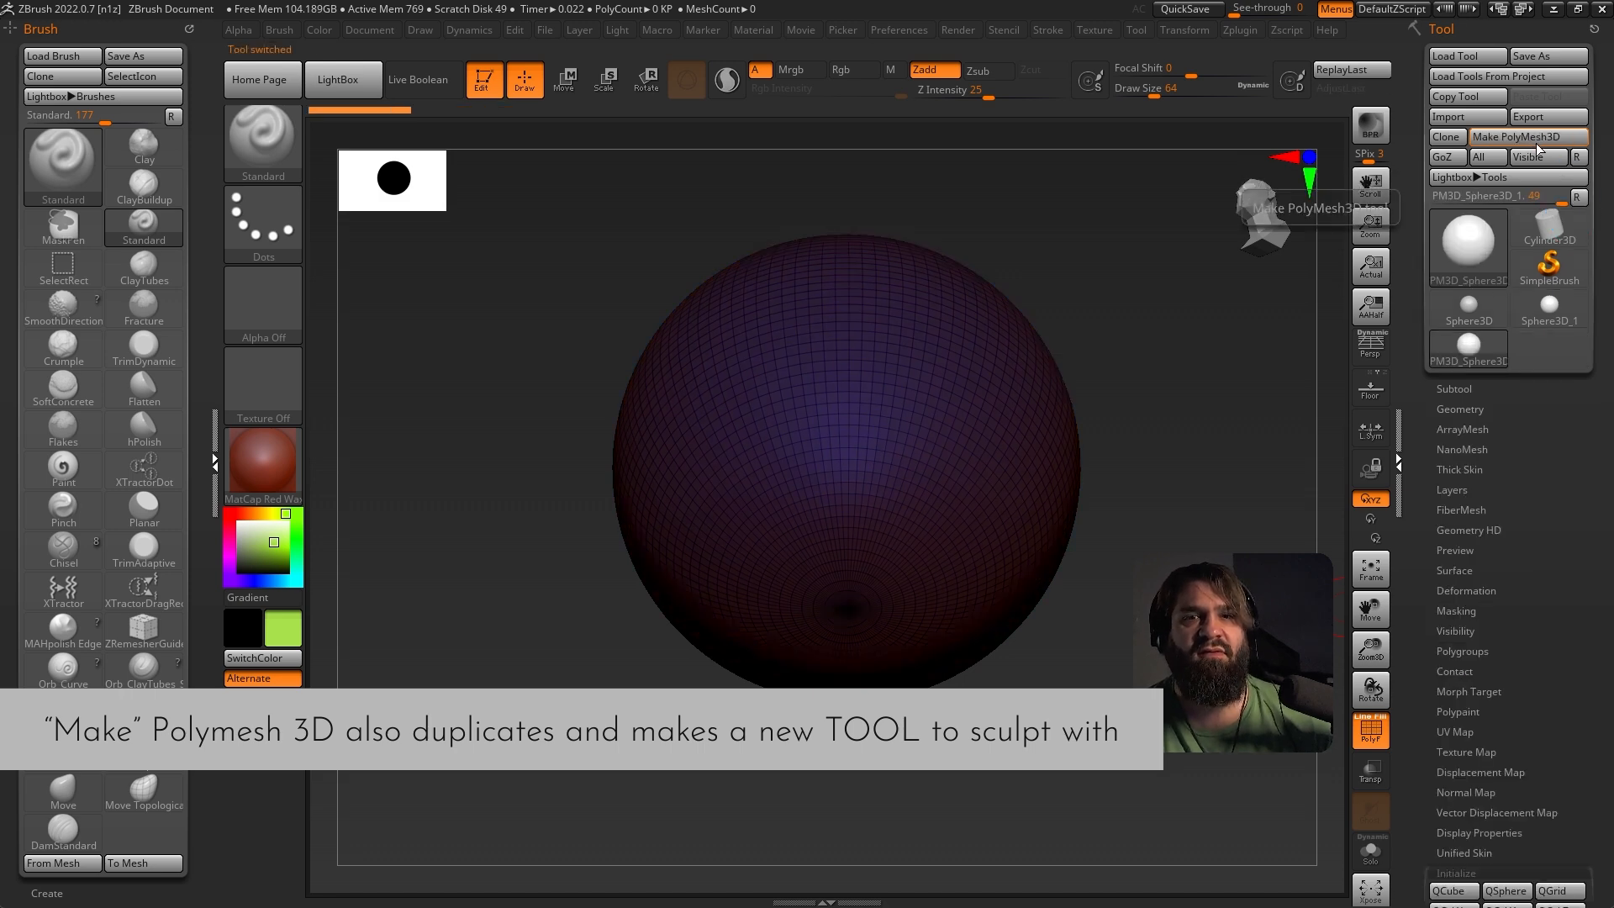
Enlarge the PolyMesh3D sphere and bring up the material library from the MatCap Red Wax swatch.
{"action": "left_click", "coordinate": [1514, 136]}
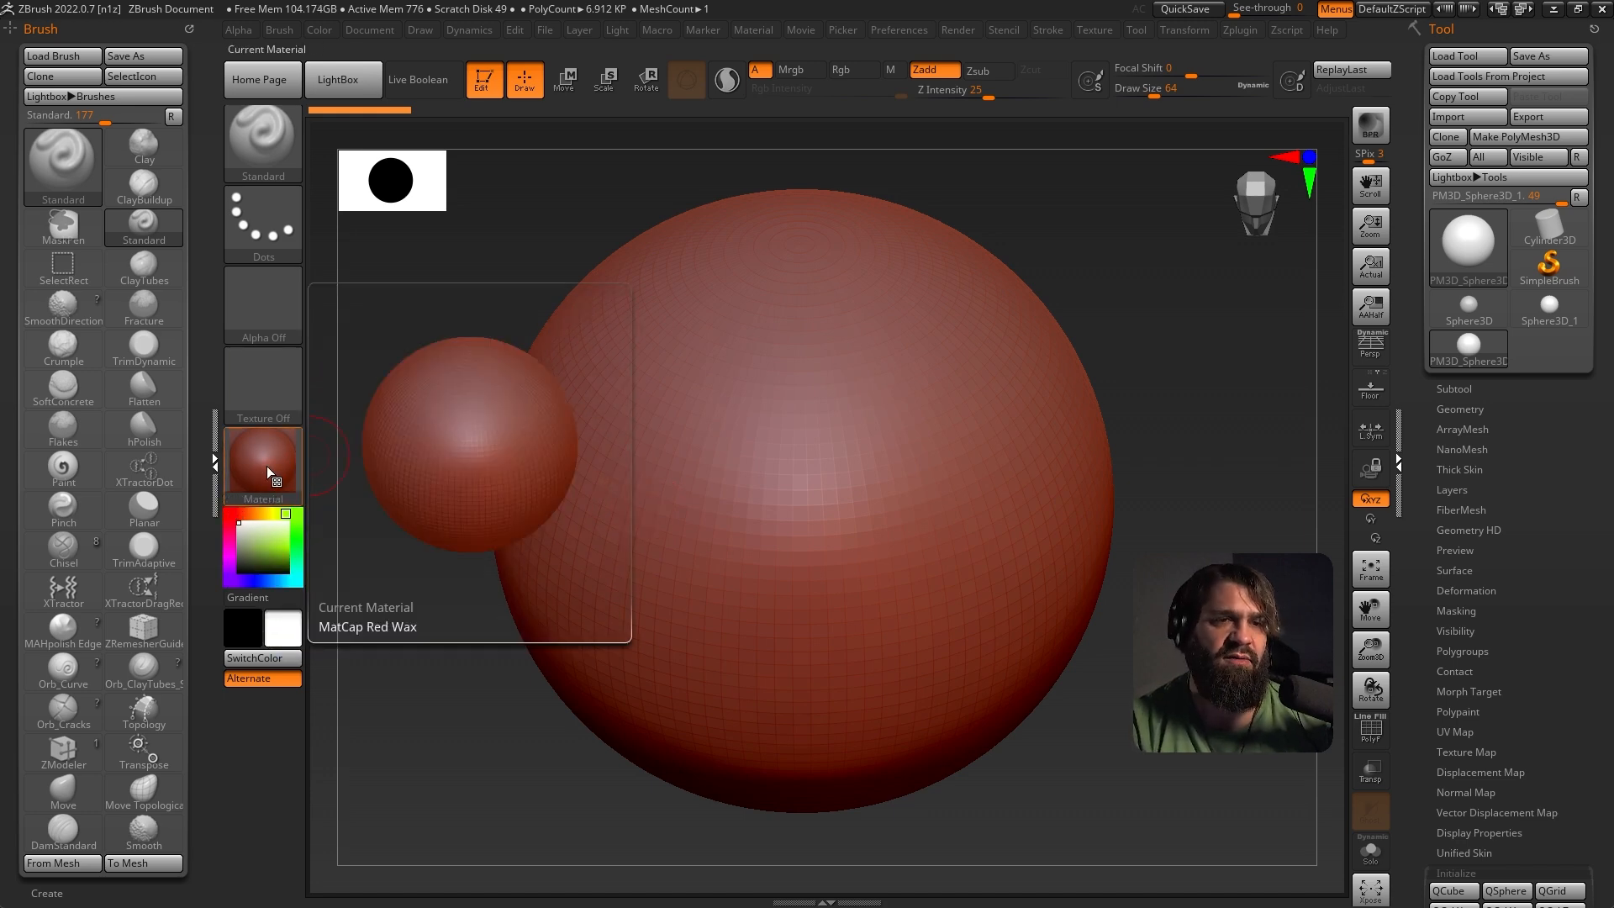
{"action": "left_click", "coordinate": [263, 465]}
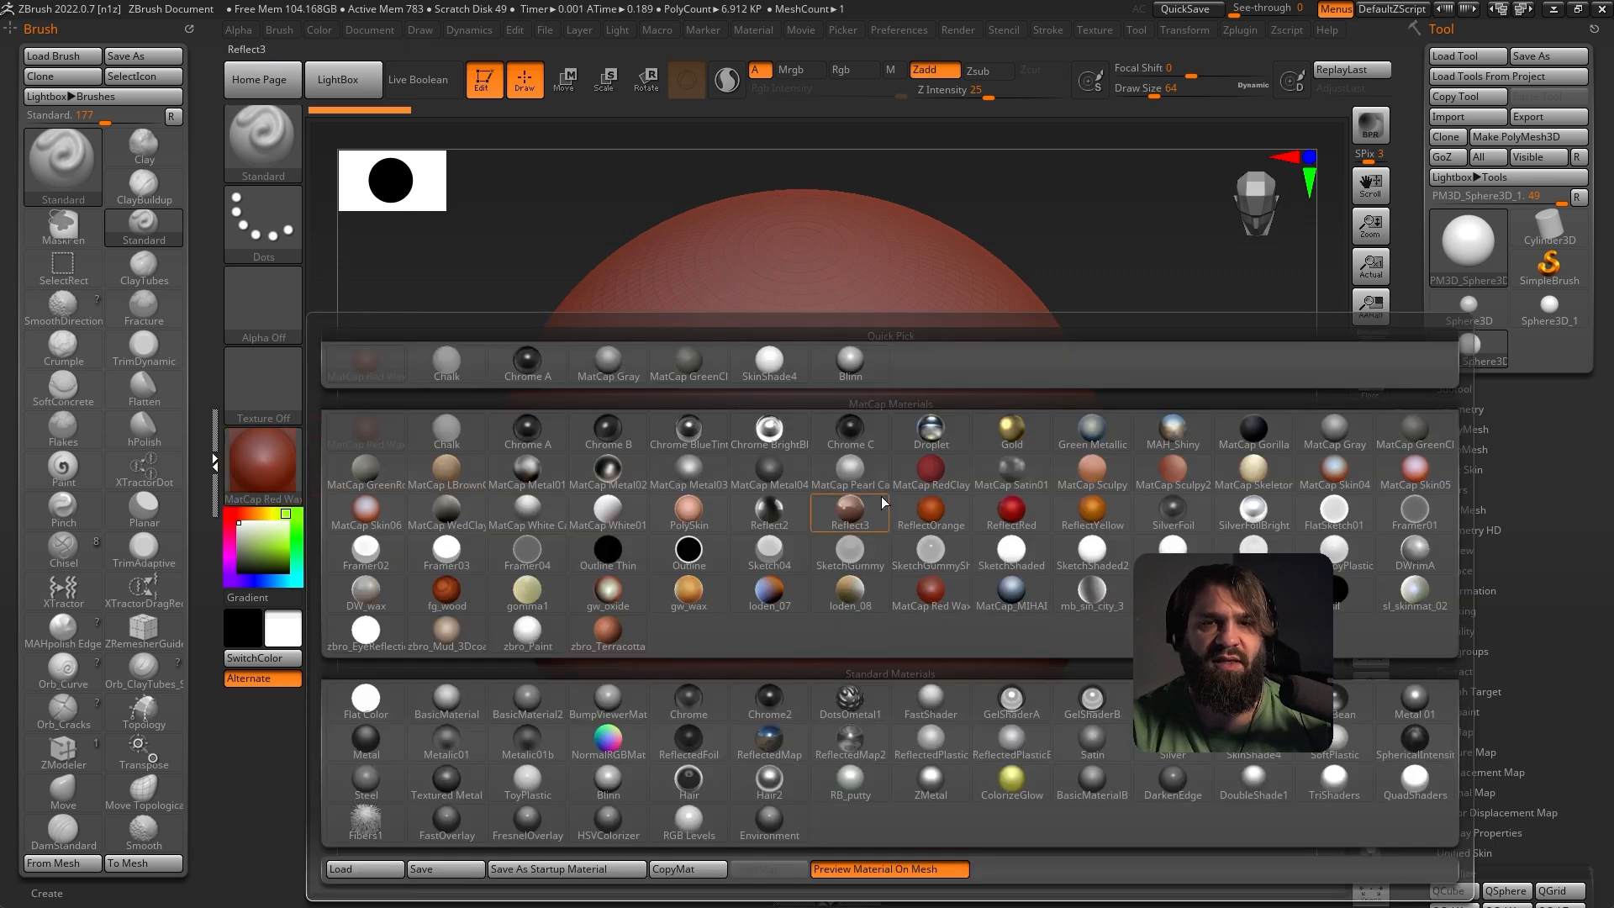
Apply the neutral grey MatCap Pearl Cavity material to the sphere.
{"action": "left_click", "coordinate": [849, 474]}
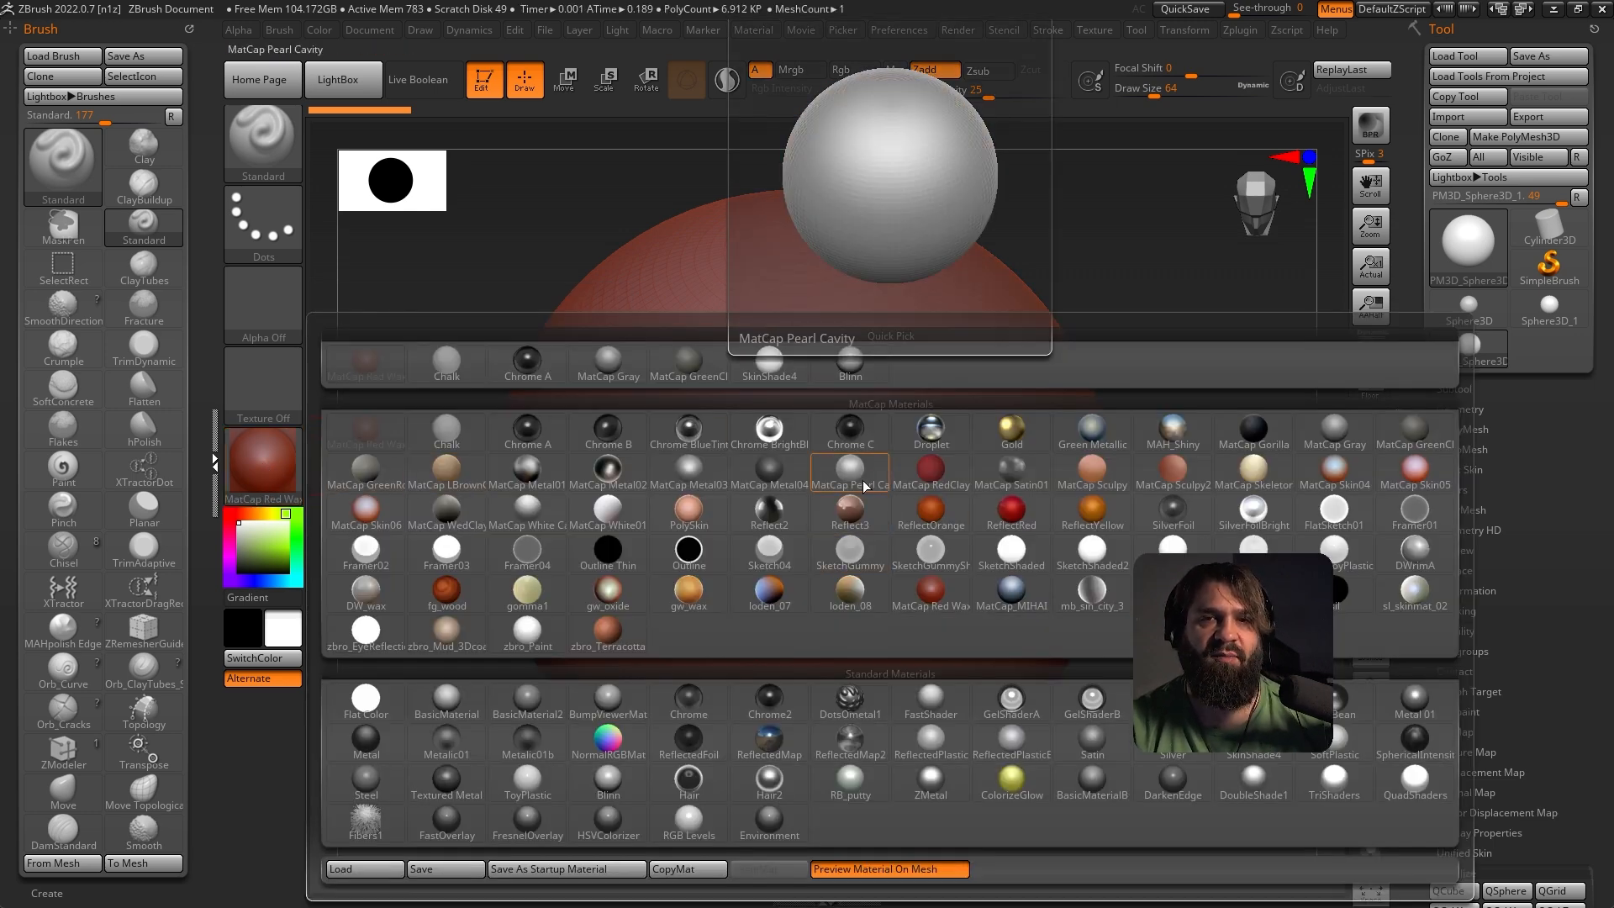
{"action": "left_click", "coordinate": [849, 469]}
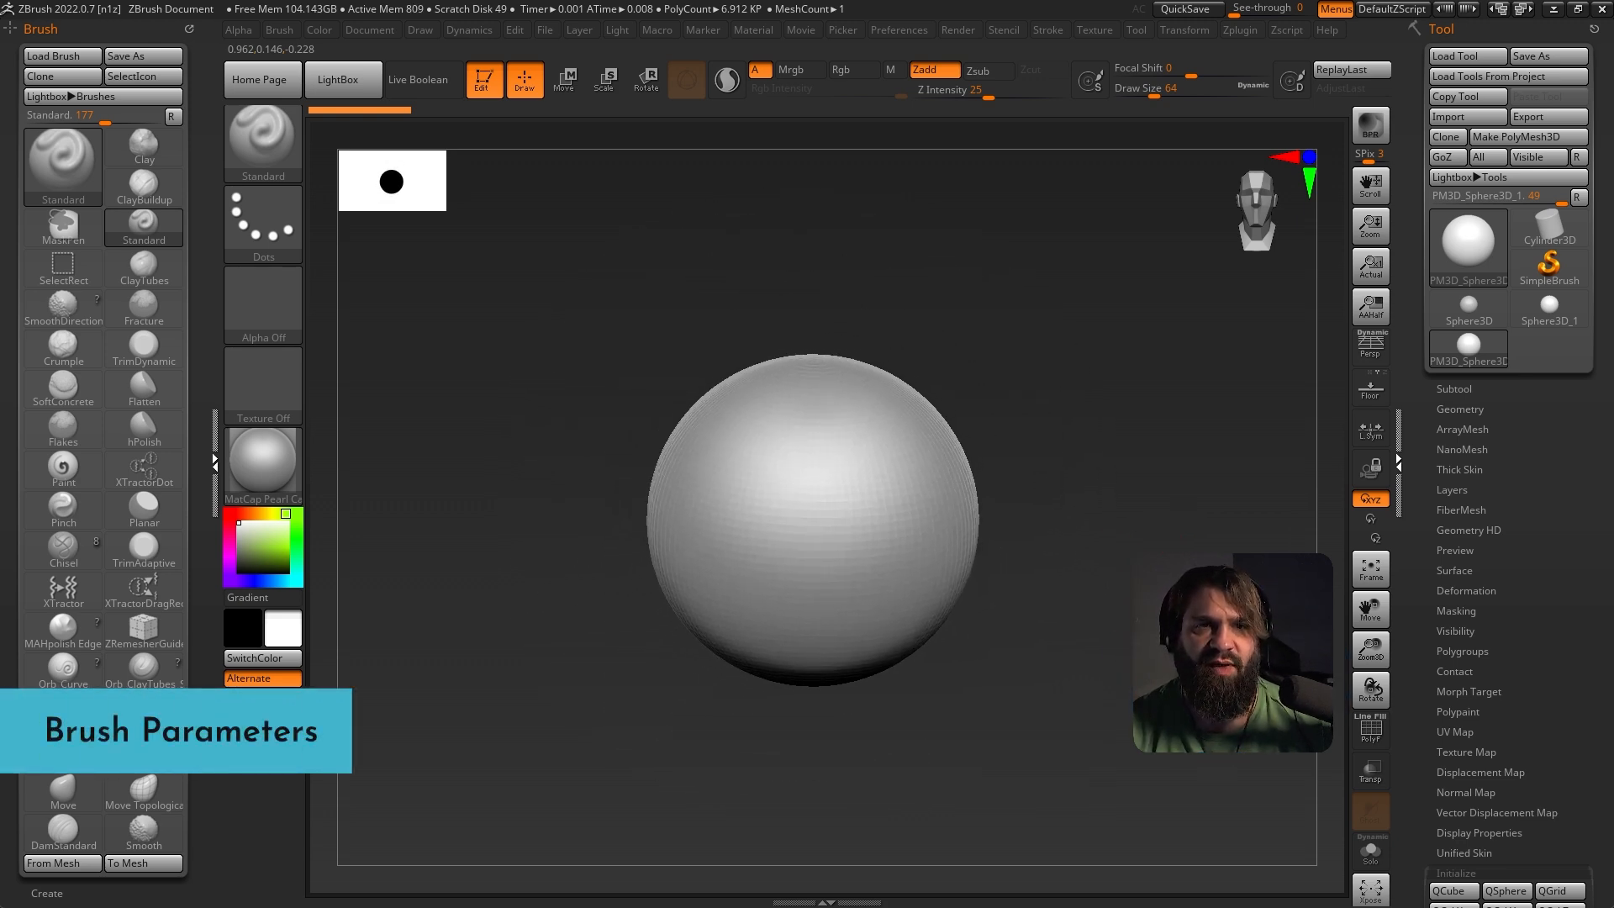
{"action": "mouse_move", "coordinate": [262, 144]}
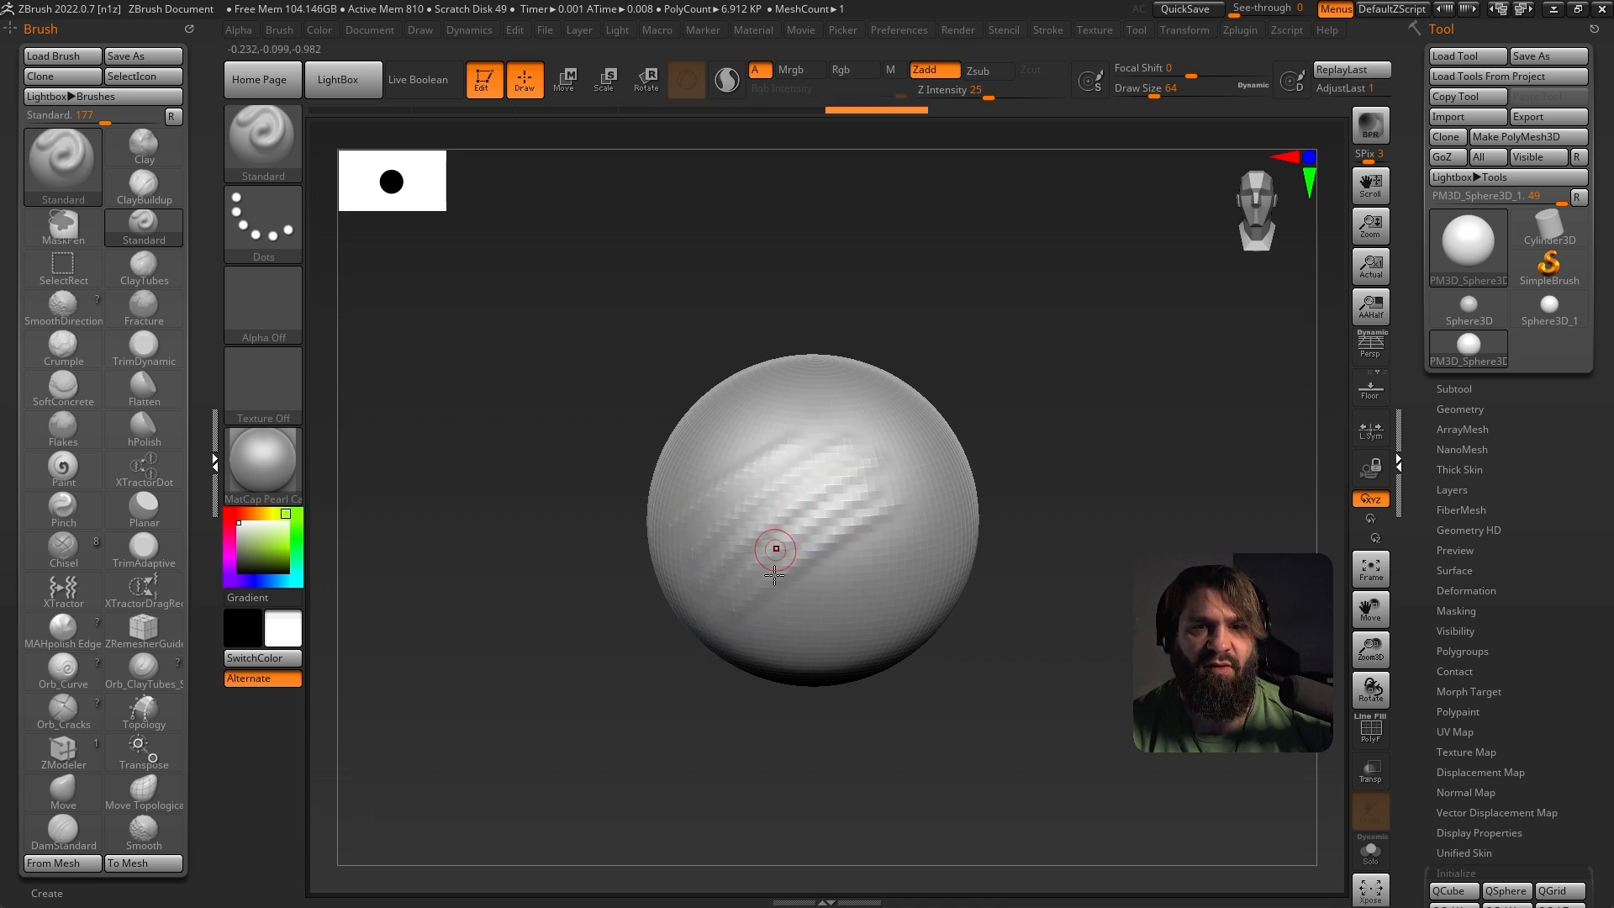
Sculpt several raised ridges across the sphere with the Standard brush.
{"action": "left_click_drag", "start_coordinate": [777, 548], "coordinate": [867, 589]}
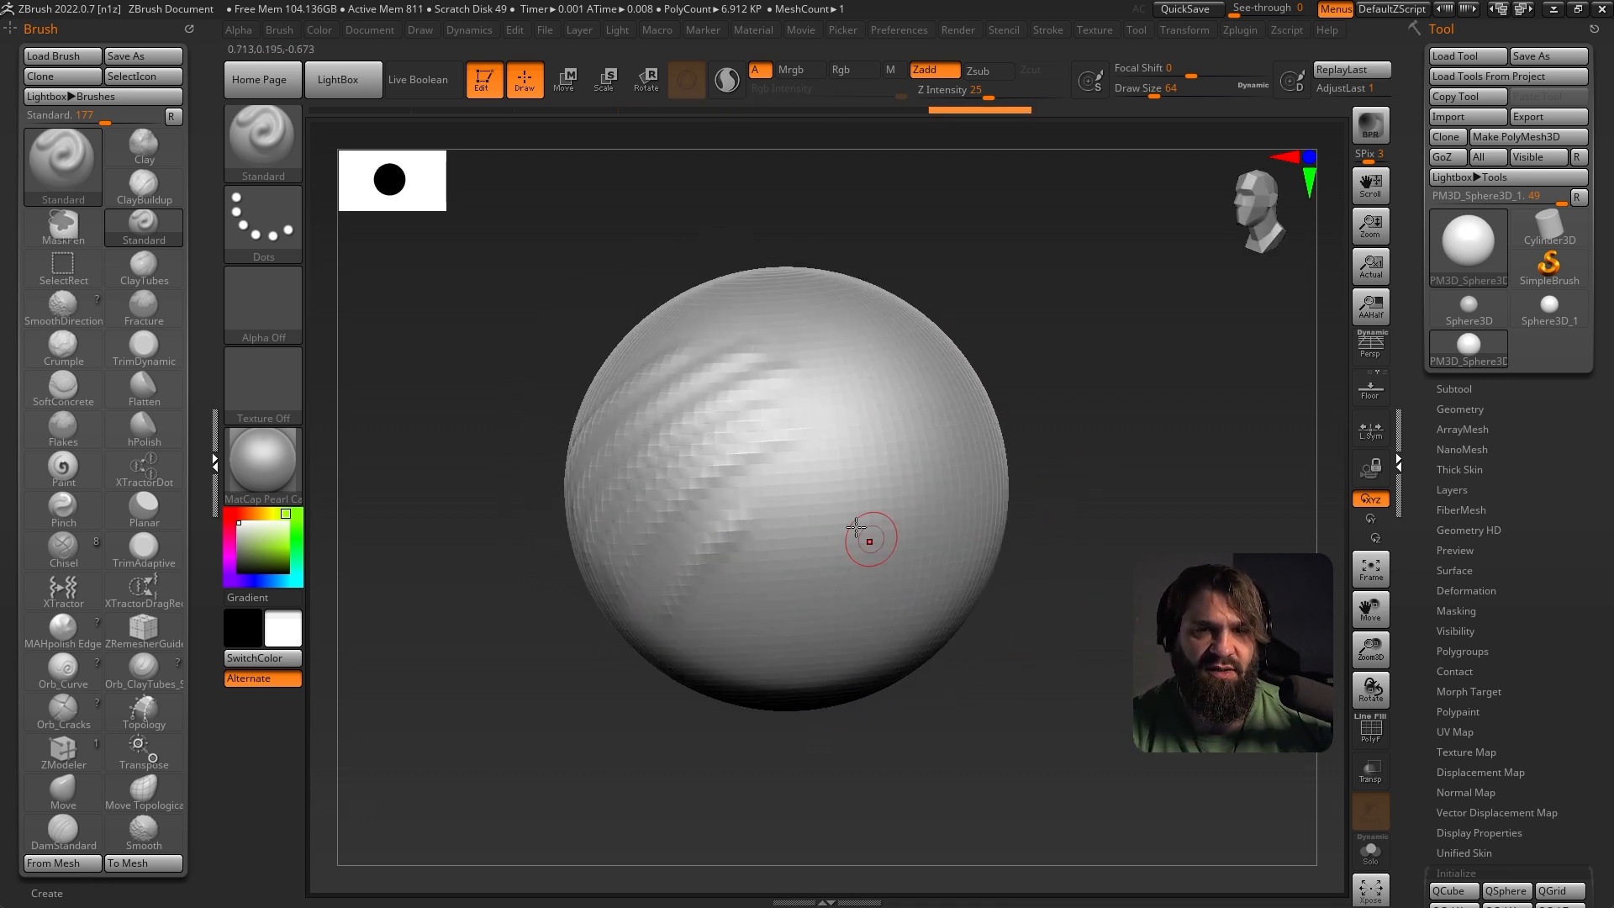
{"action": "left_click_drag", "start_coordinate": [869, 540], "coordinate": [859, 494]}
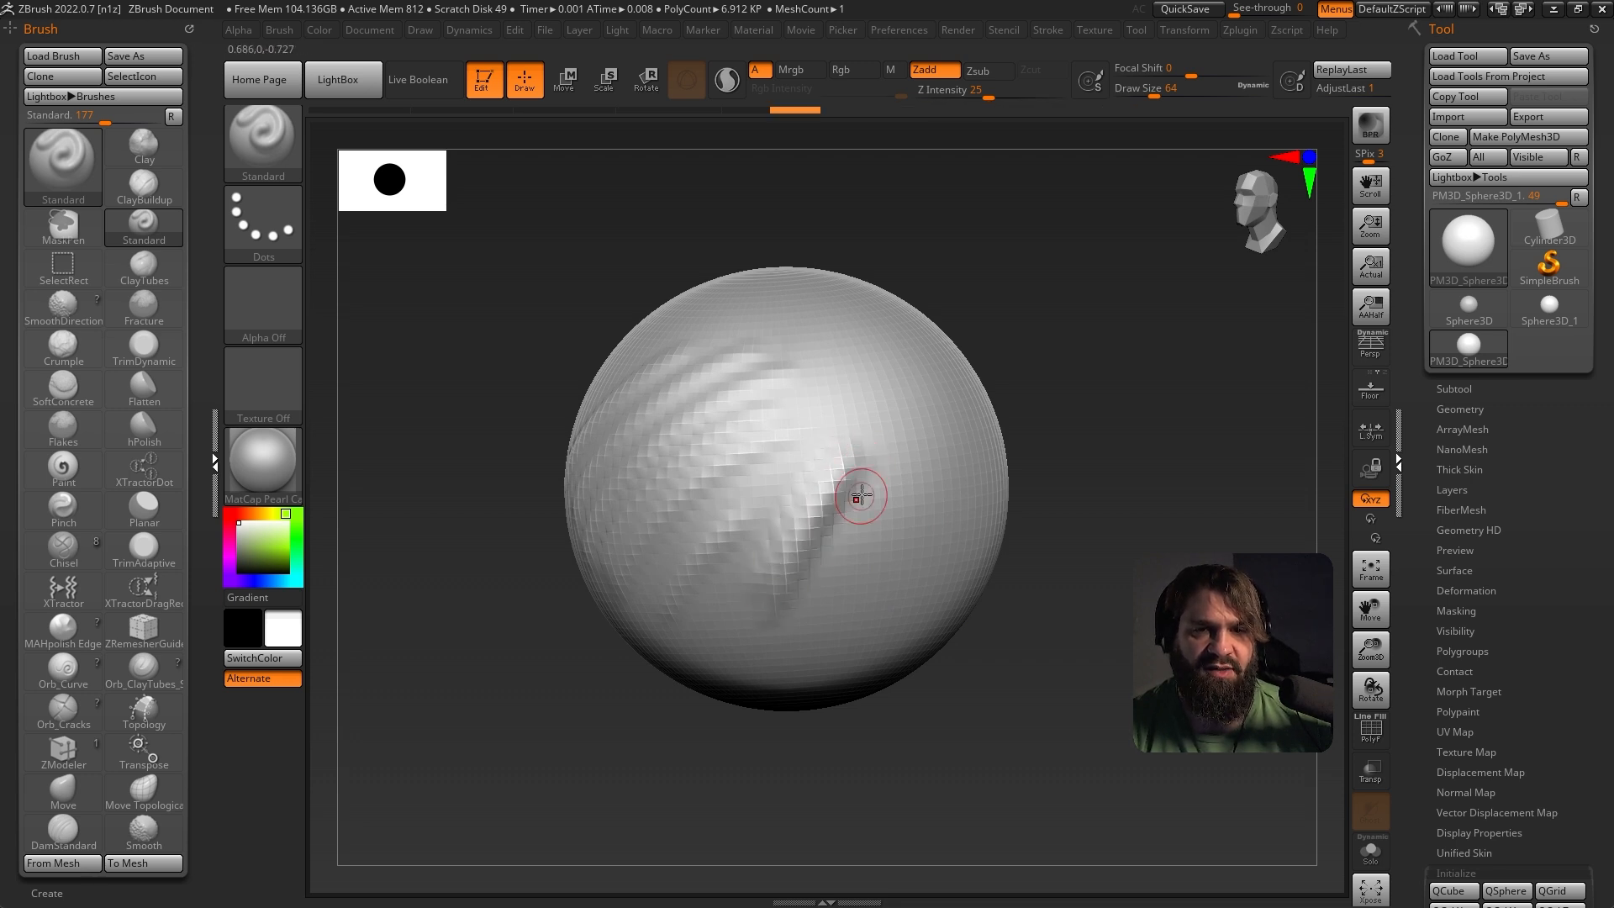
{"action": "left_click_drag", "start_coordinate": [859, 496], "coordinate": [772, 616]}
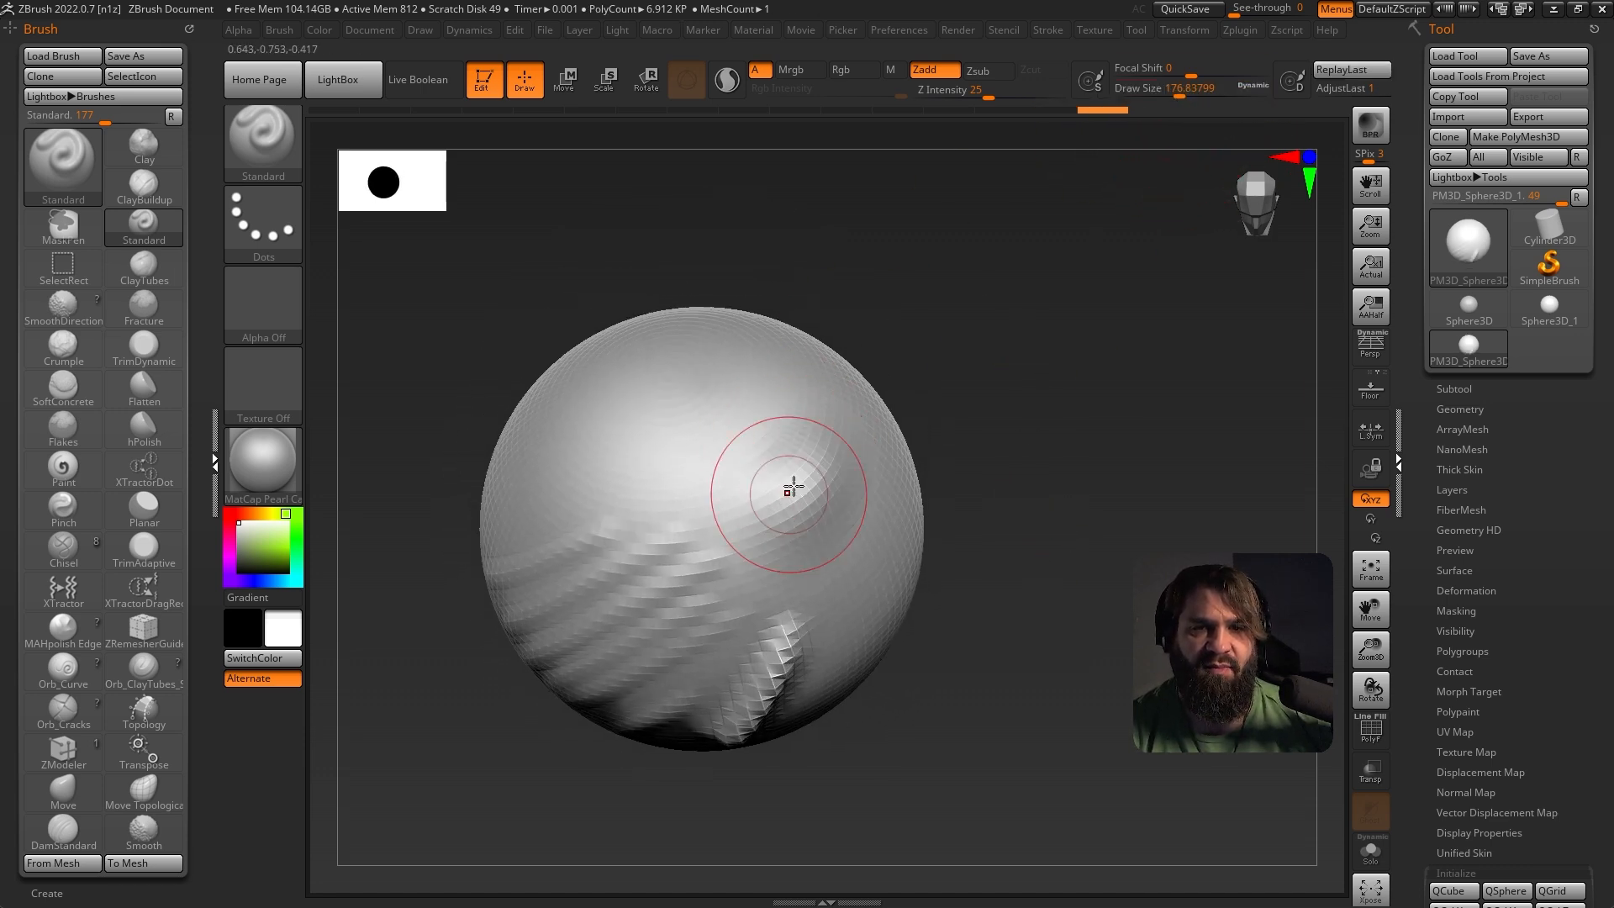
Add broad strokes on the lower side, then enlarge Draw Size to about 280.
{"action": "left_click_drag", "start_coordinate": [792, 490], "coordinate": [843, 655]}
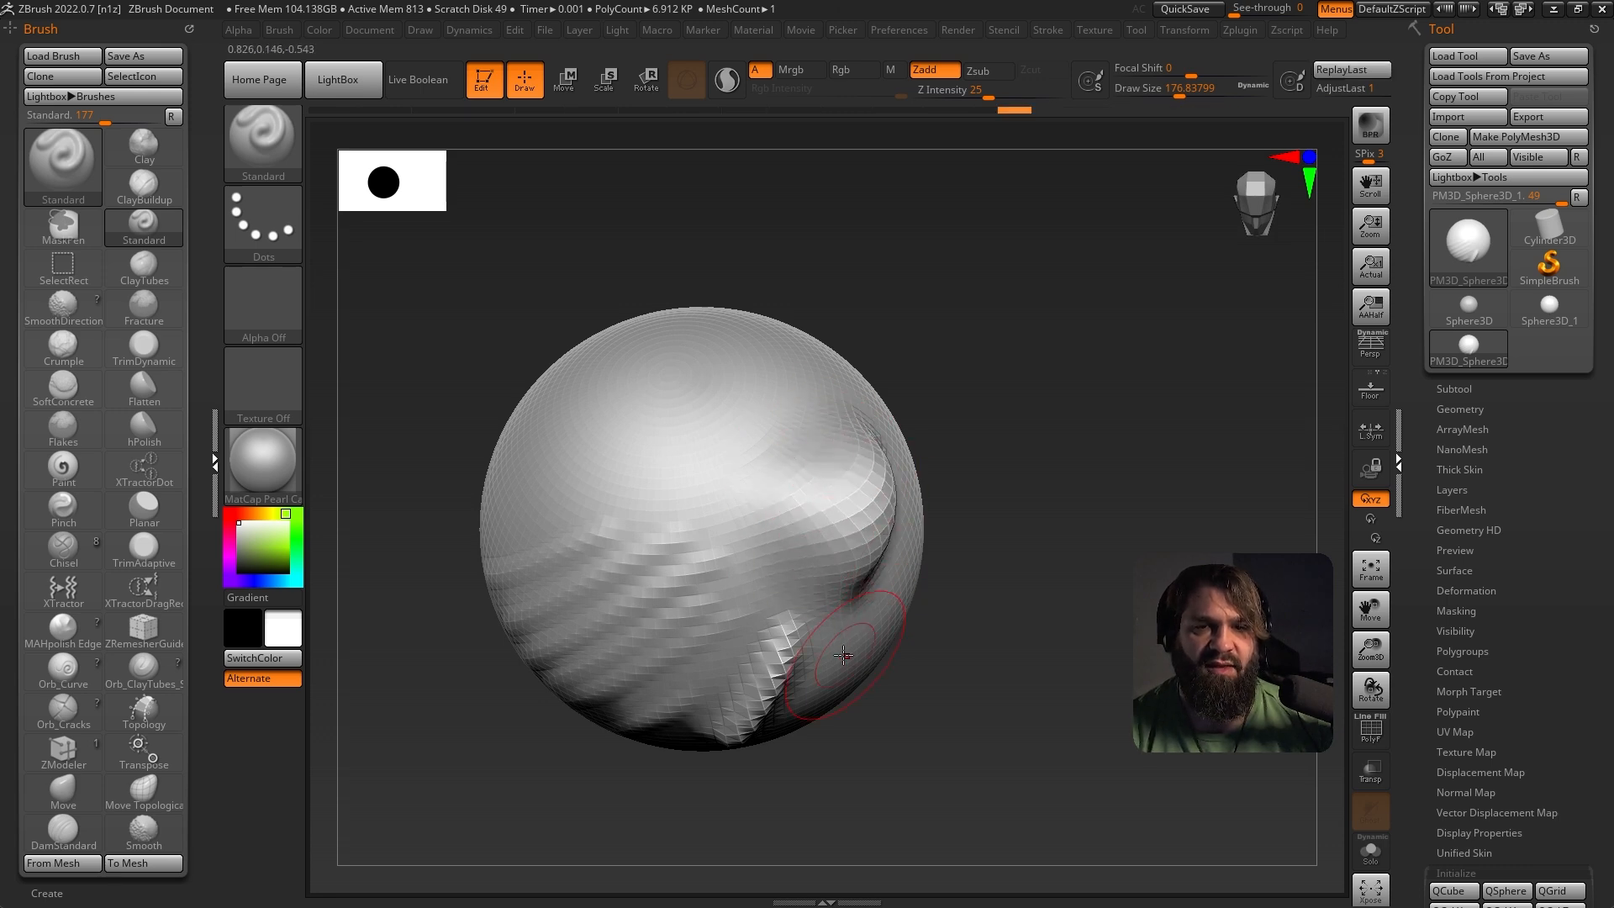
{"action": "left_click_drag", "start_coordinate": [844, 655], "coordinate": [567, 562]}
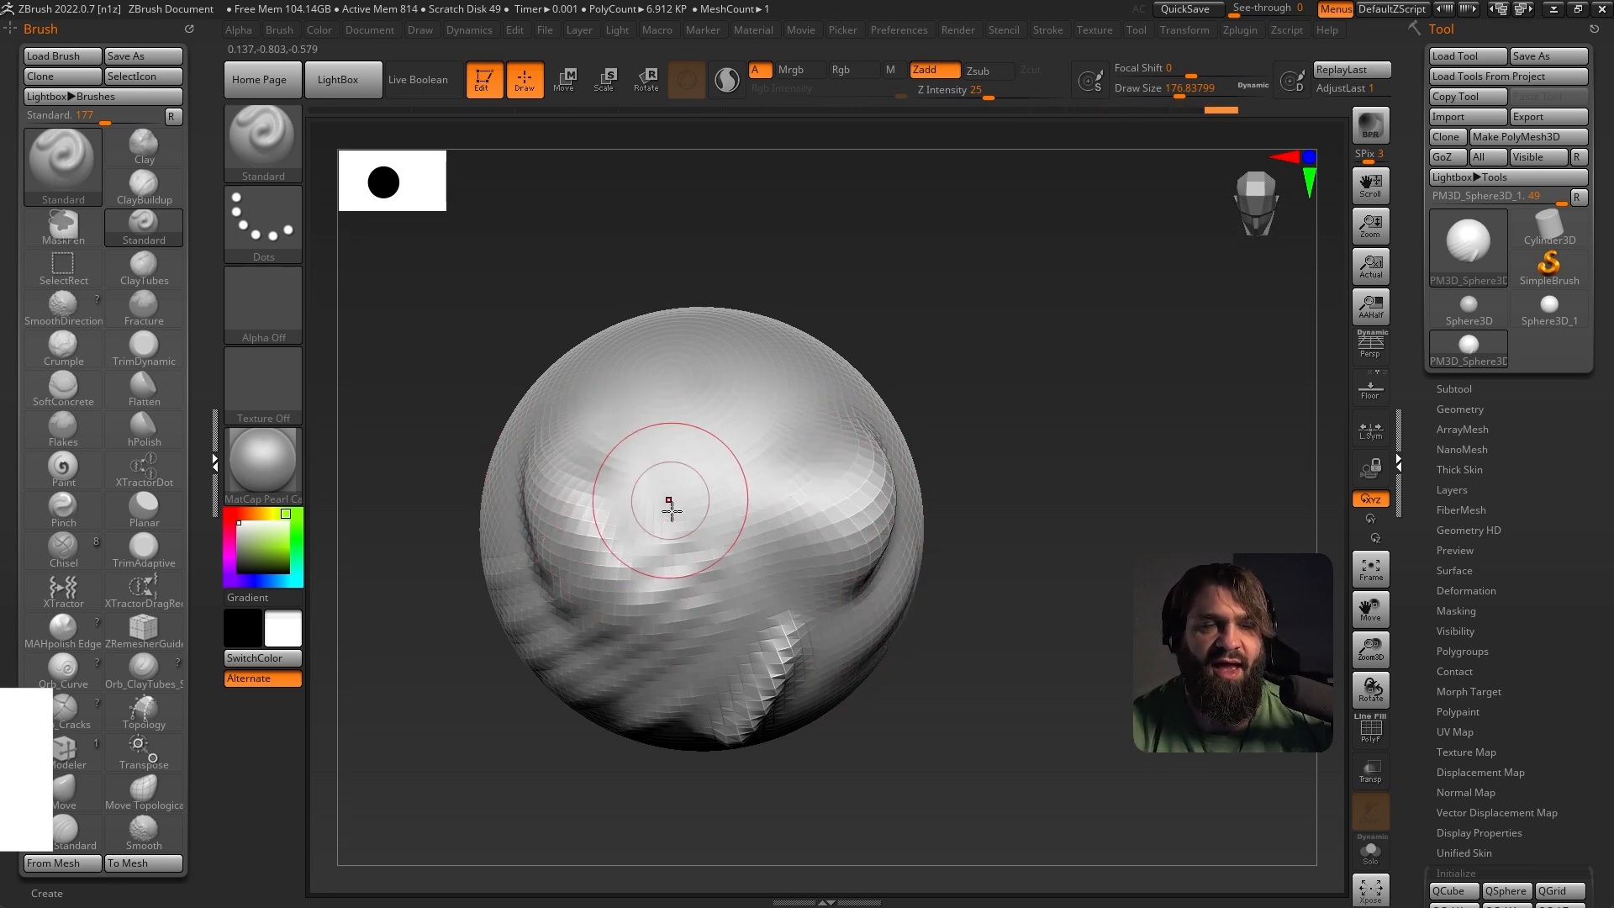
{"action": "key", "text": "s"}
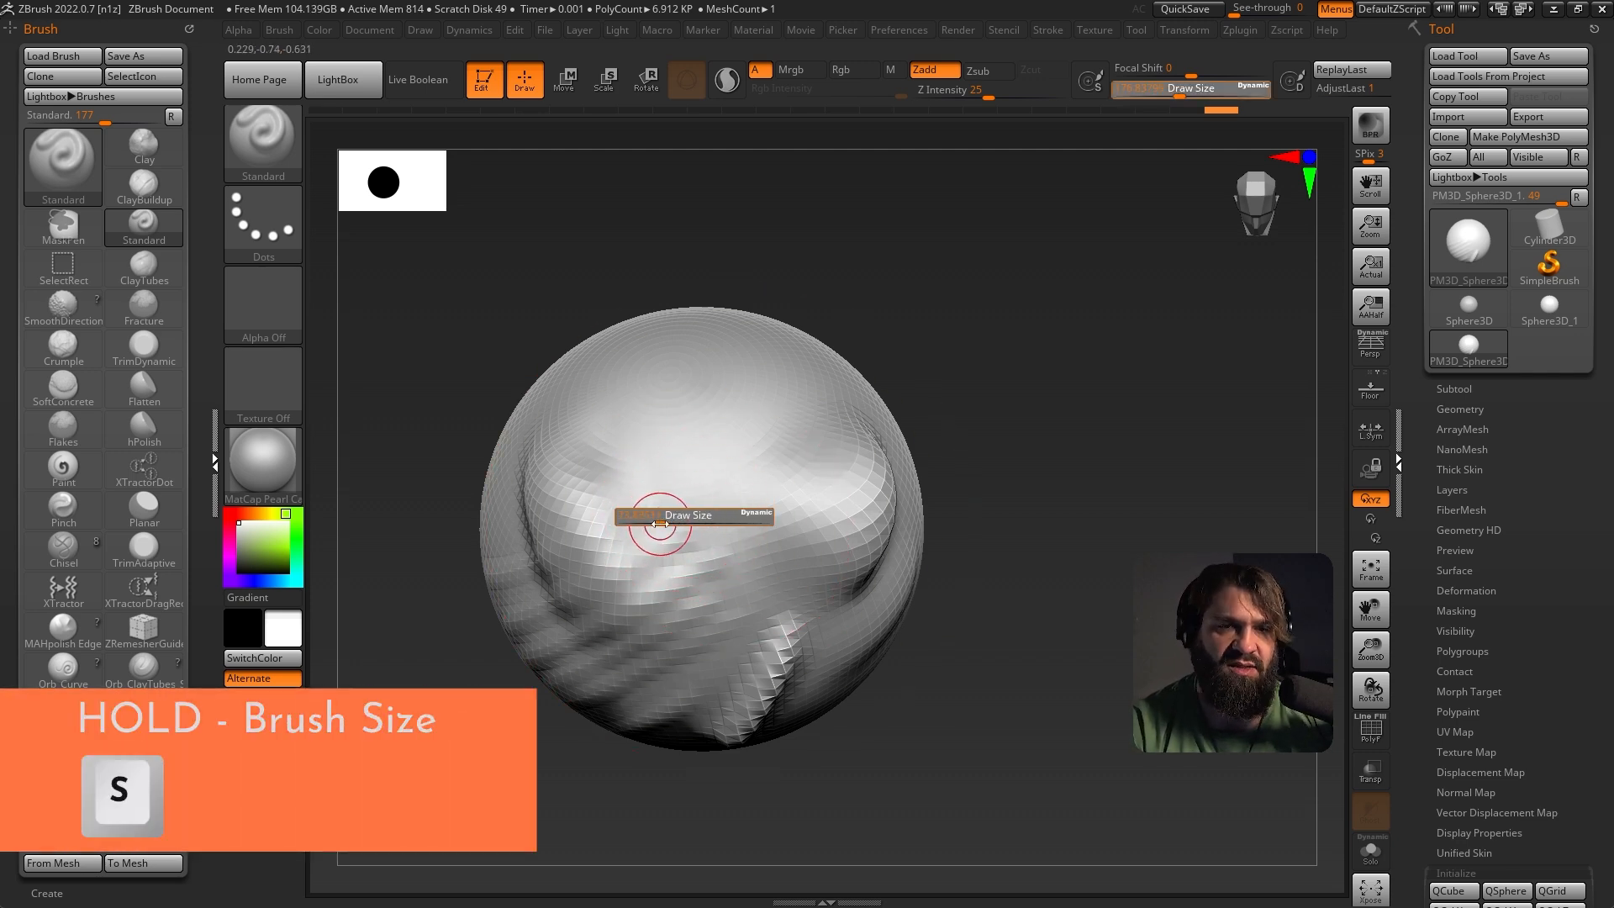
{"action": "left_click_drag", "start_coordinate": [659, 524], "coordinate": [695, 525]}
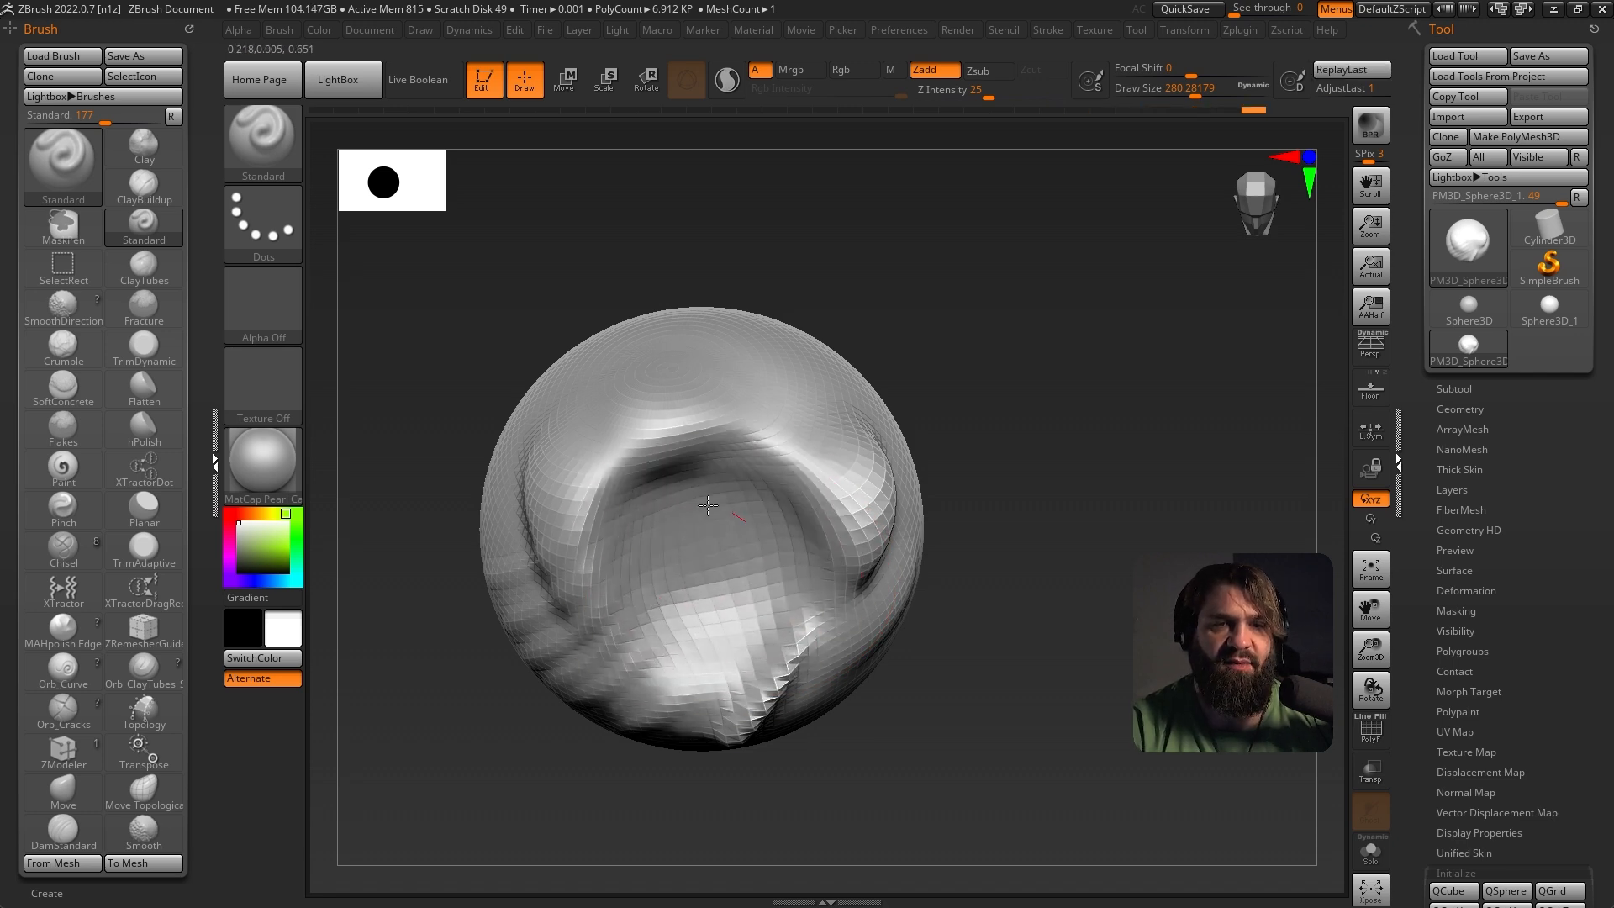
Build large bulges into the sphere and lower Draw Size to about 212.
{"action": "left_click_drag", "start_coordinate": [699, 505], "coordinate": [1077, 539]}
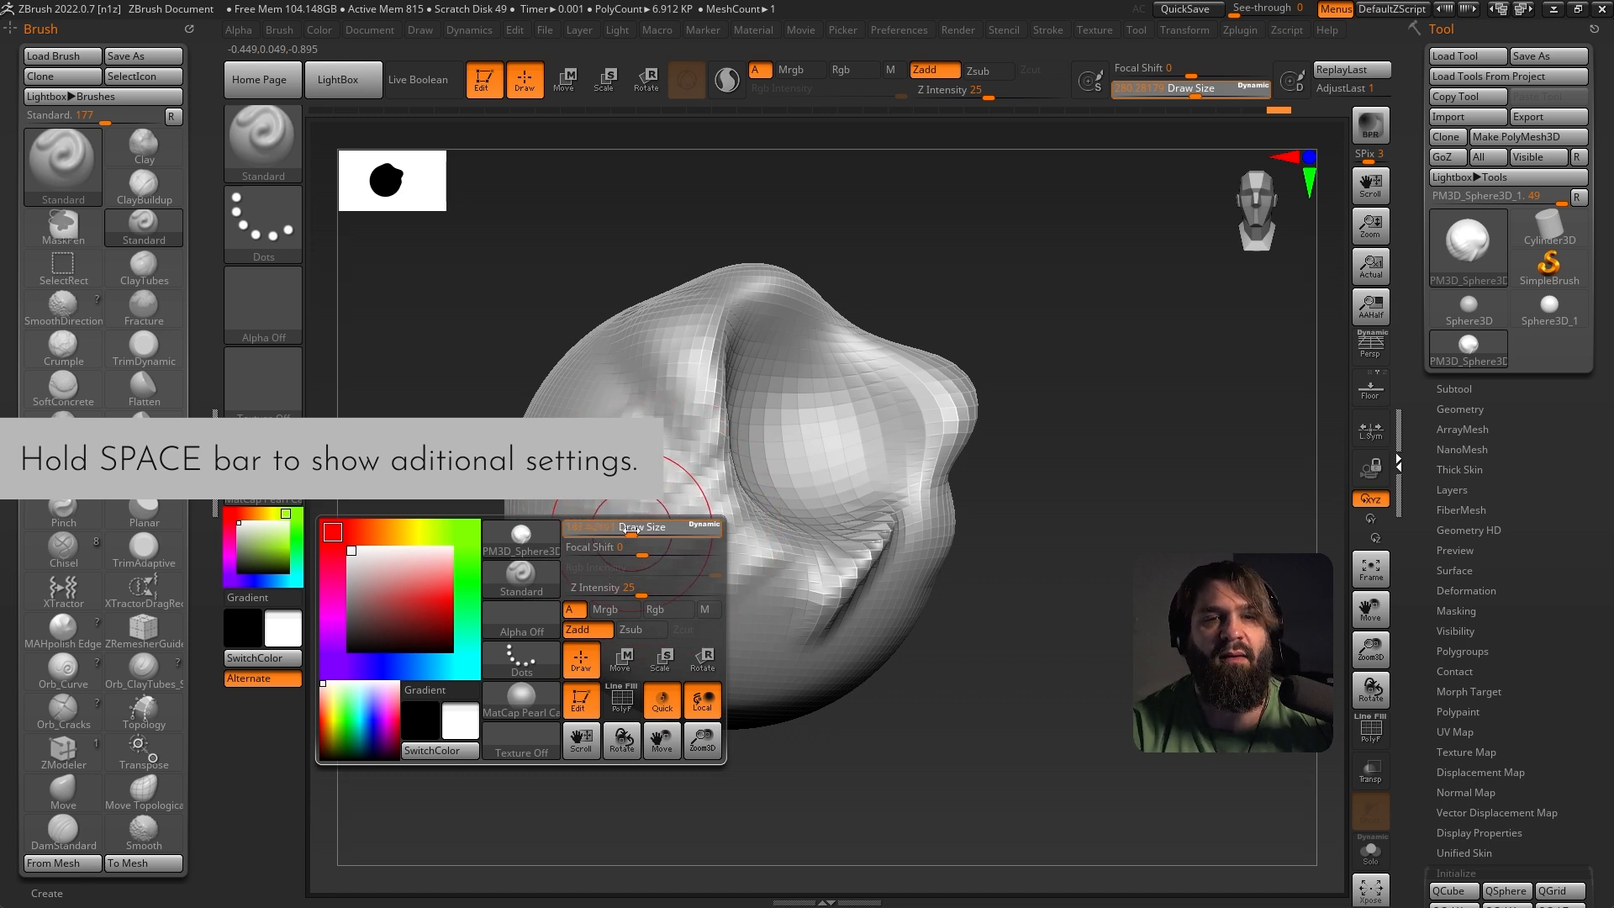
{"action": "left_click_drag", "start_coordinate": [576, 526], "coordinate": [679, 527]}
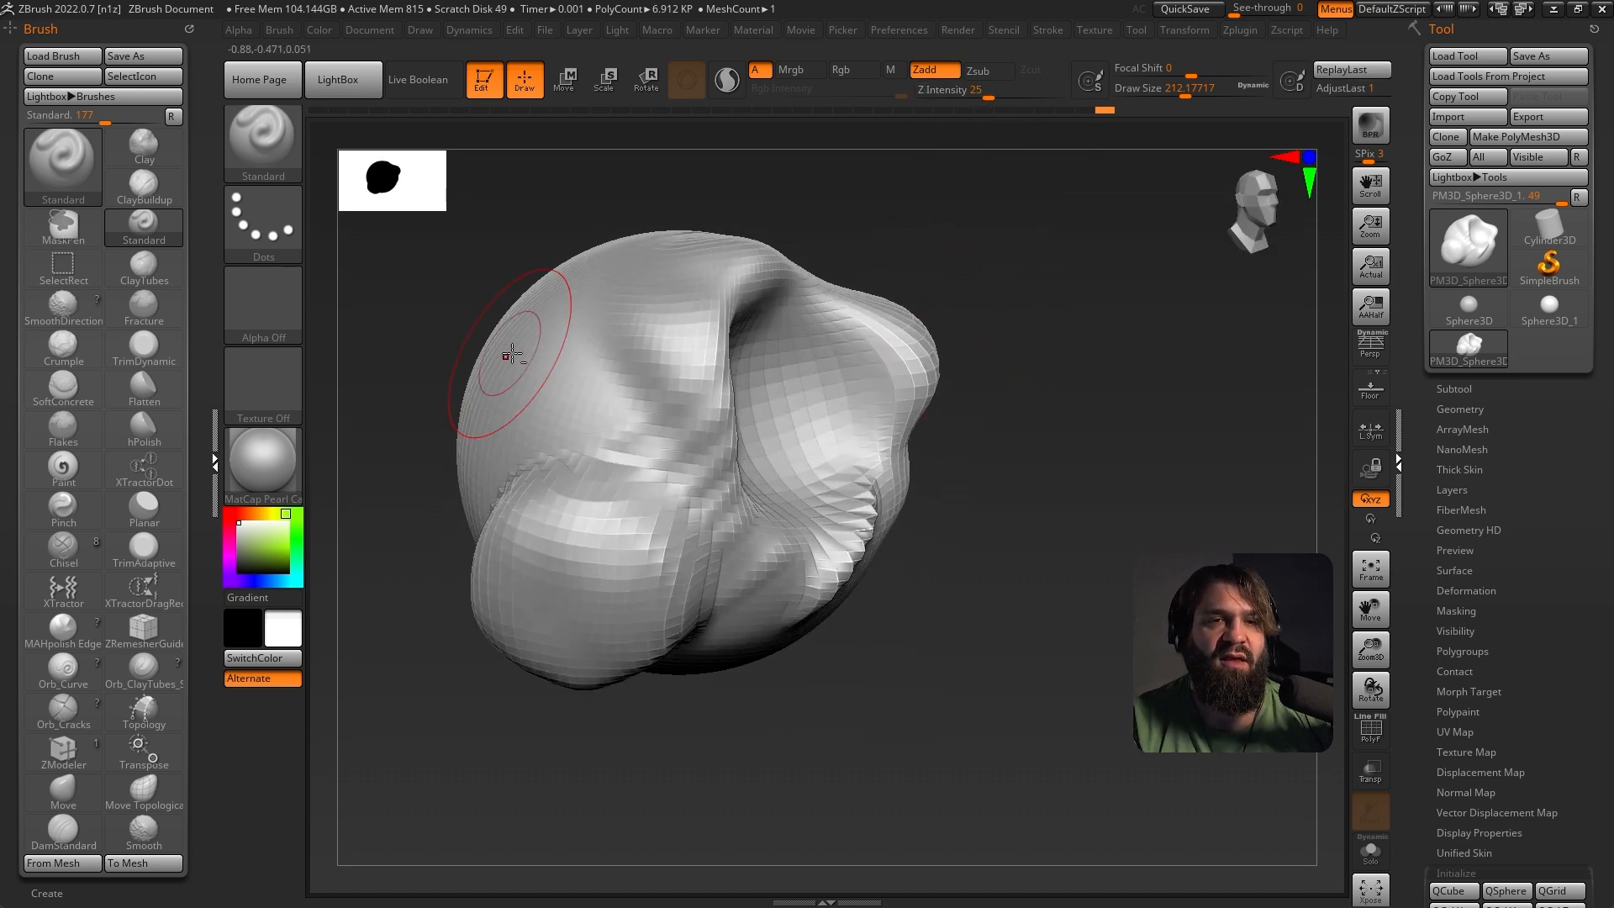
Crease the upper left further, then undo everything back to the smooth sphere.
{"action": "left_click_drag", "start_coordinate": [504, 355], "coordinate": [489, 422]}
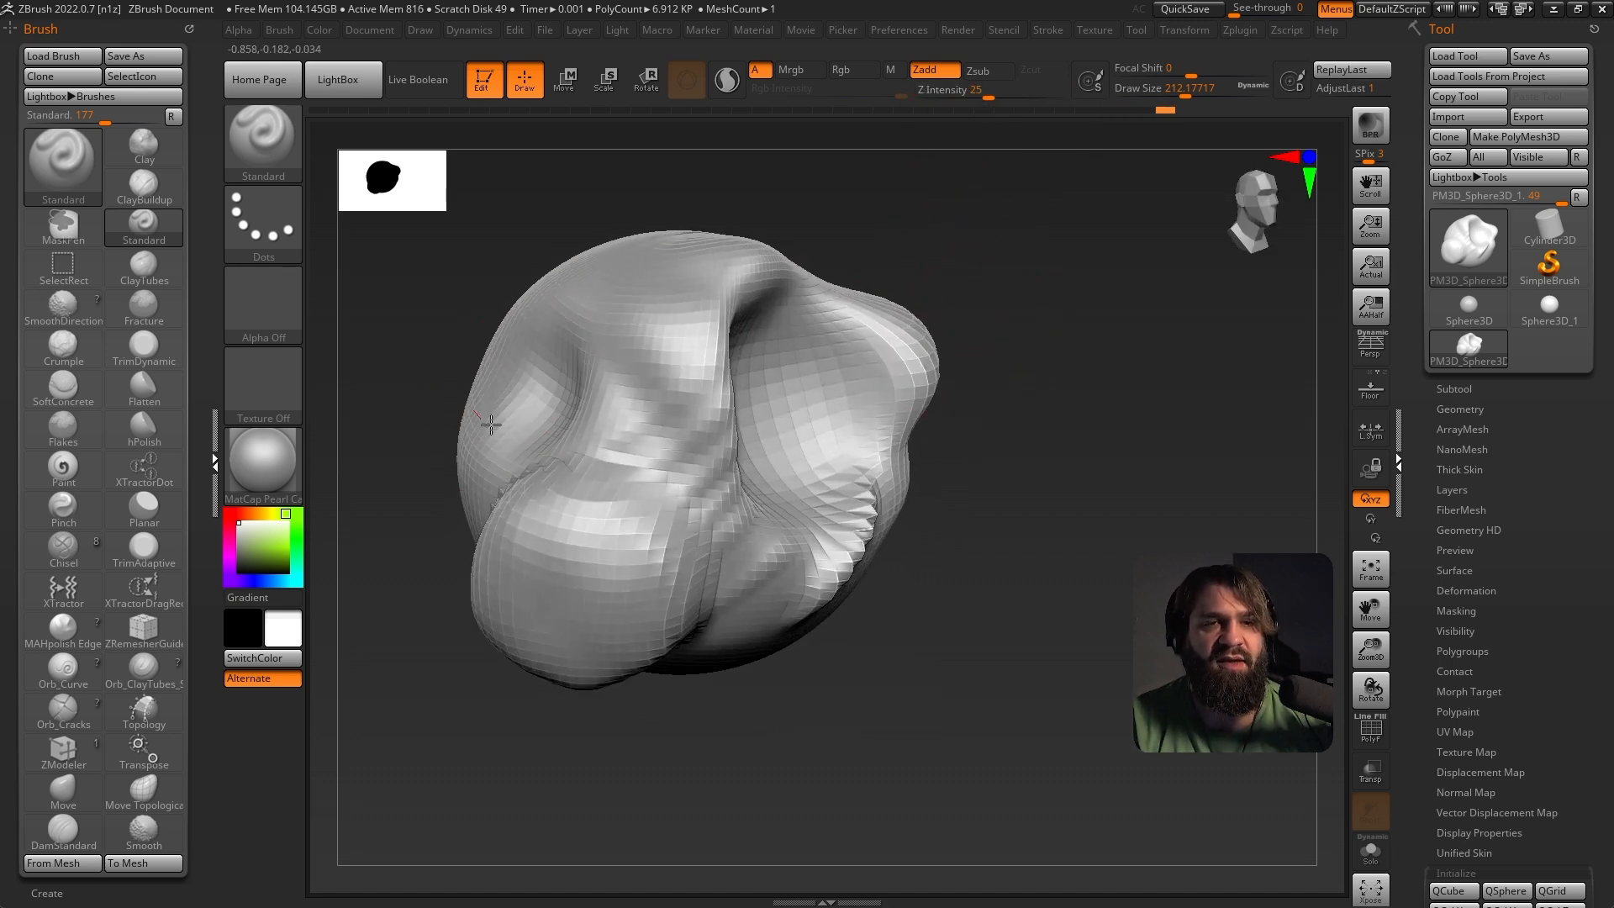
{"action": "left_click_drag", "start_coordinate": [489, 423], "coordinate": [585, 272]}
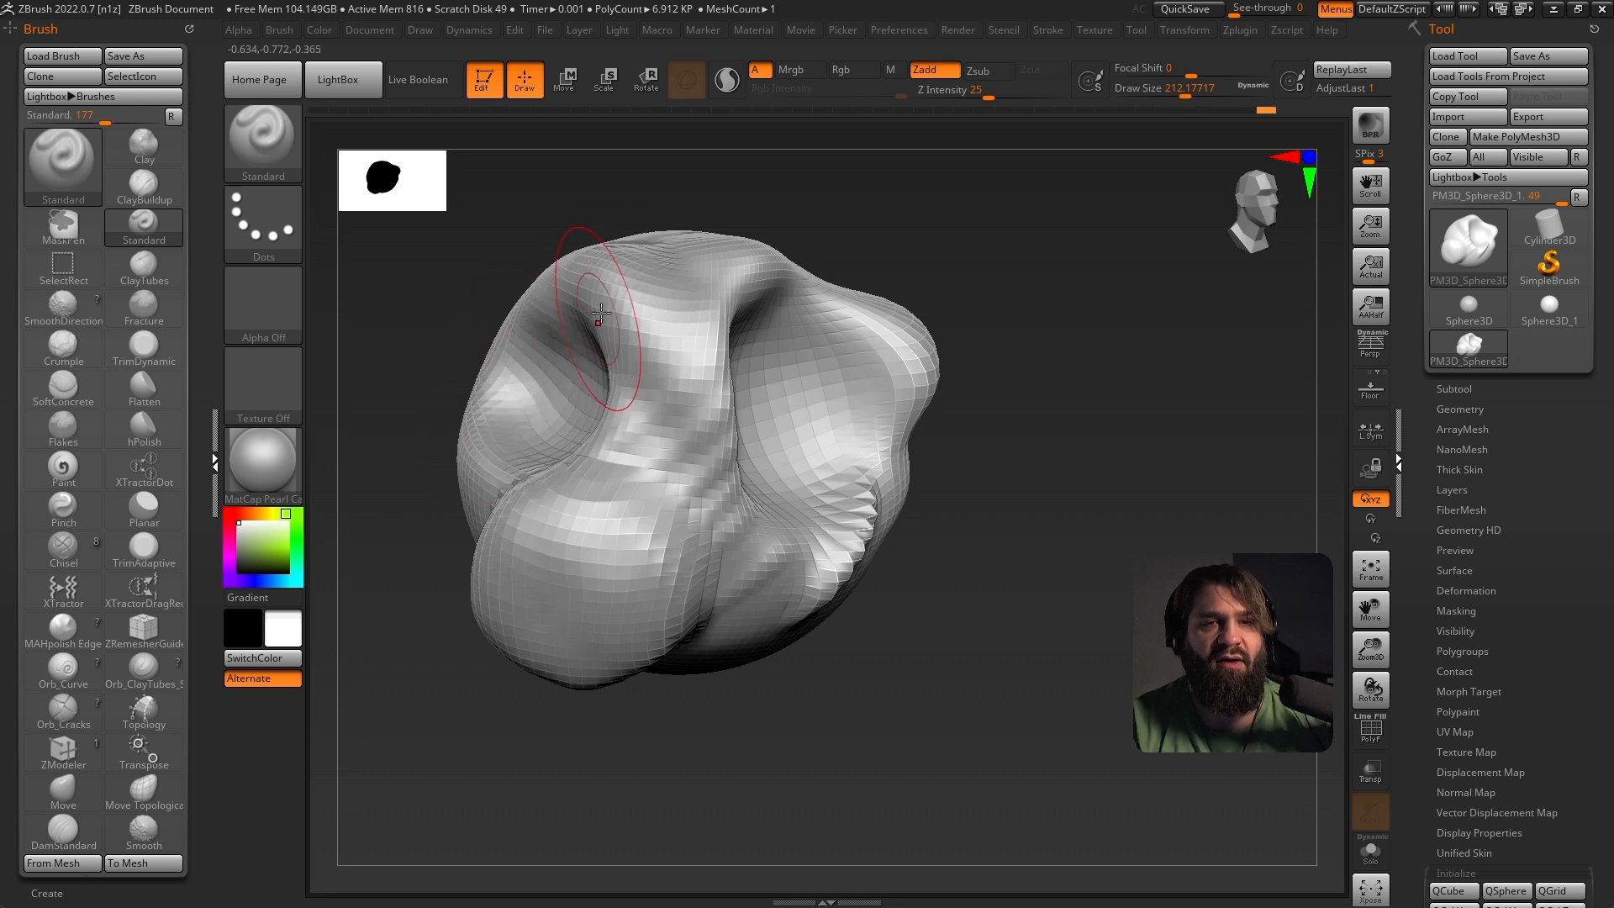
{"action": "left_click_drag", "start_coordinate": [597, 320], "coordinate": [697, 319]}
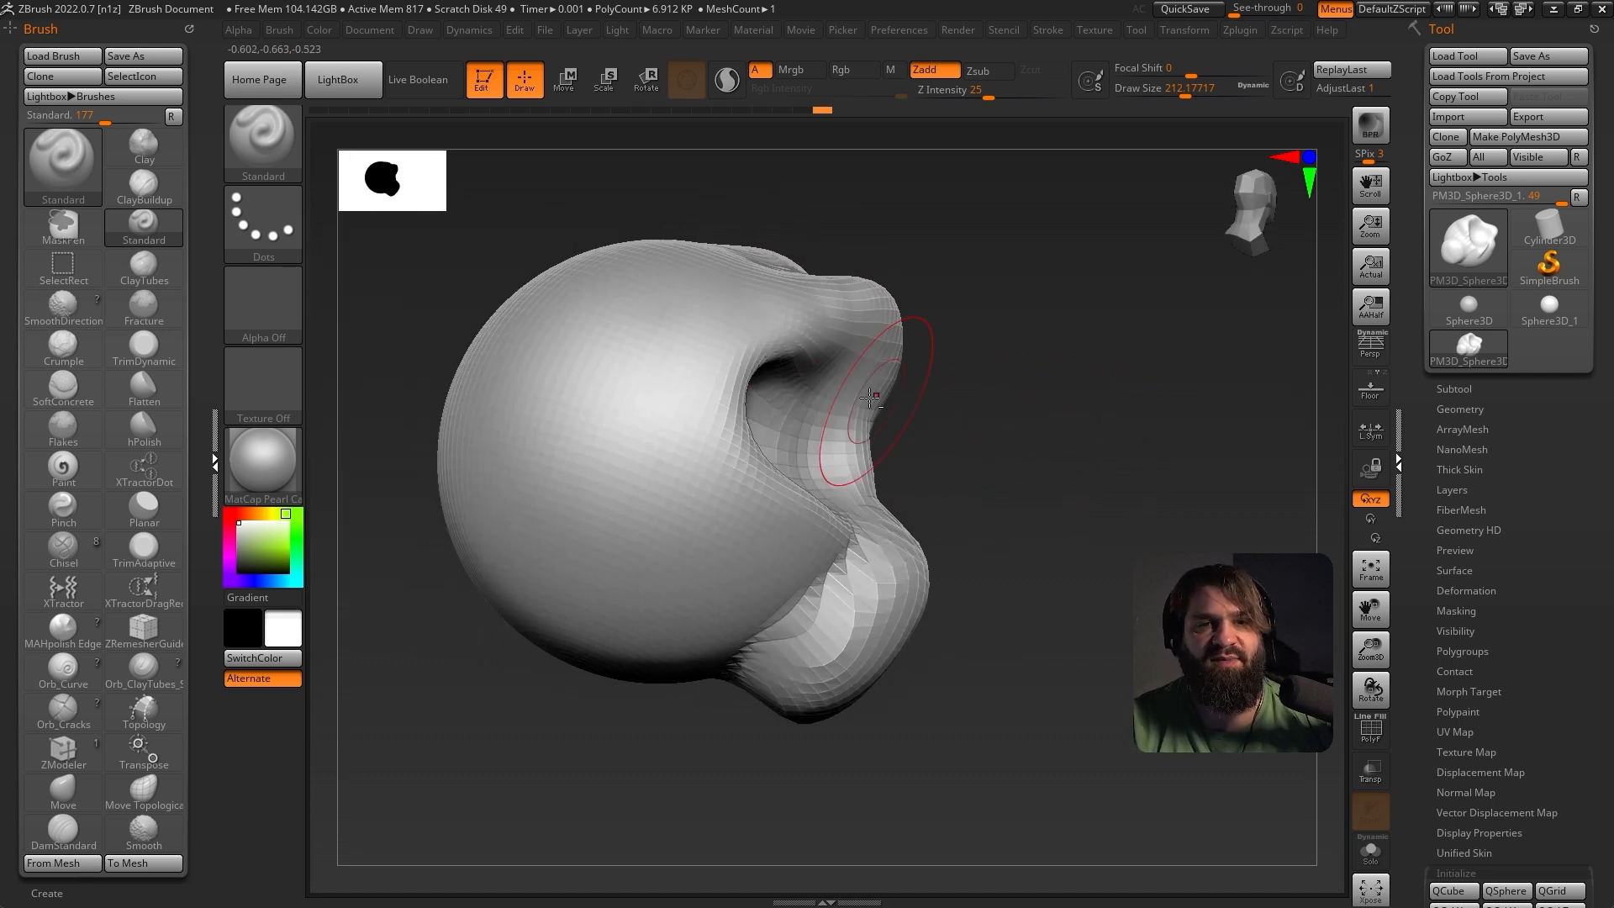
{"action": "mouse_move", "coordinate": [595, 548]}
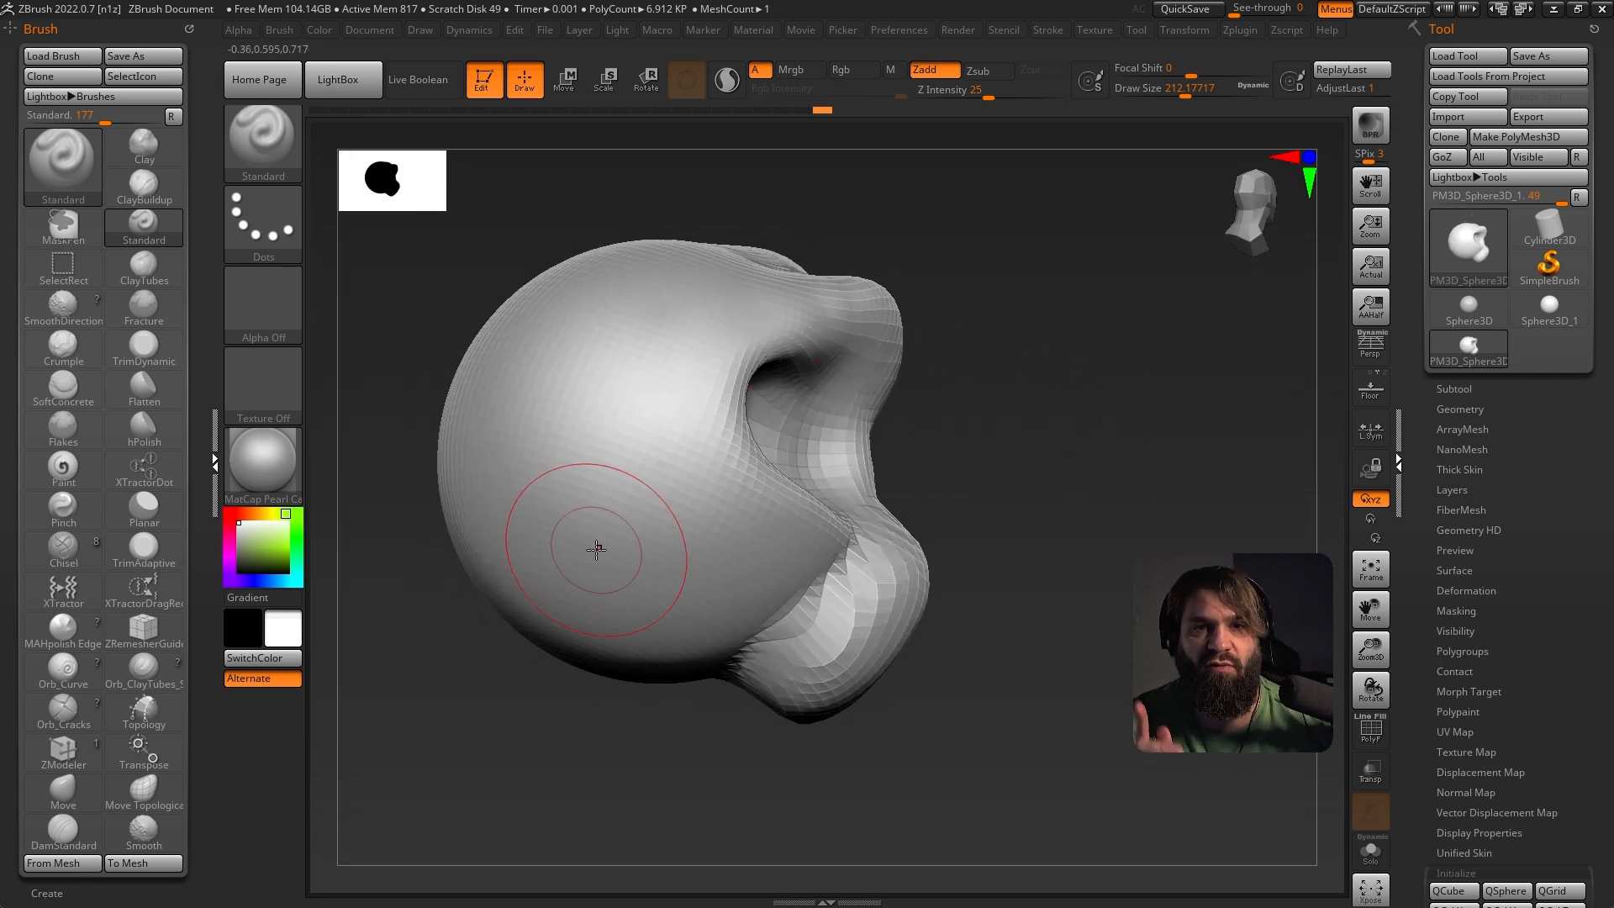
{"action": "key", "text": "ctrl+z"}
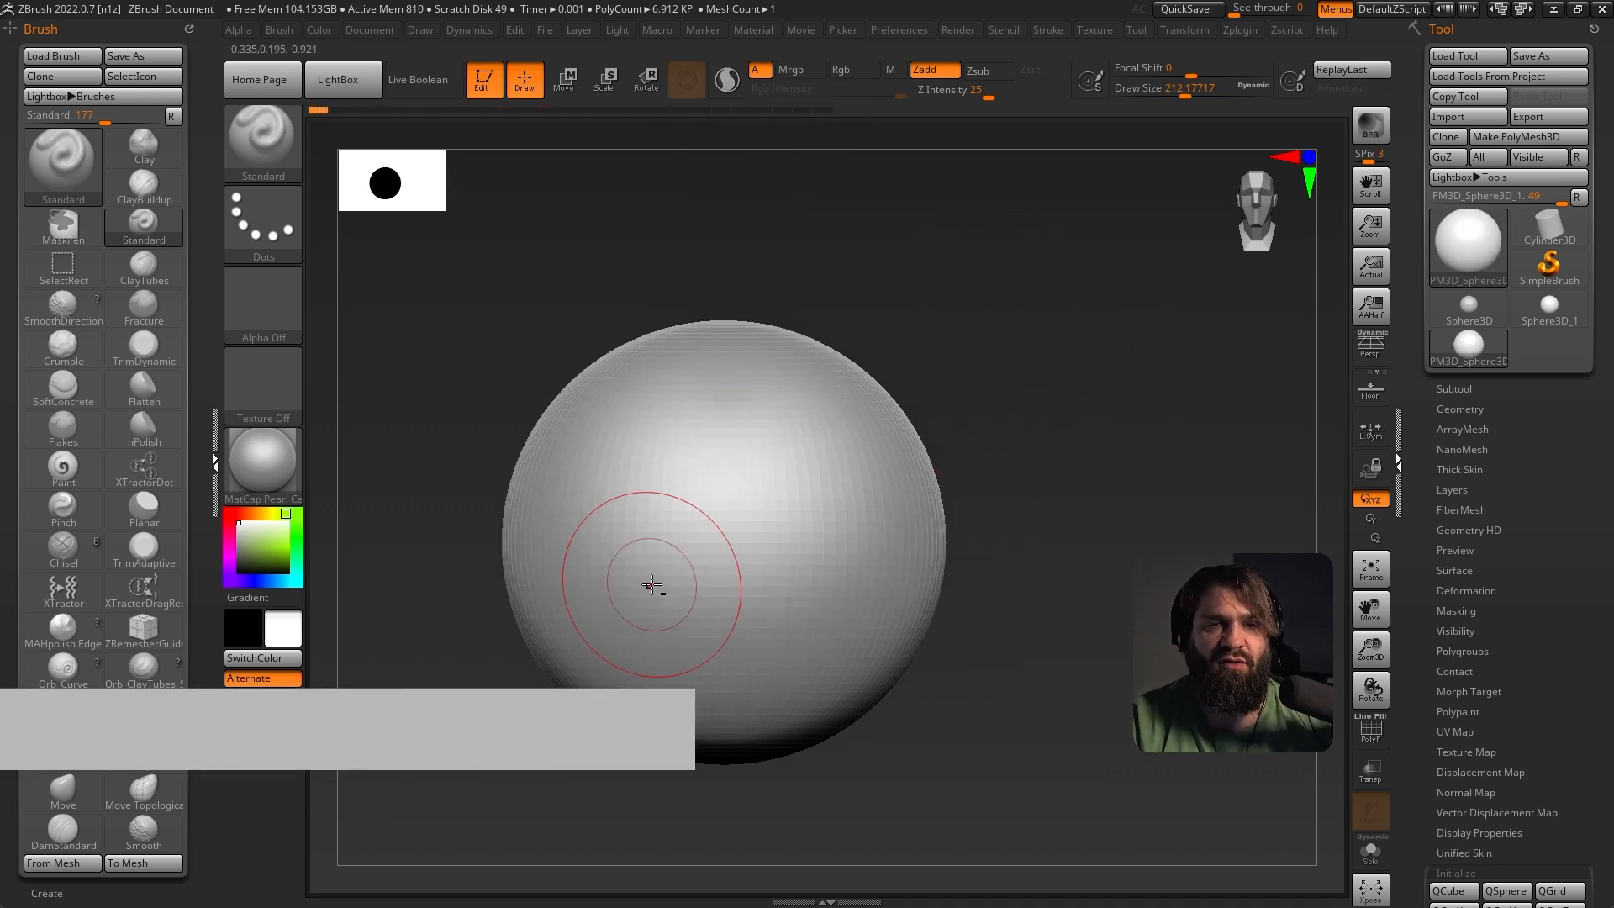
Carve an inward Zsub dent into the sphere, confirming the Undo History warning.
{"action": "key", "text": "f11"}
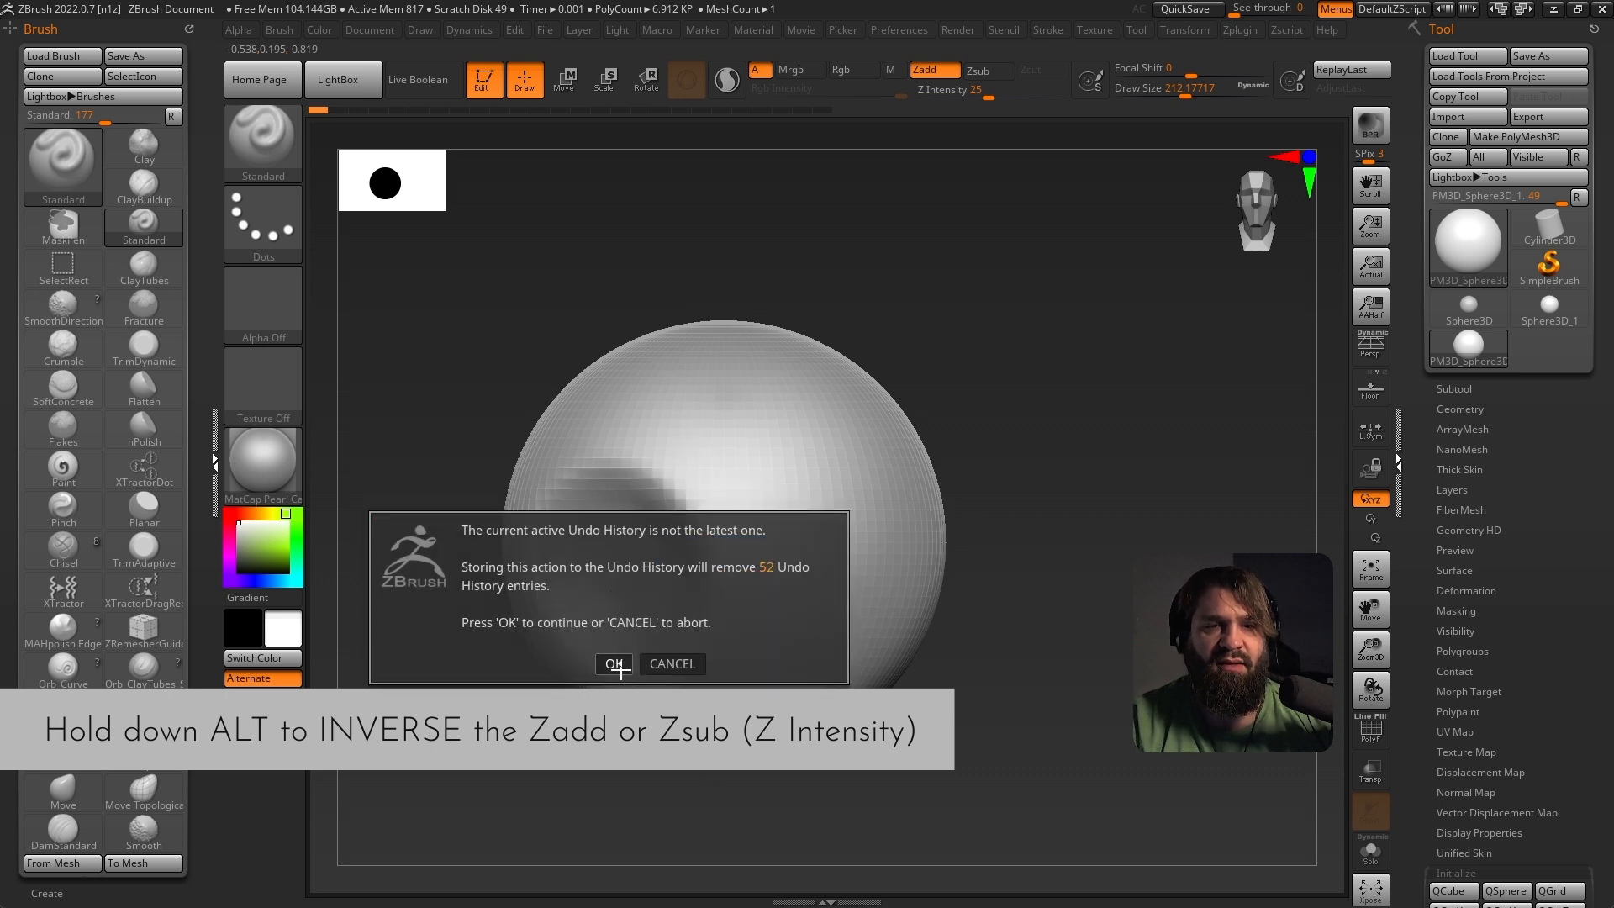
{"action": "left_click", "coordinate": [614, 663]}
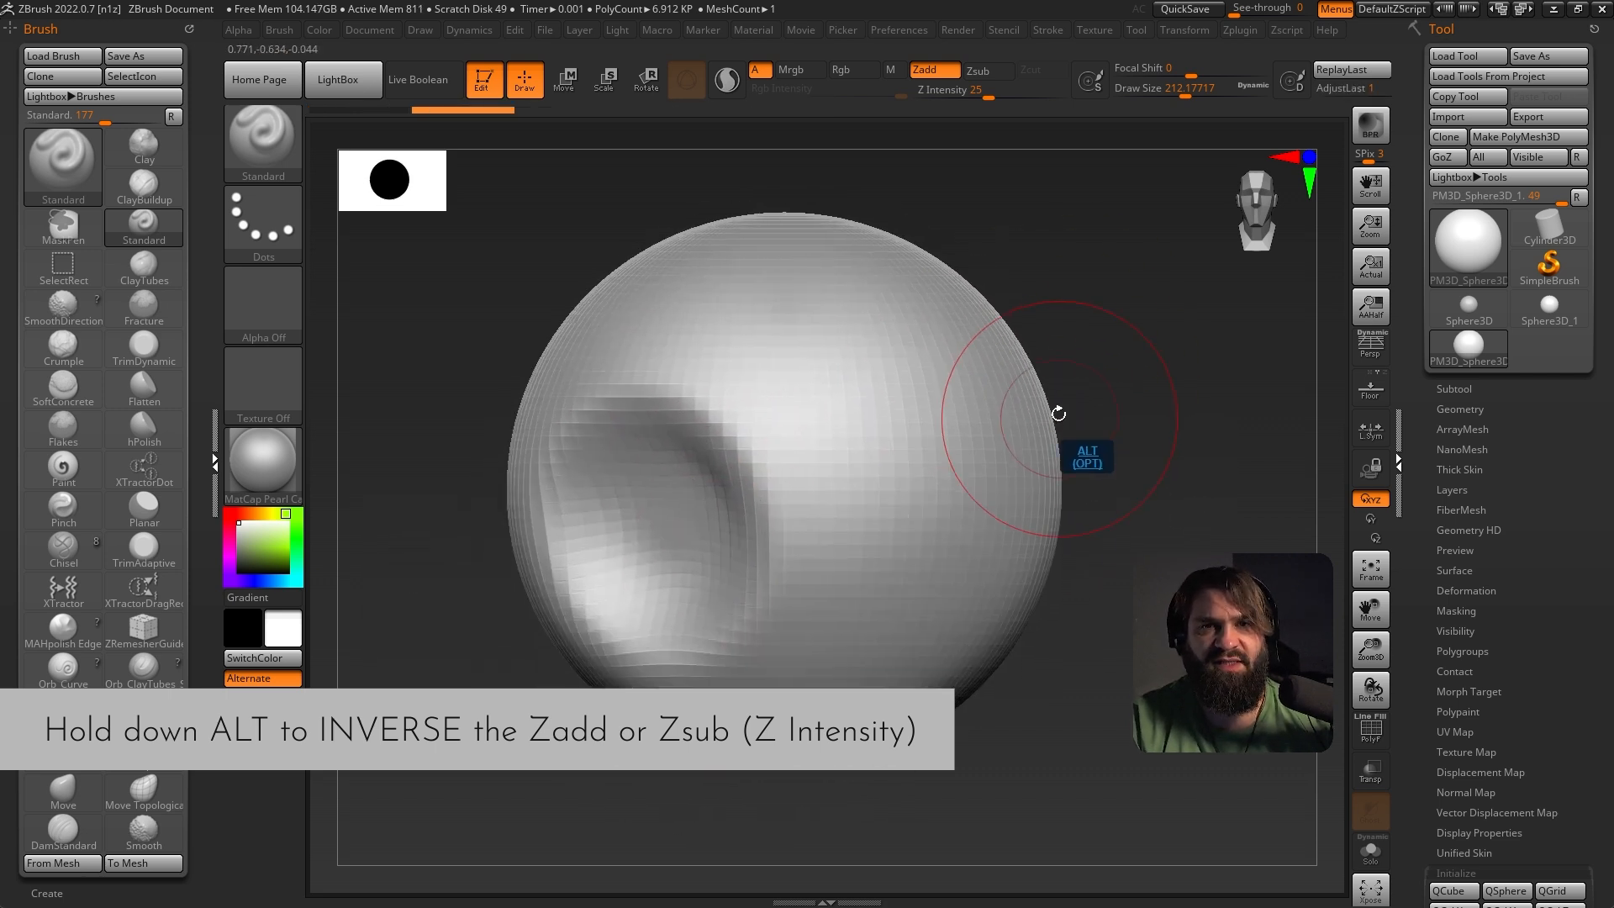